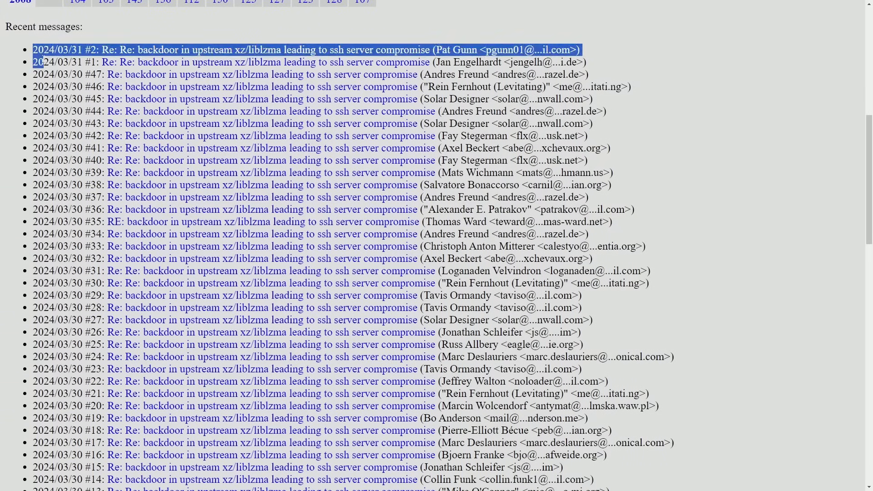
- Reach the original 29 Mar 2024 oss-security report on the xz/liblzma backdoor via the Manjaro forum thread
click(599, 306)
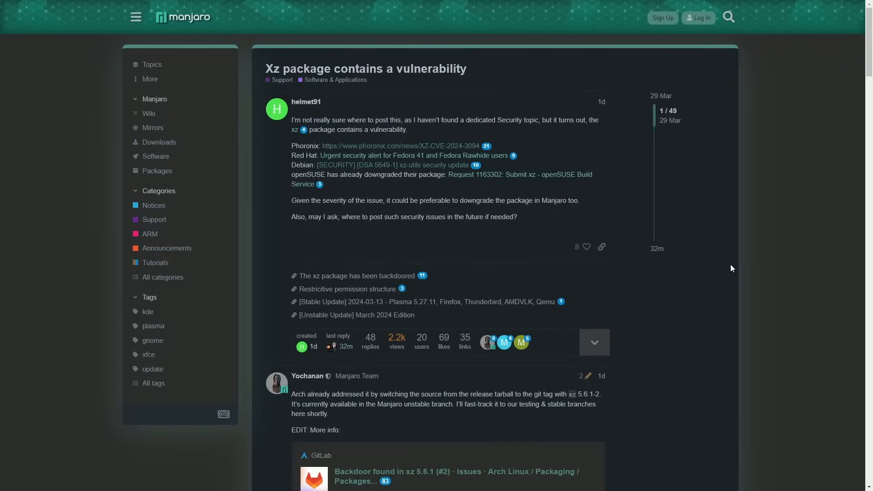
click(396, 156)
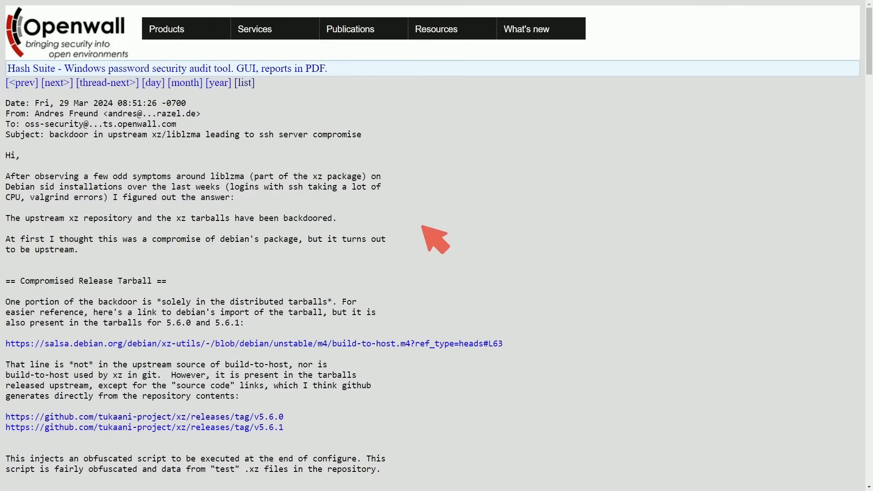
mouse_move(427, 258)
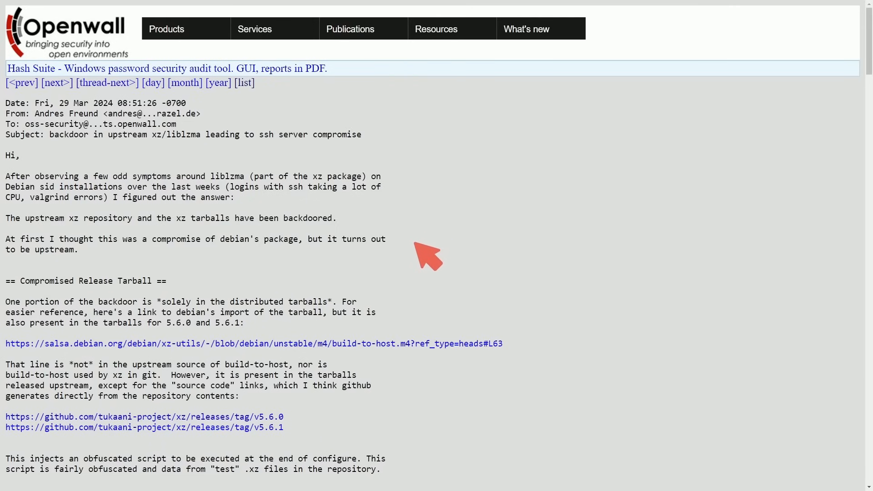
mouse_move(56, 139)
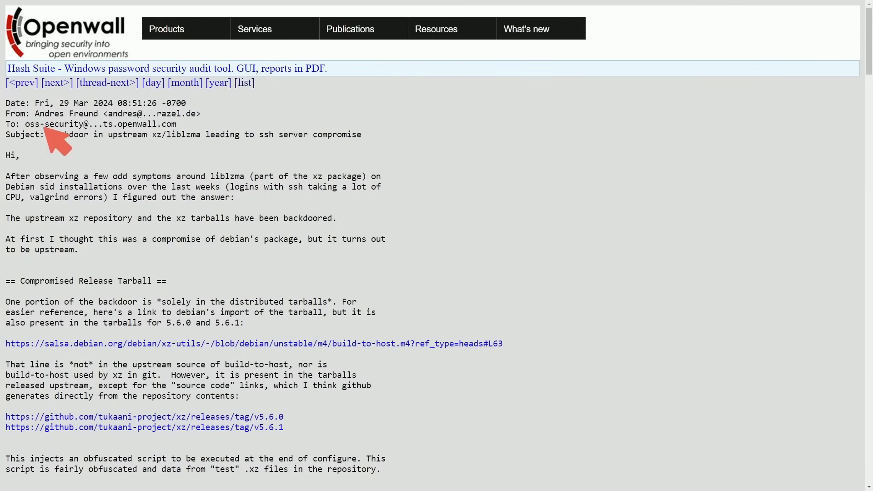
mouse_move(103, 167)
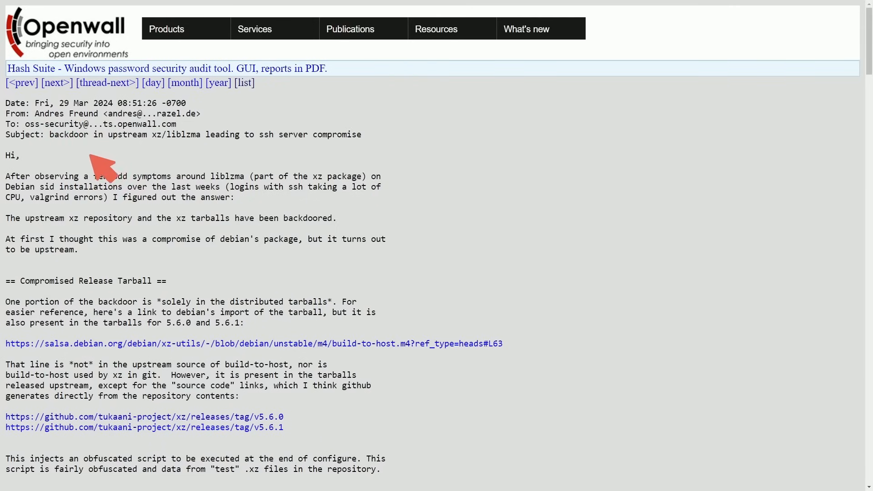
mouse_move(187, 156)
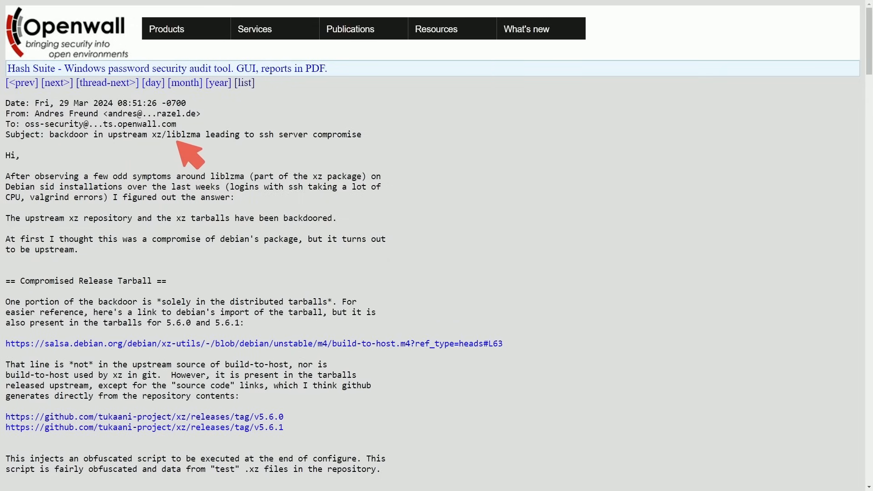
mouse_move(276, 157)
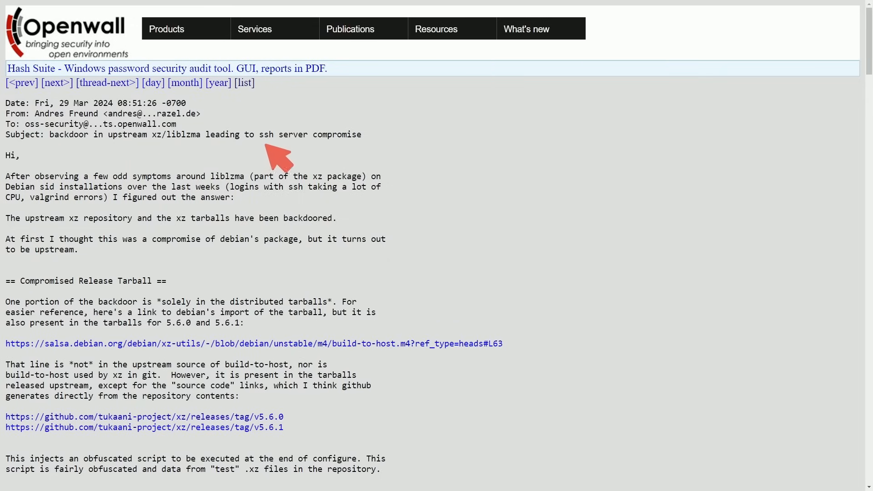
mouse_move(383, 160)
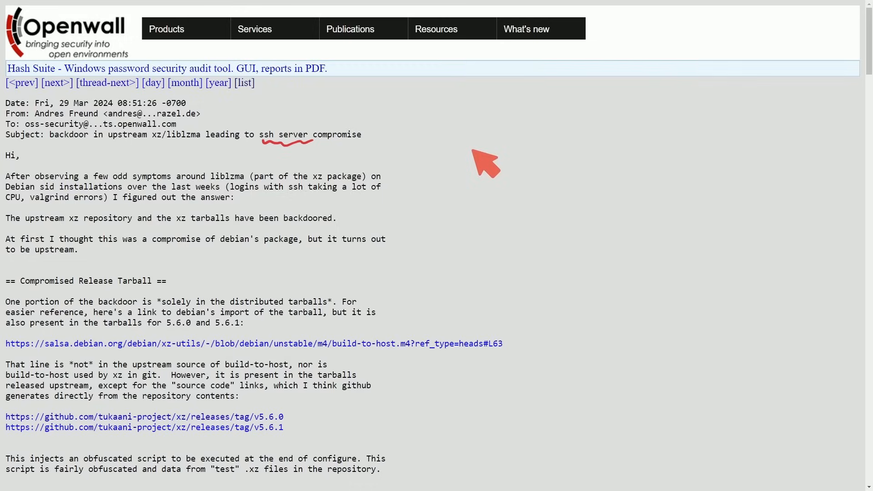
mouse_move(518, 184)
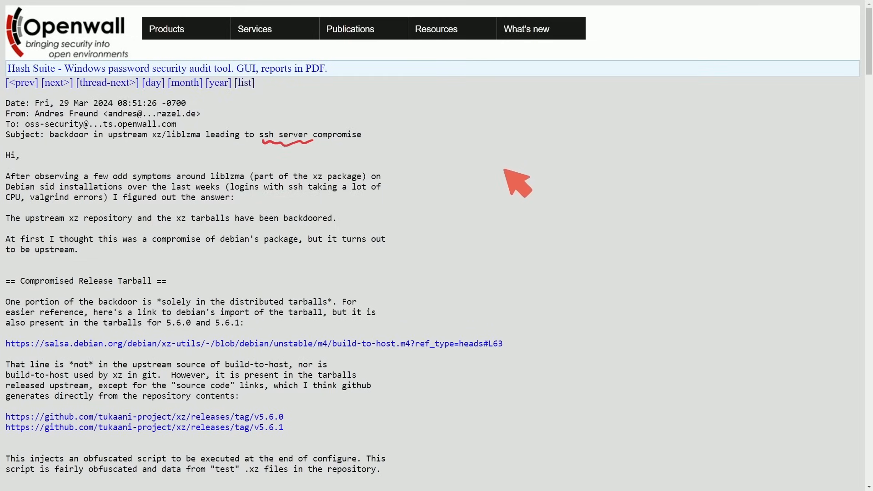
mouse_move(520, 171)
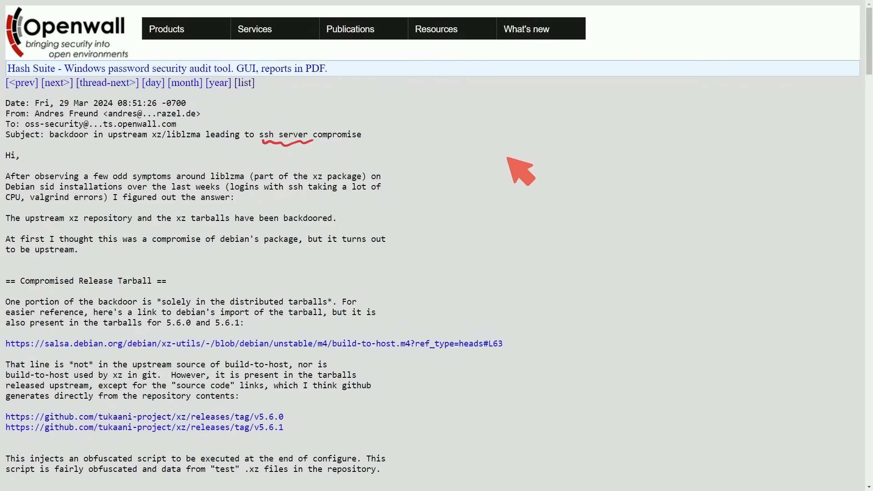
mouse_move(513, 178)
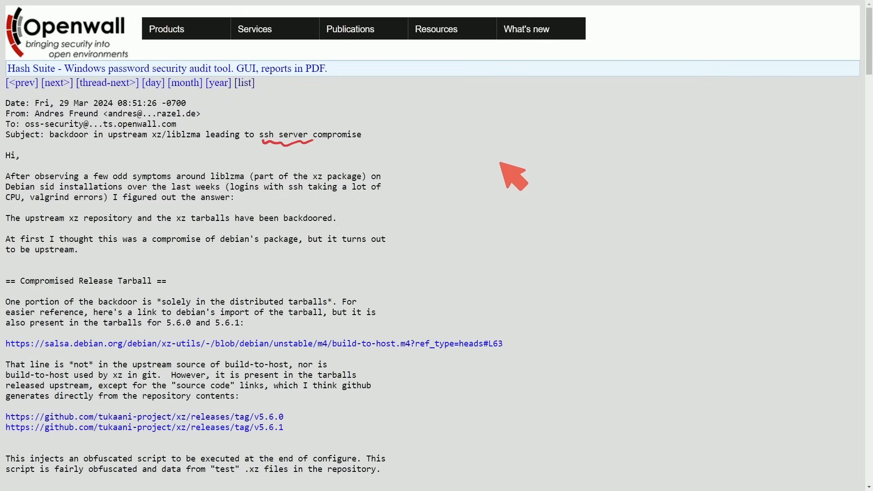
mouse_move(495, 197)
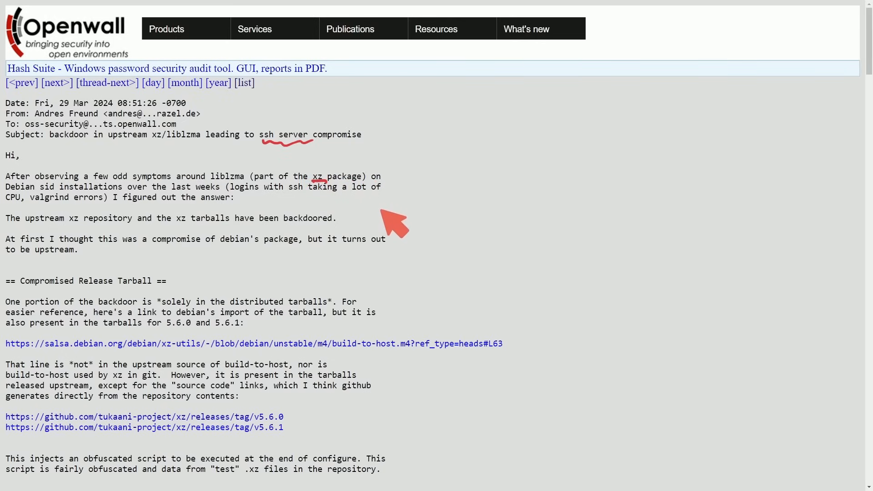
mouse_move(387, 226)
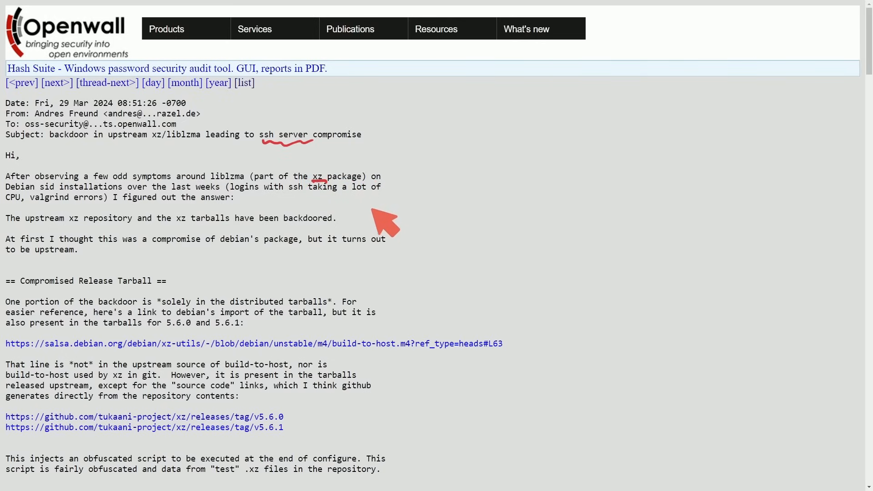
mouse_move(31, 191)
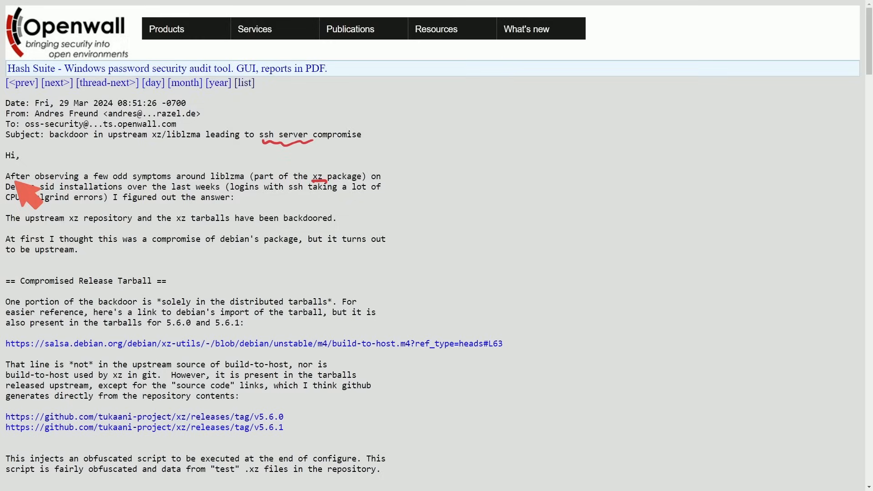
mouse_move(162, 198)
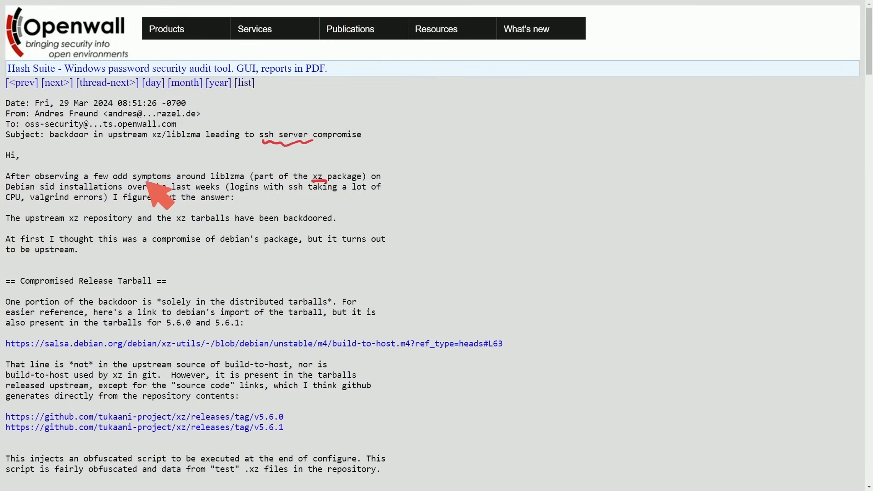
mouse_move(366, 322)
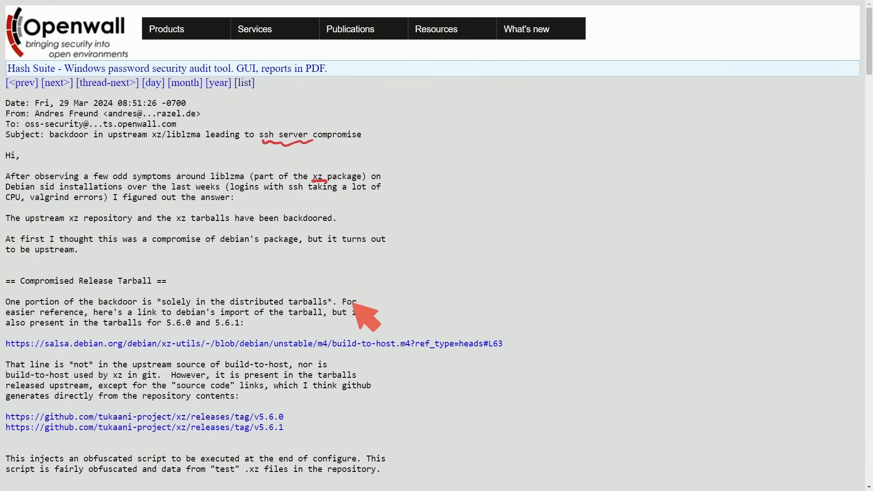
mouse_move(396, 209)
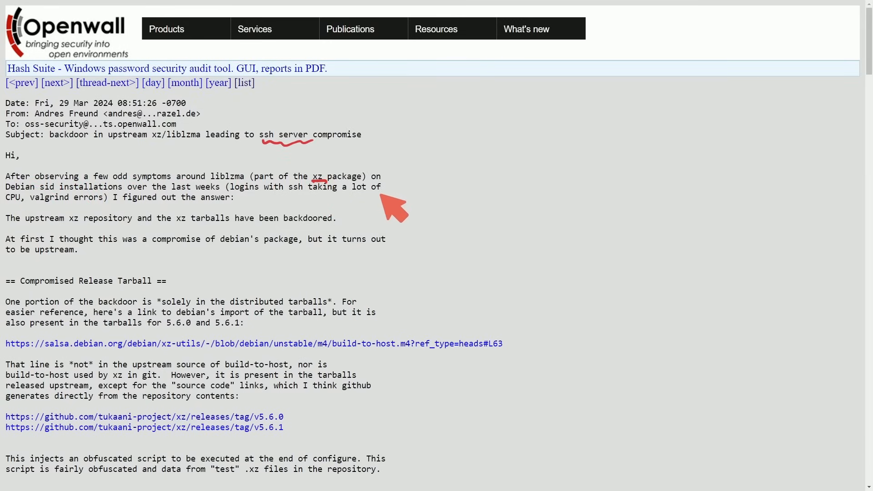
mouse_move(202, 209)
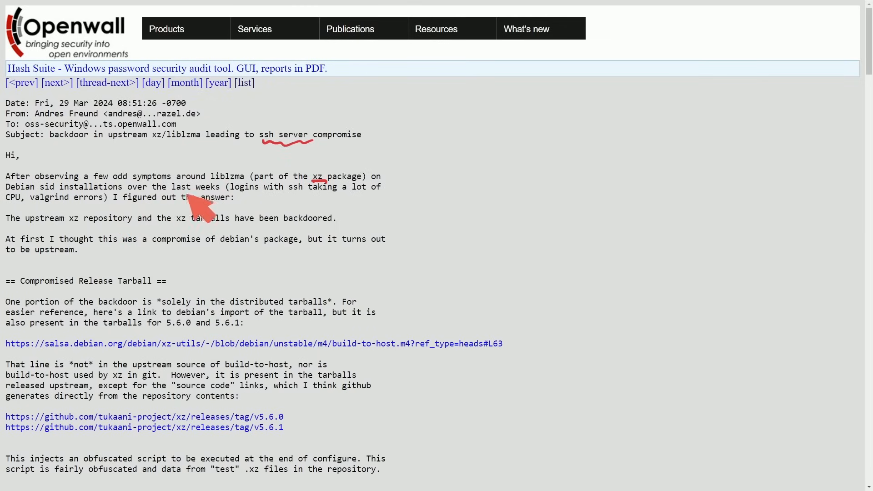
mouse_move(337, 215)
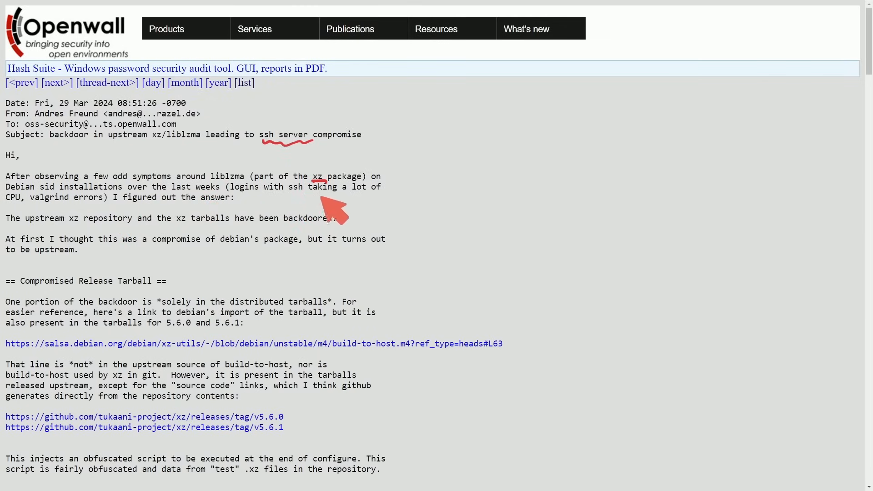
mouse_move(115, 231)
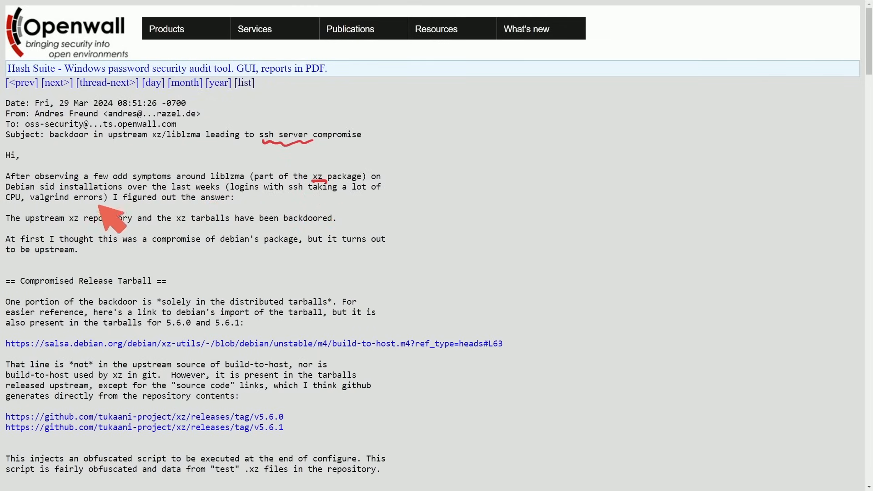
mouse_move(242, 218)
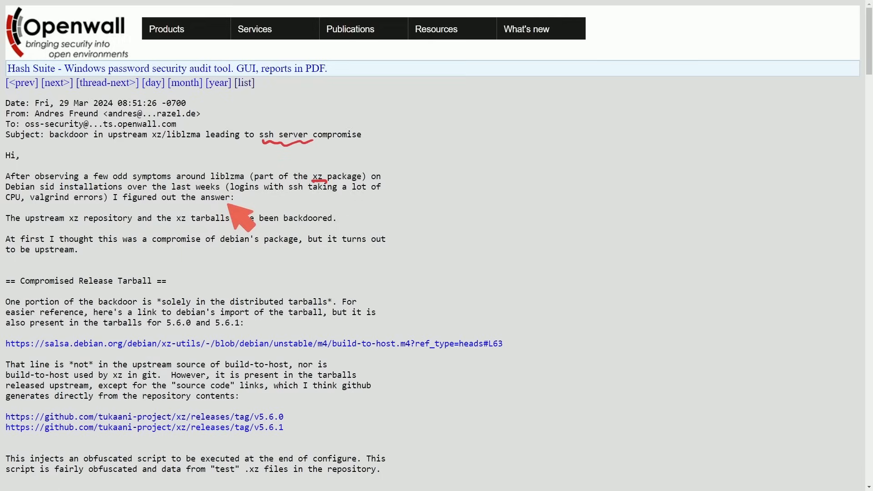
mouse_move(118, 245)
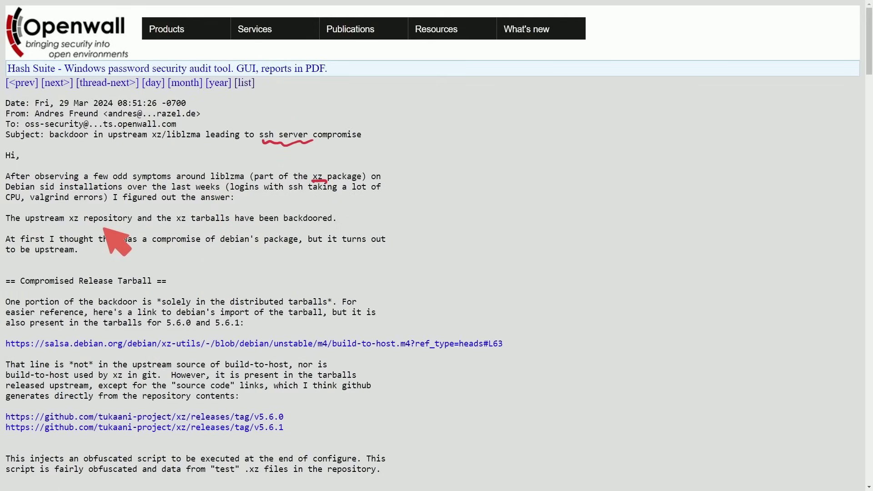
mouse_move(239, 242)
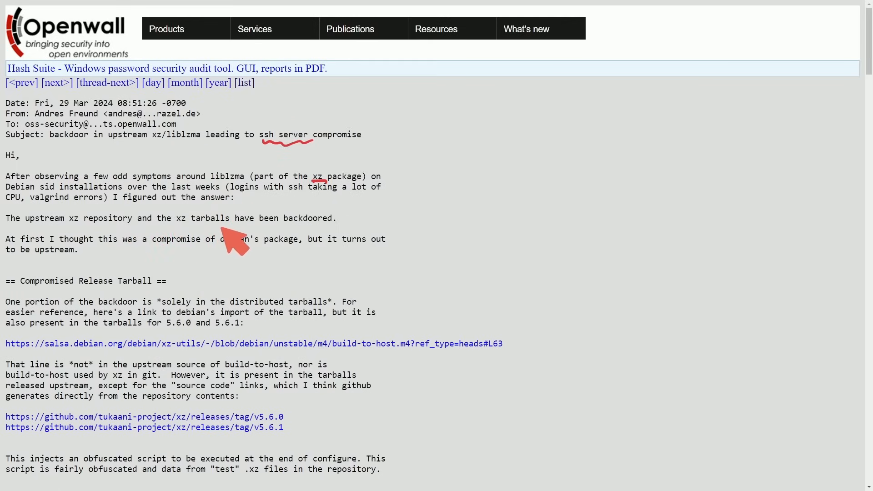
mouse_move(304, 239)
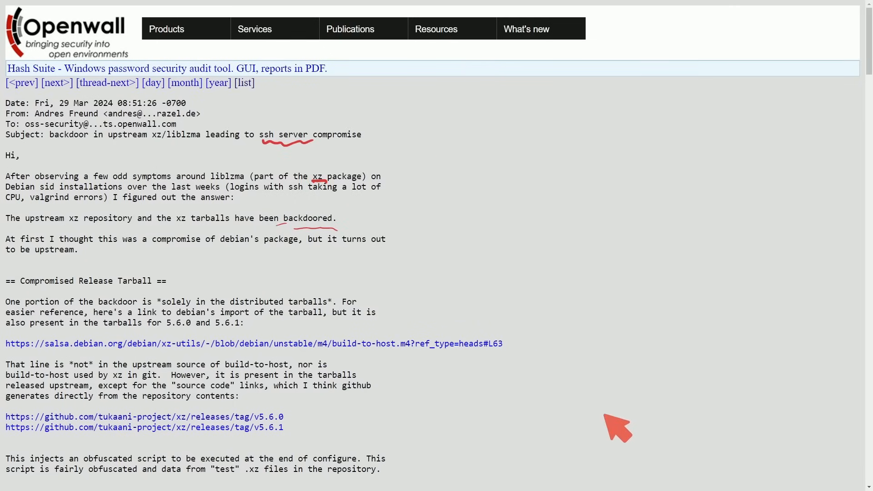
scroll(down, 3)
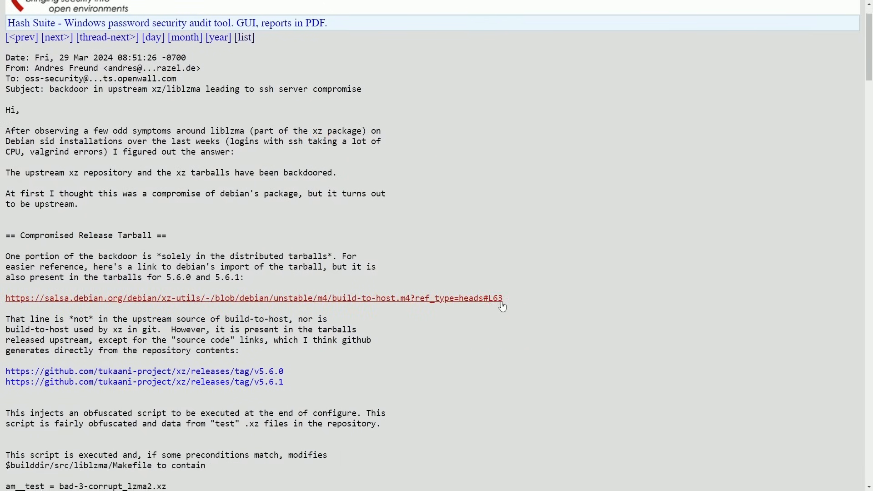
scroll(down, 3)
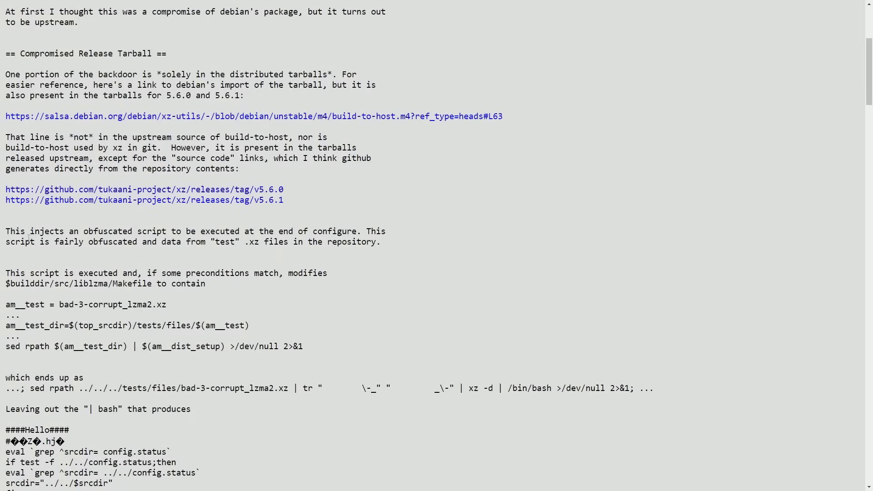
scroll(up, 3)
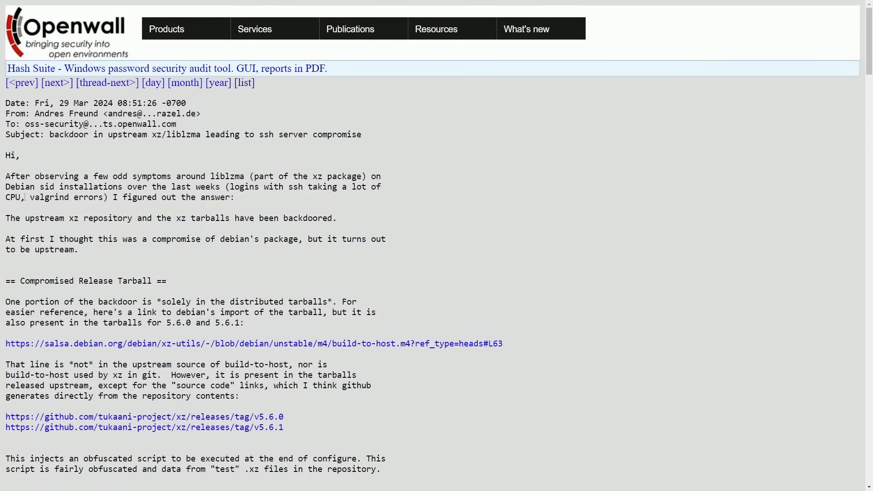
double_click(49, 196)
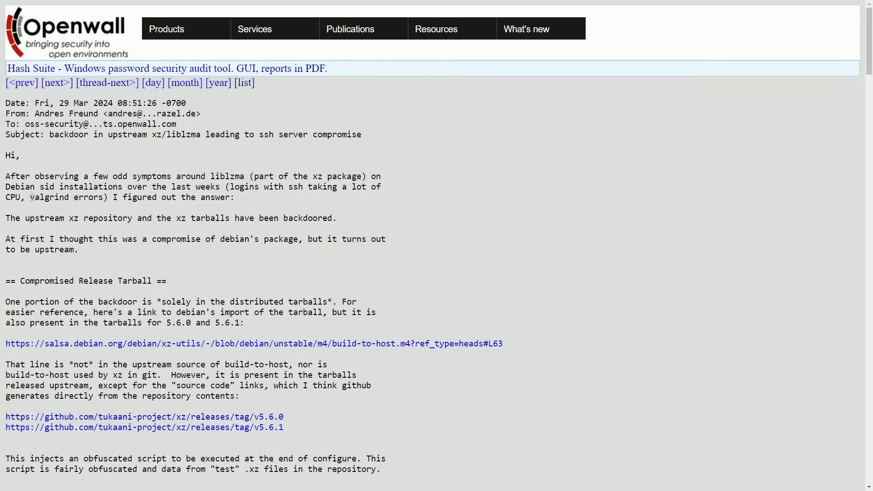
double_click(48, 198)
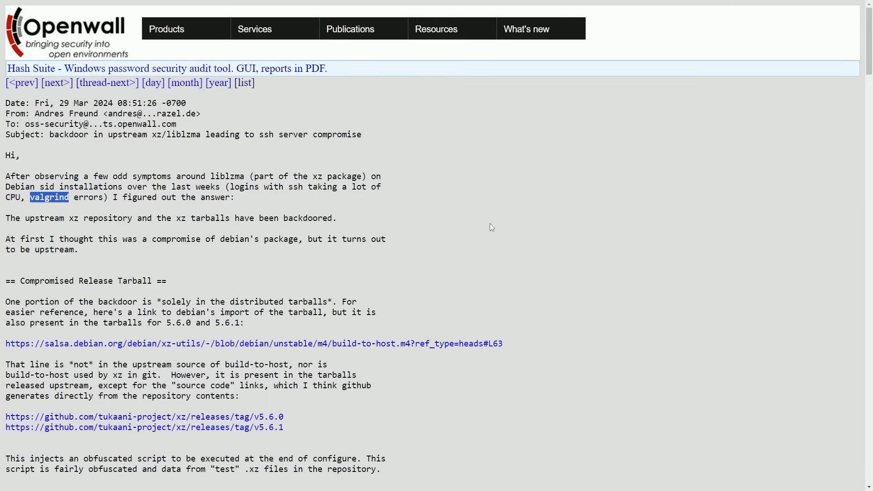
mouse_move(494, 225)
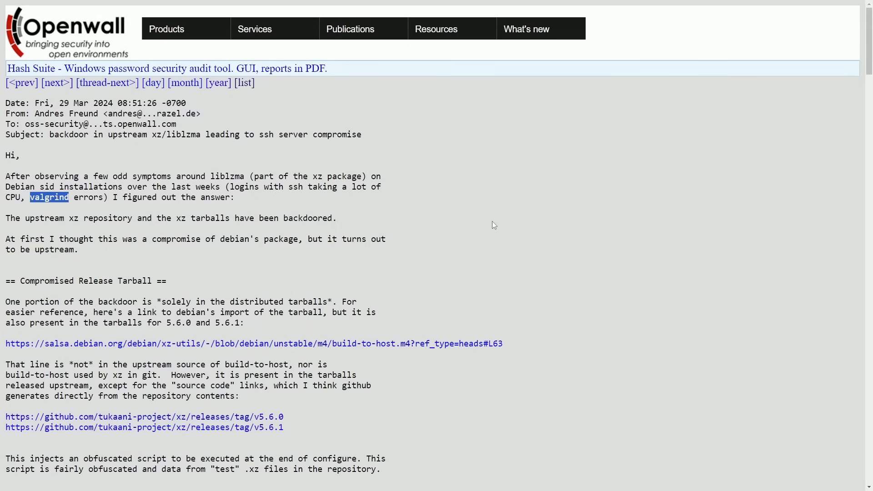
mouse_move(473, 218)
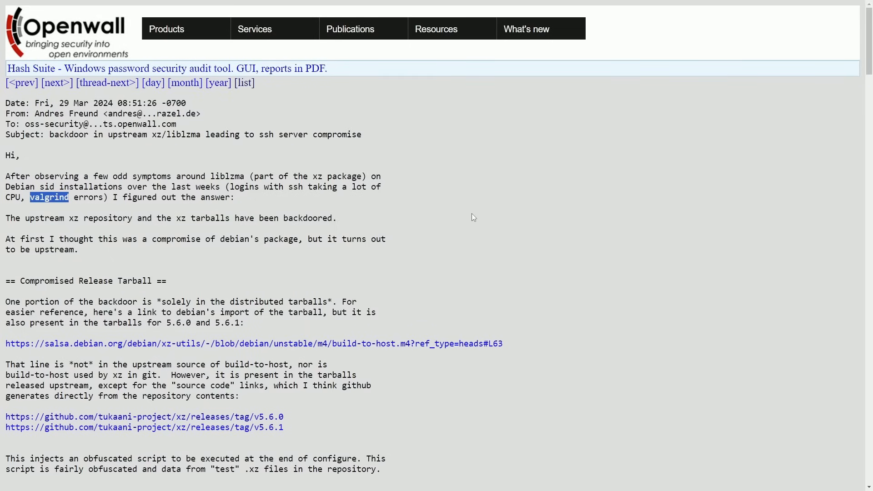
- Review the injected build script and highlight the phrase about .xz files in the repository
scroll(down, 3)
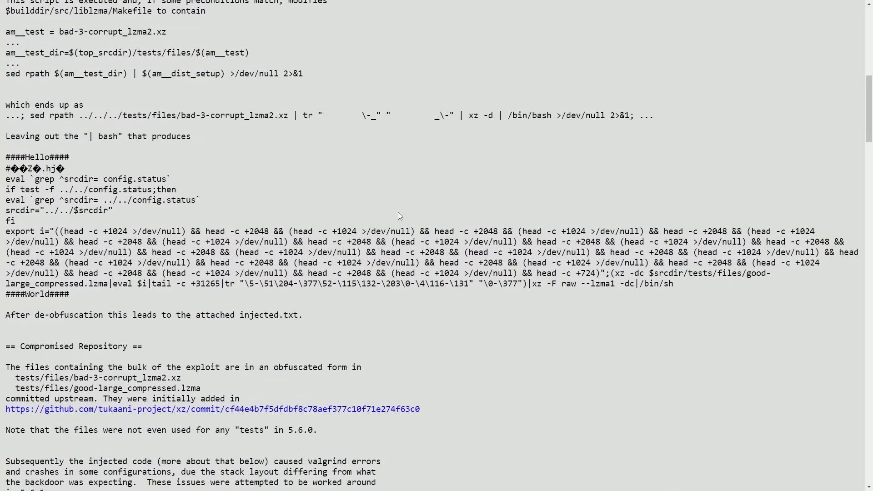
mouse_move(327, 189)
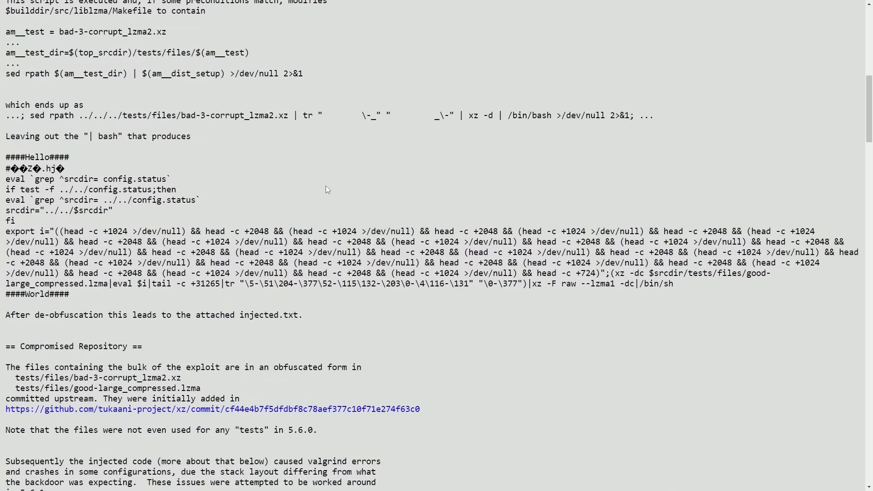
scroll(up, 3)
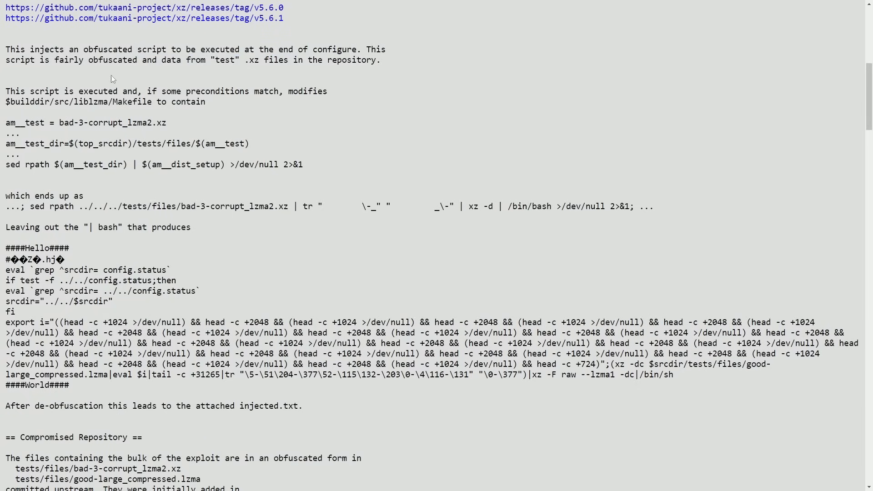
mouse_move(202, 75)
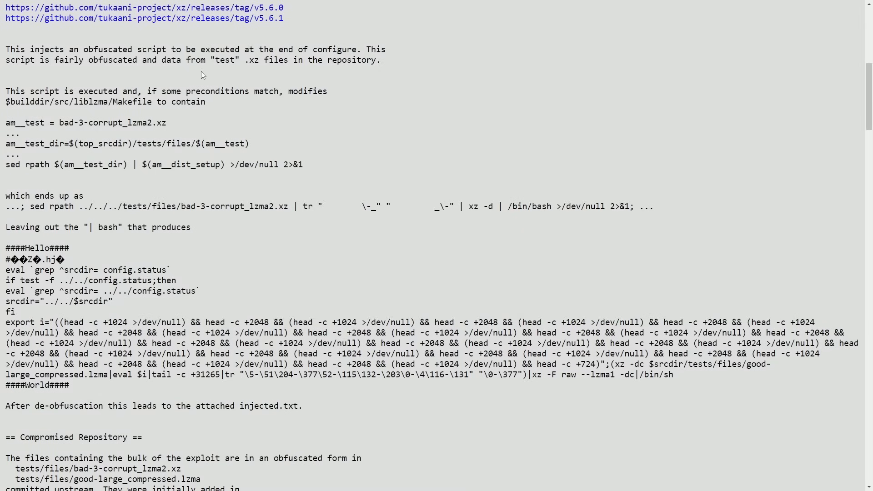
drag(244, 60, 361, 60)
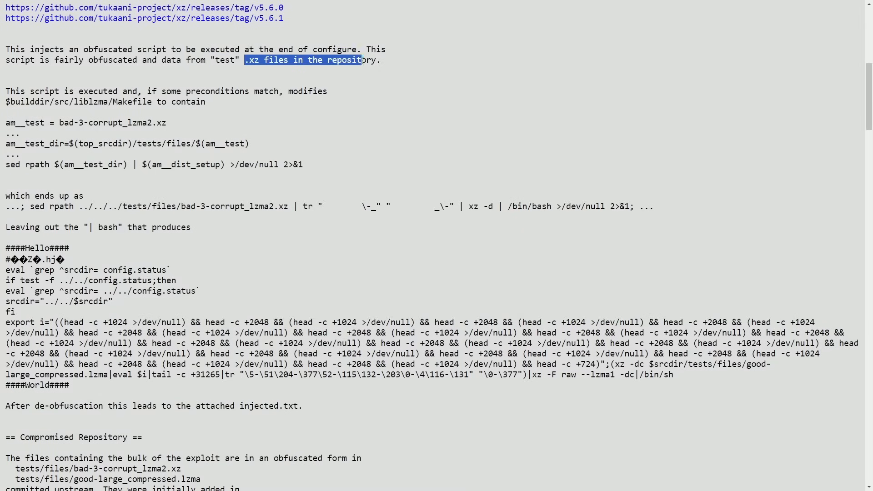
- Move down to the Compromised Repository section and highlight the attached injected.txt file name
scroll(down, 3)
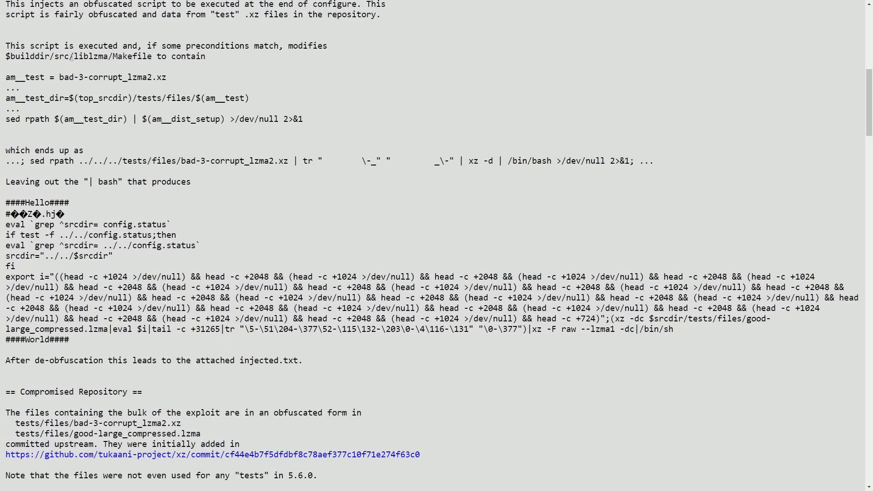
mouse_move(413, 196)
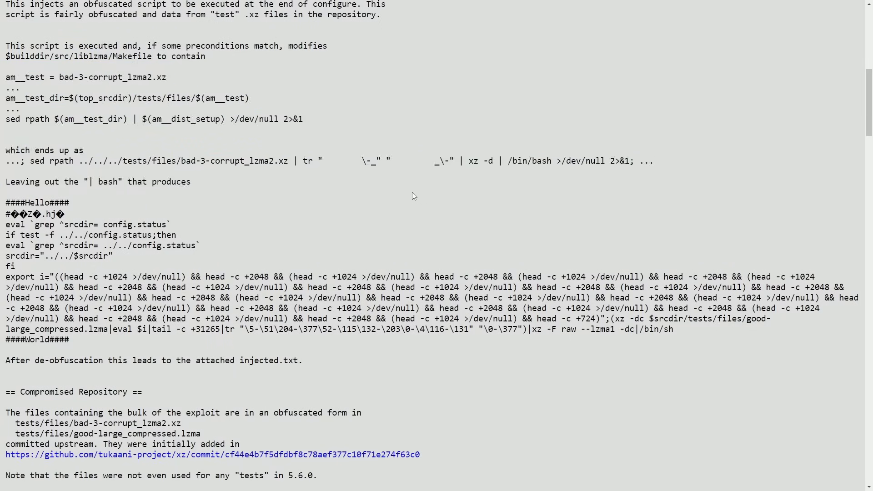
scroll(down, 3)
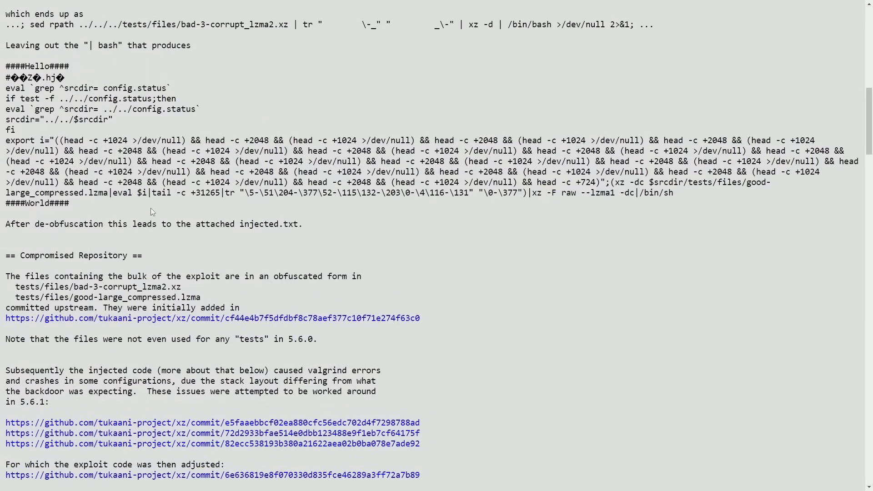
double_click(271, 224)
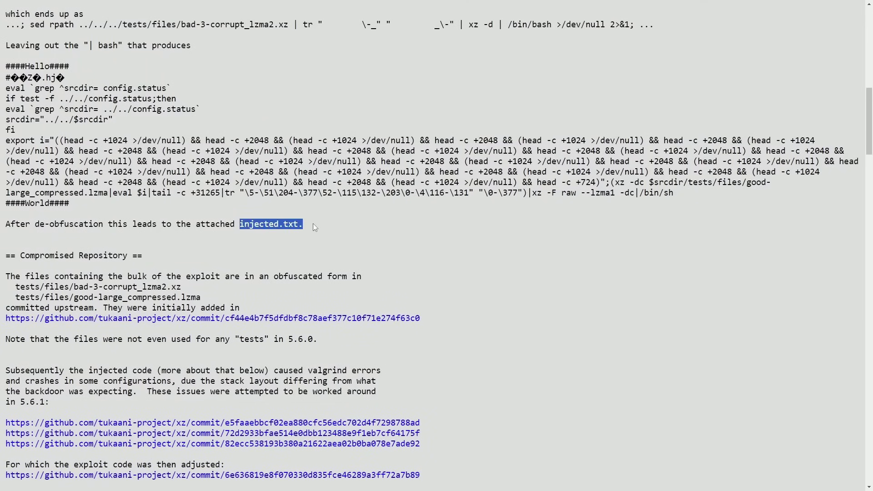
- Read past the commit links, highlighting the good-large_compressed.lzma test file path, down to the Affected Systems conditions
scroll(down, 3)
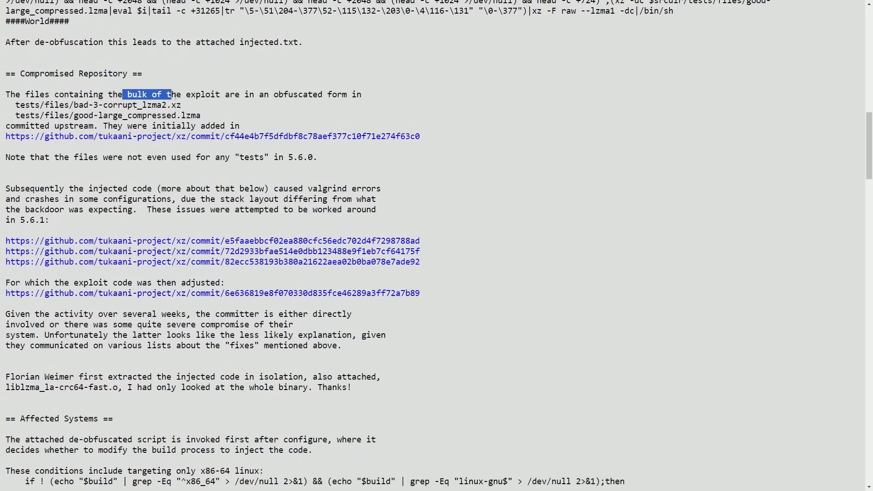
click(328, 103)
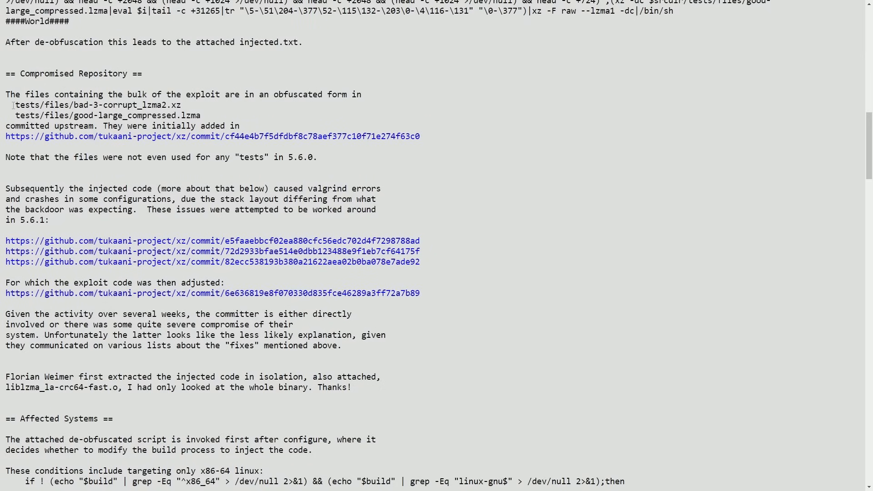
double_click(139, 104)
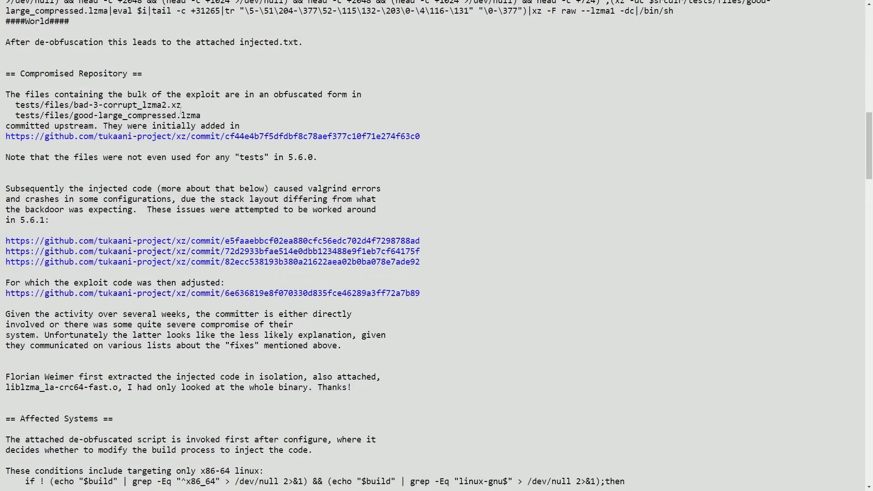
double_click(103, 116)
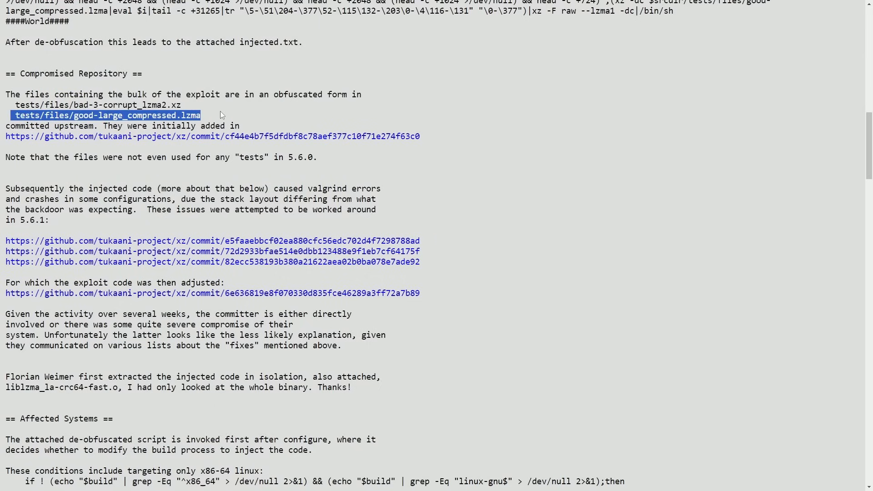
click(234, 118)
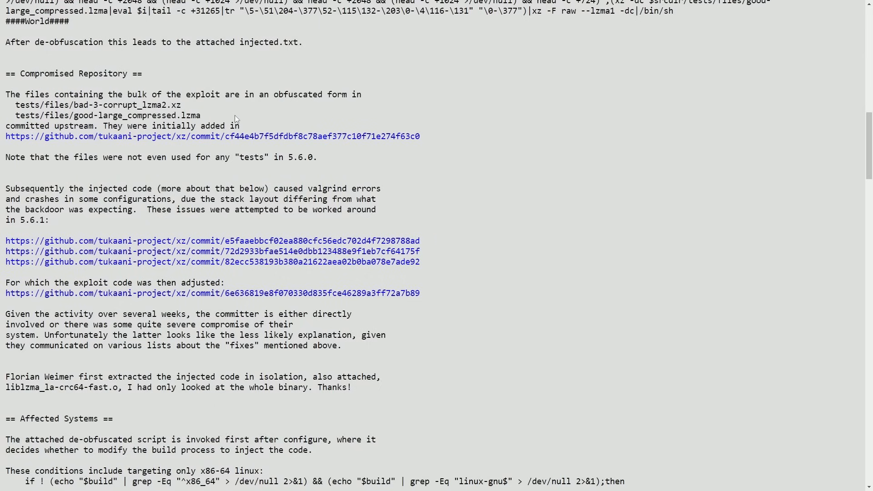
scroll(down, 3)
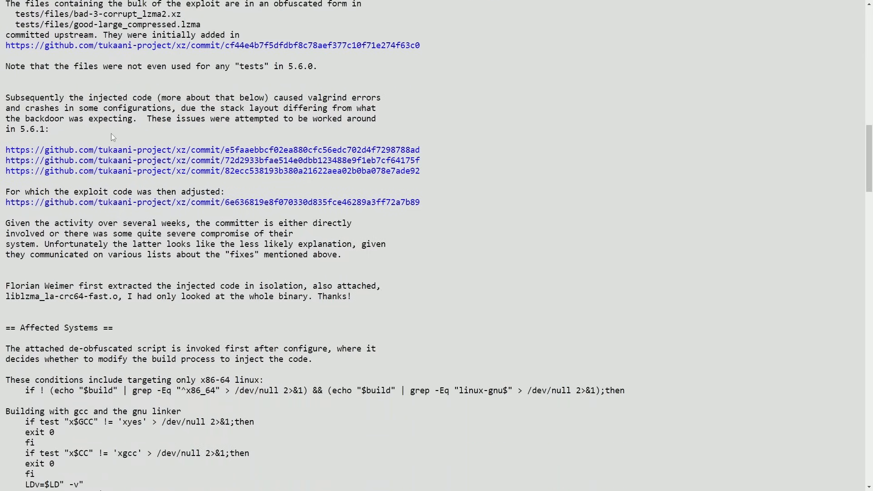
mouse_move(134, 105)
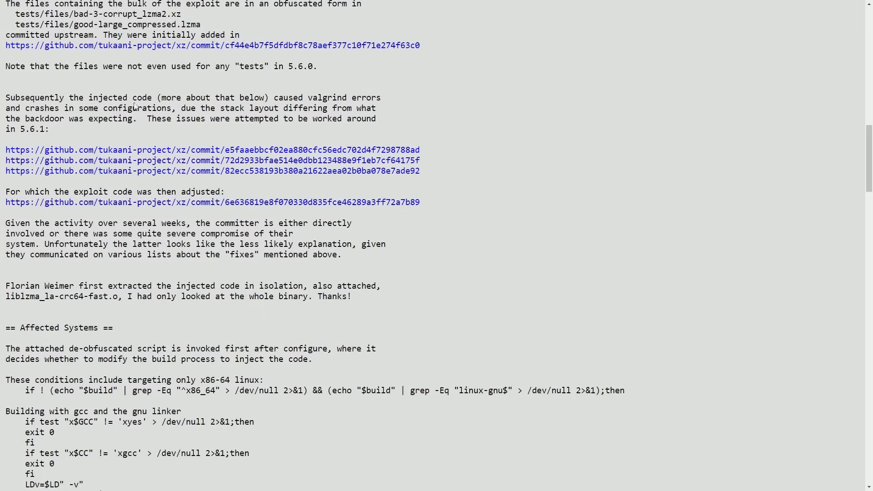
mouse_move(188, 129)
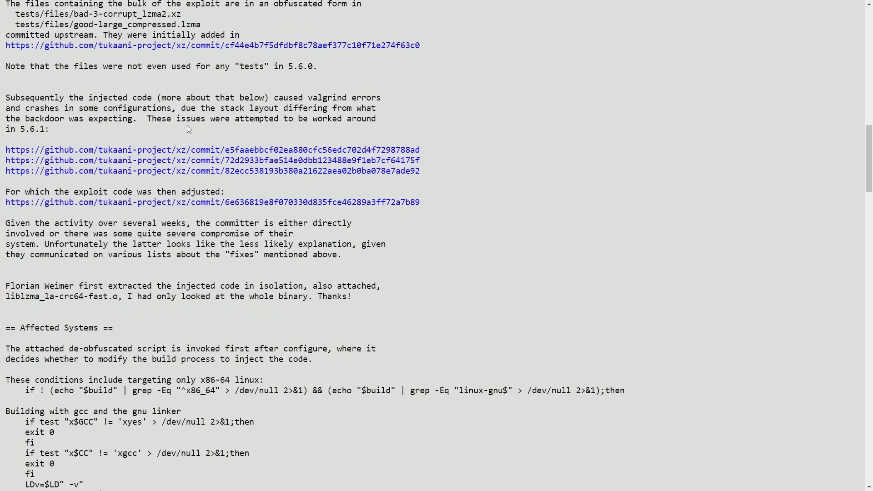
mouse_move(102, 95)
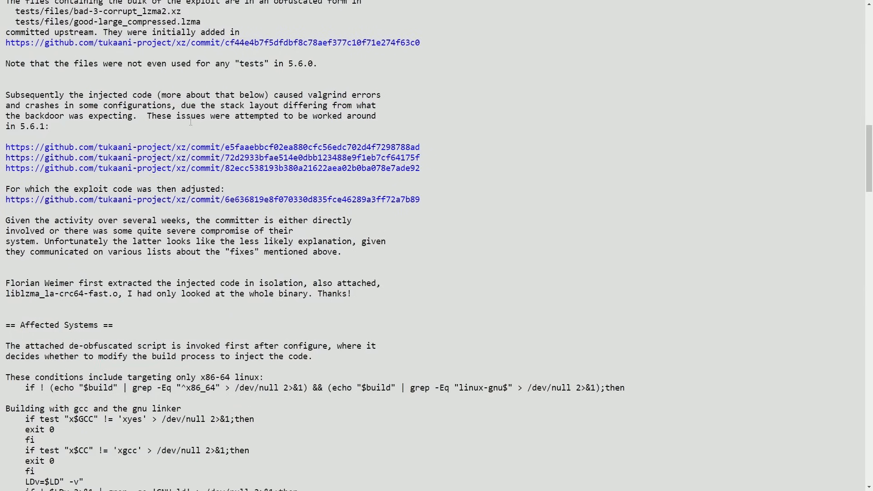
- Scroll to the end of the report showing bug reports, detection script, attachments and recent thread replies
scroll(down, 3)
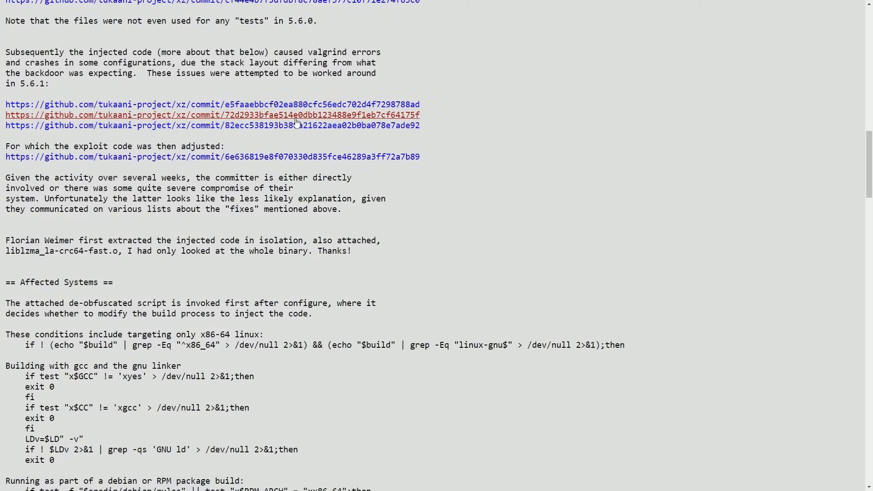
scroll(down, 3)
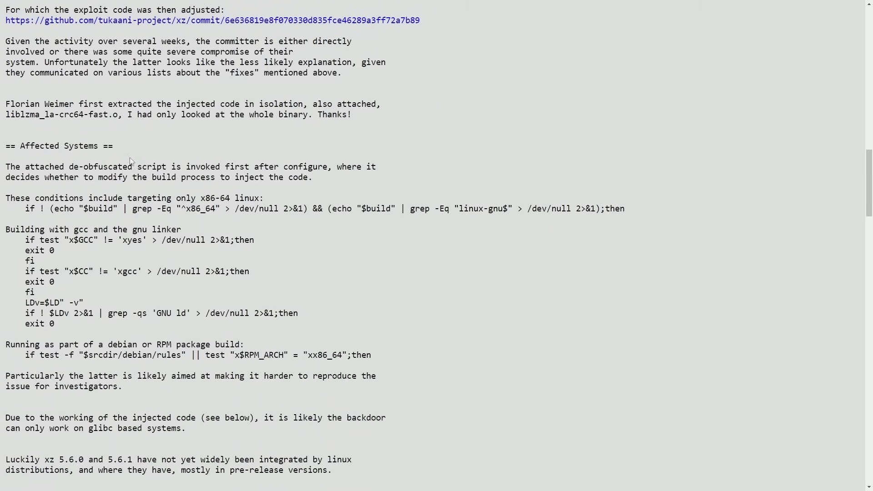
scroll(down, 3)
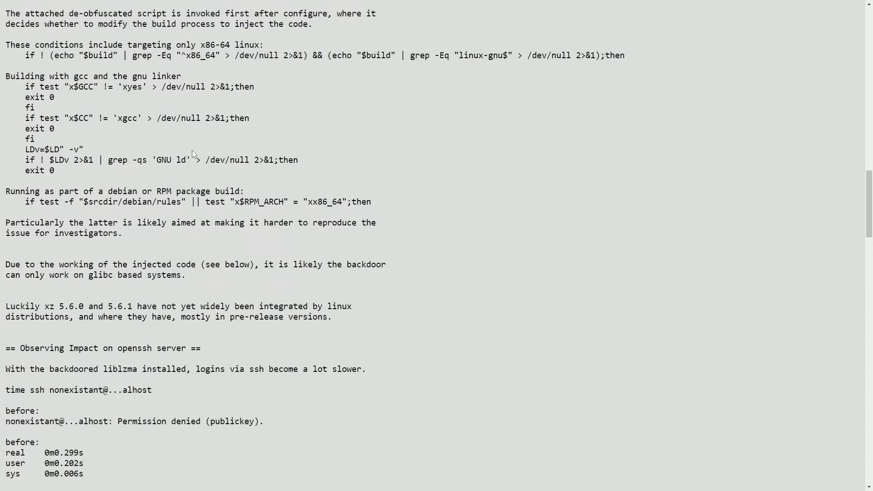
scroll(down, 3)
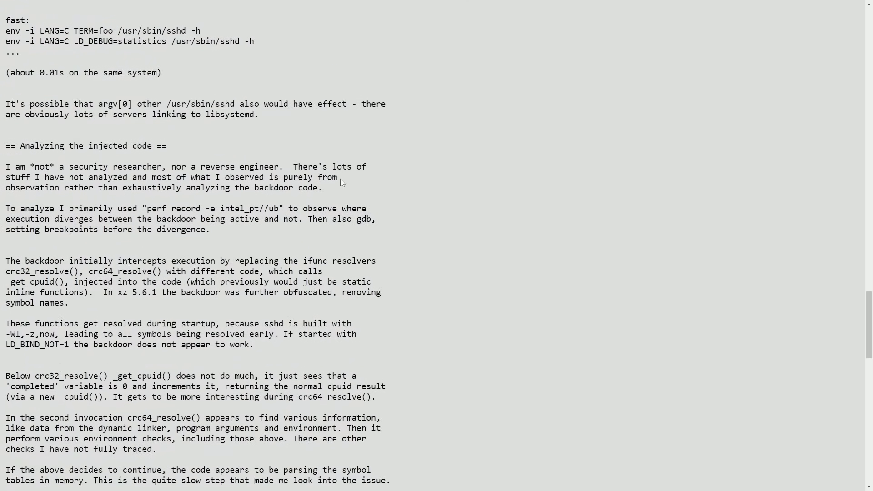
scroll(down, 3)
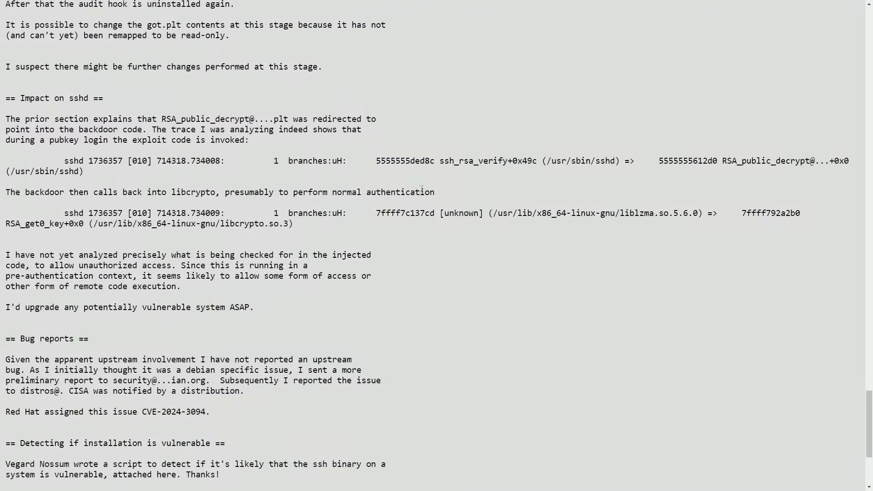
scroll(down, 3)
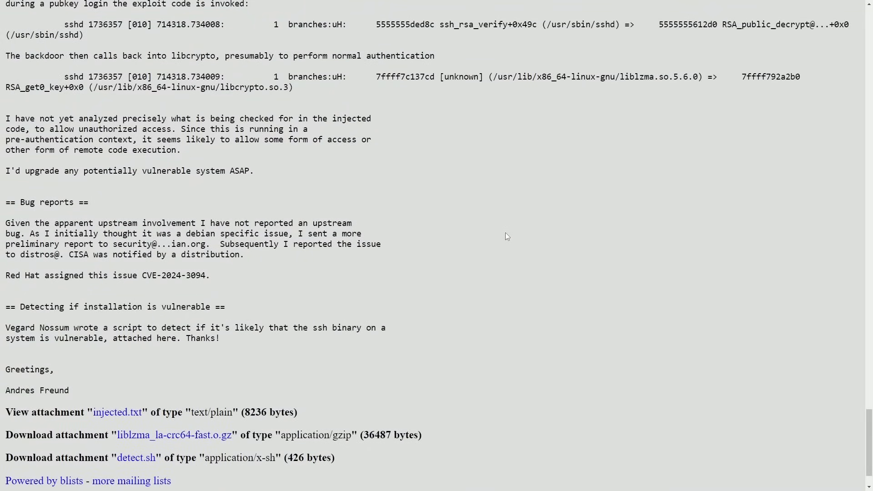
mouse_move(499, 236)
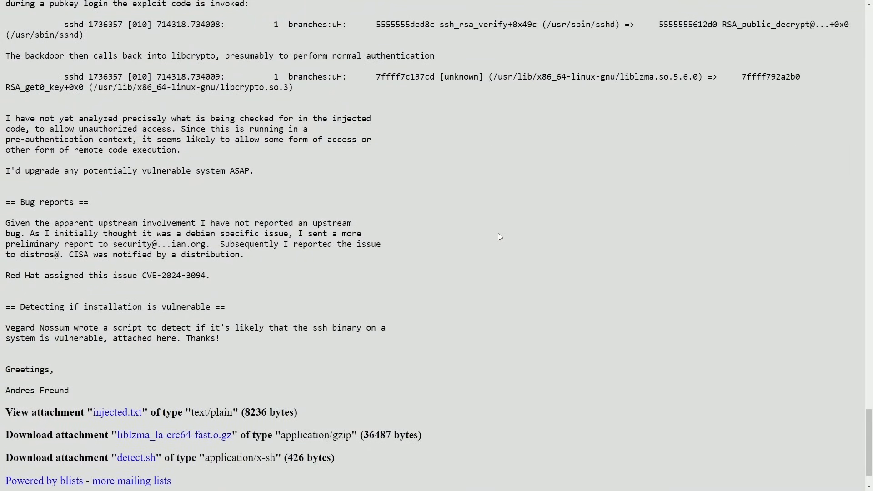
mouse_move(405, 228)
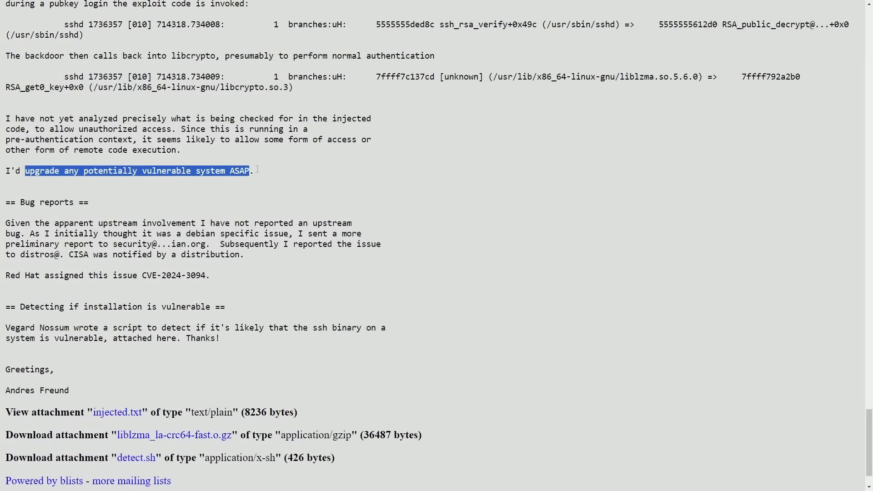
click(465, 219)
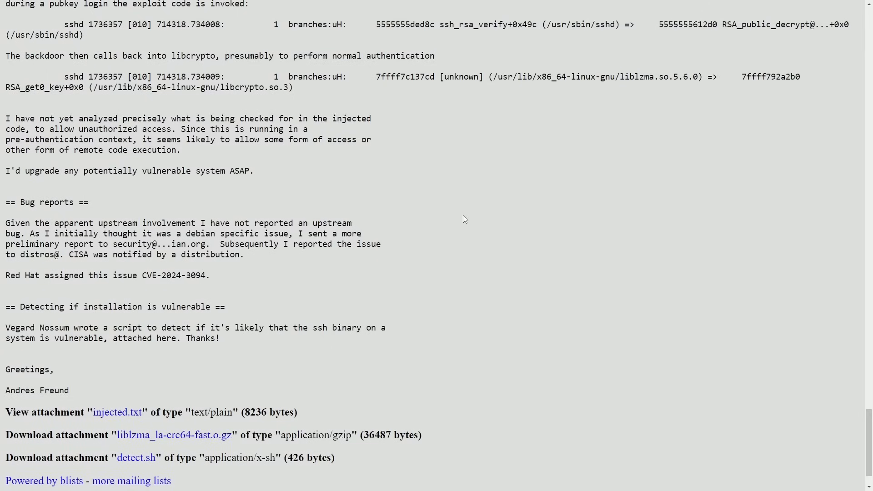
mouse_move(398, 335)
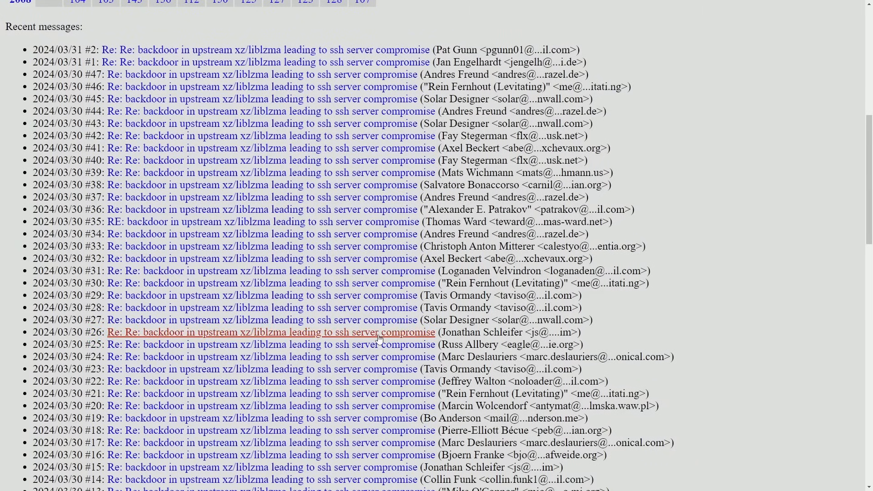
mouse_move(711, 267)
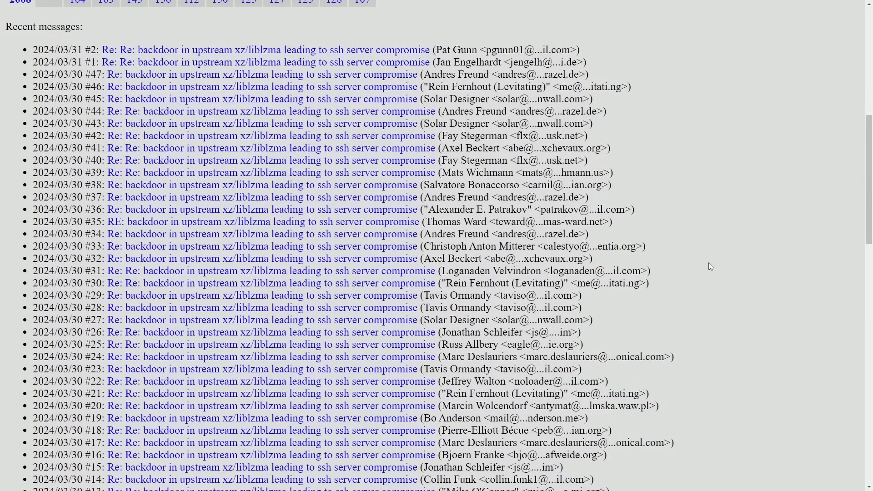
mouse_move(679, 265)
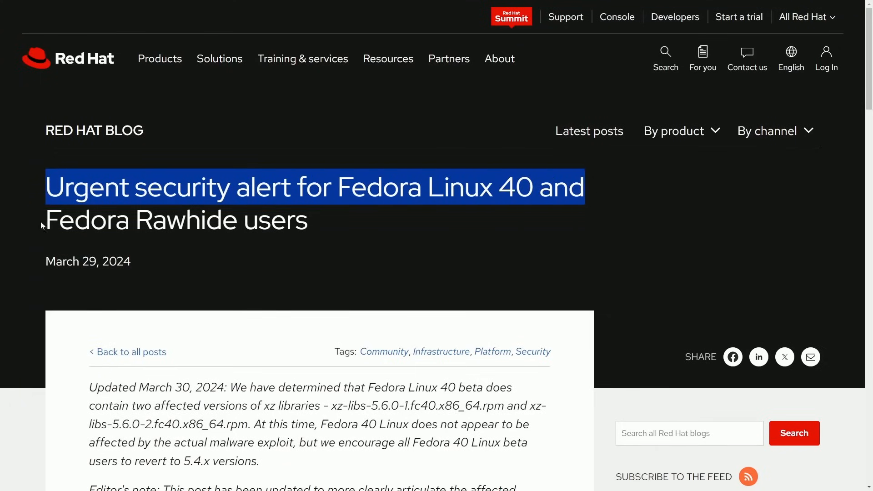
- Highlight the Red Hat alert sentence stating the malicious code is present in xz 5.6.0 and 5.6.1
scroll(down, 3)
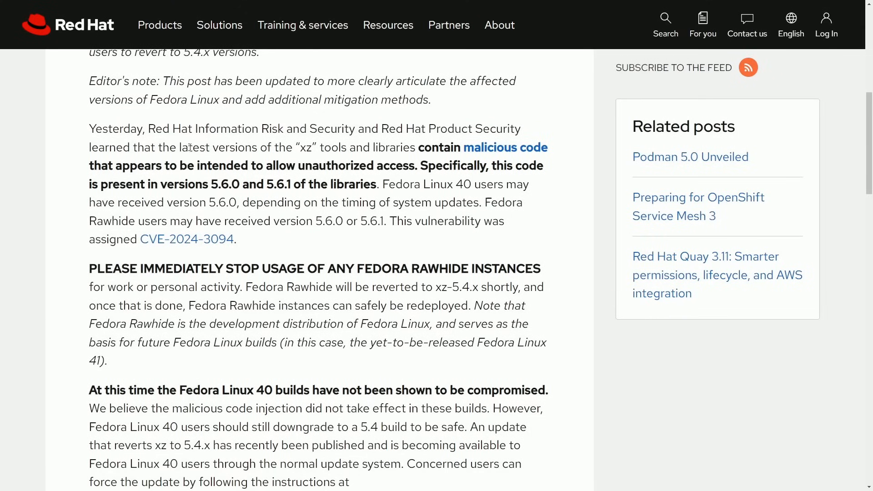
drag(180, 147, 341, 148)
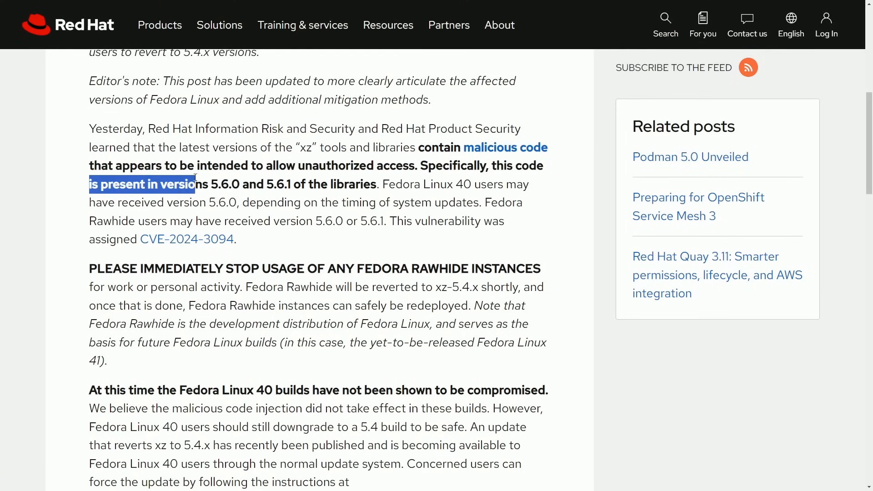
drag(194, 185, 239, 185)
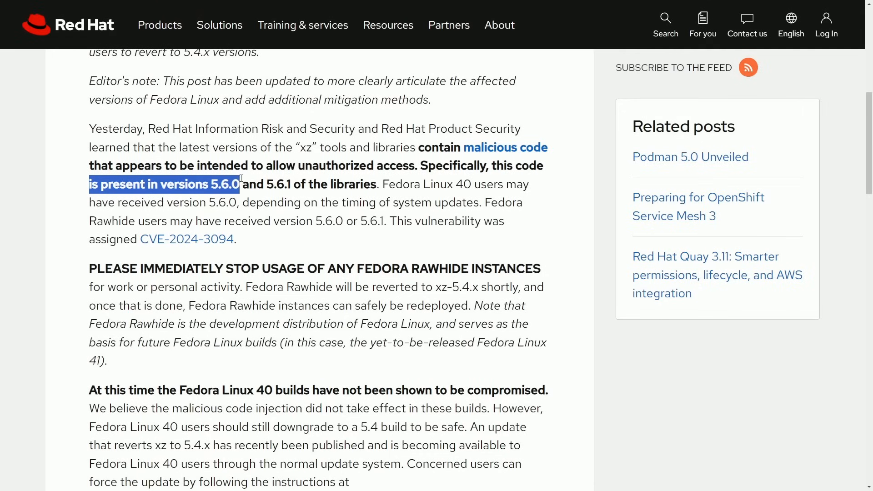
drag(240, 178, 412, 185)
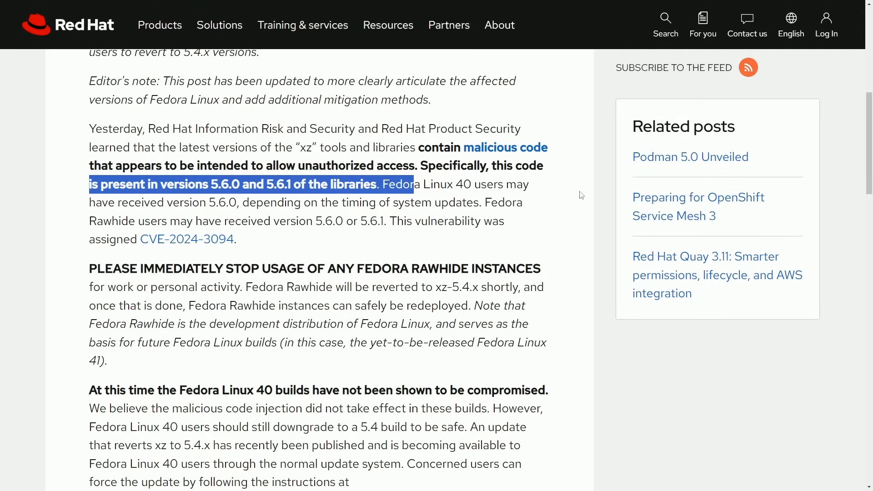
- Read further down the Fedora 40 and Rawhide alert and clear the highlighted Fedora 40 sentence
scroll(down, 3)
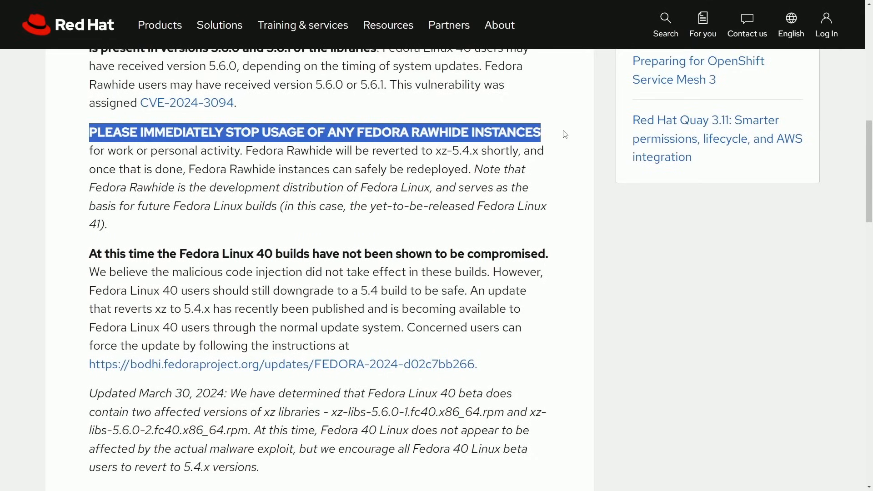
scroll(down, 3)
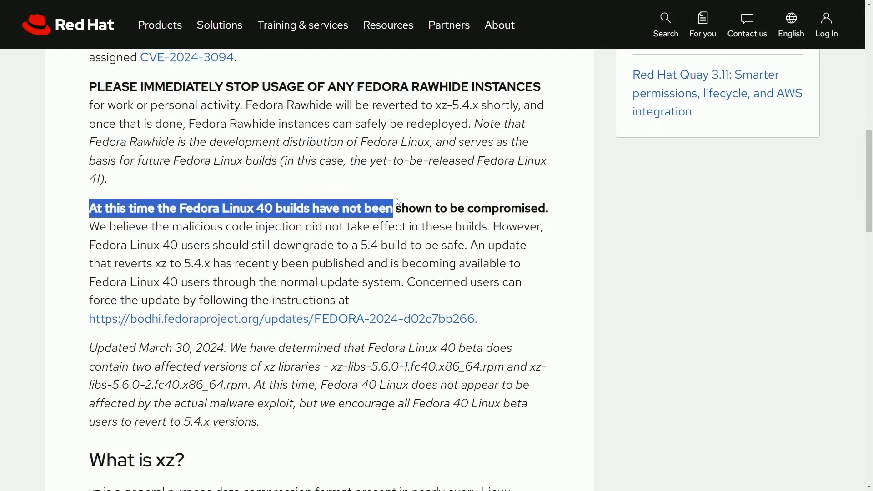
click(577, 224)
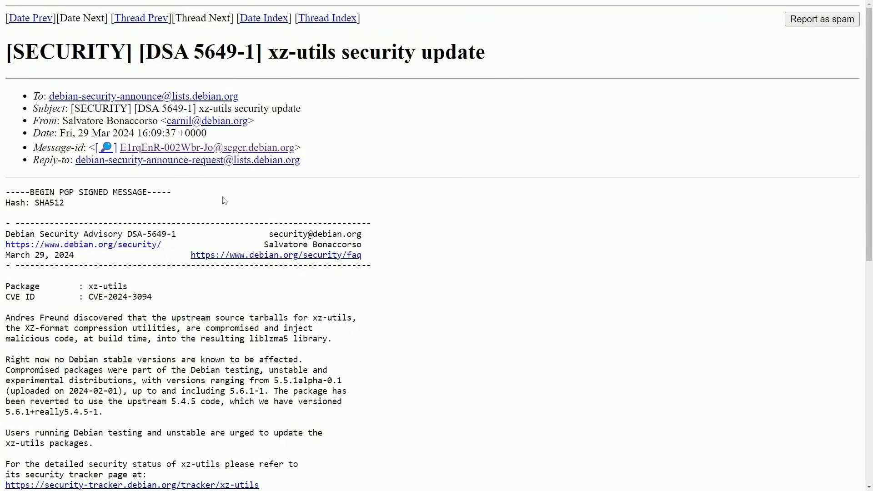
mouse_move(168, 288)
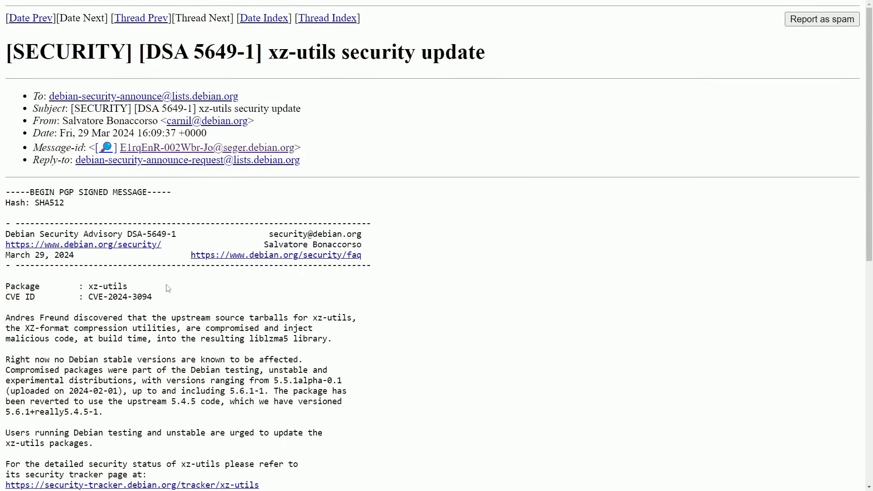
- Read DSA 5649-1's notes on the compromised version range and the reversion to 5.4.5
scroll(down, 3)
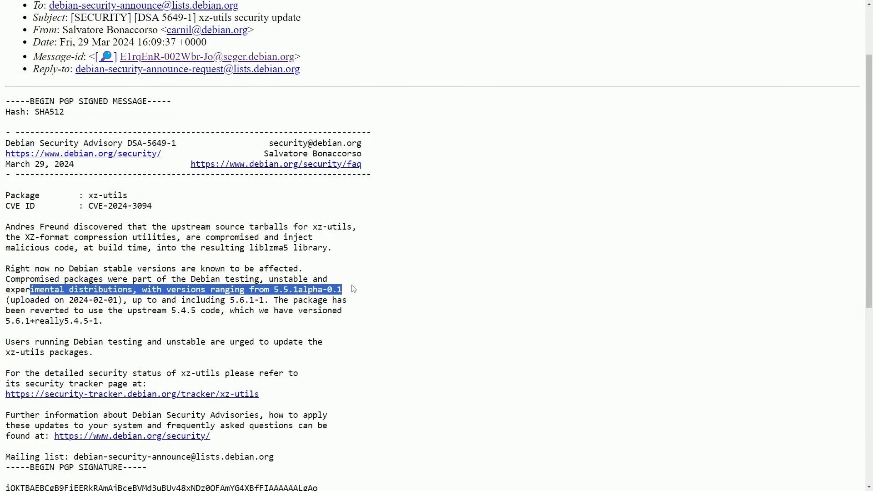
click(351, 289)
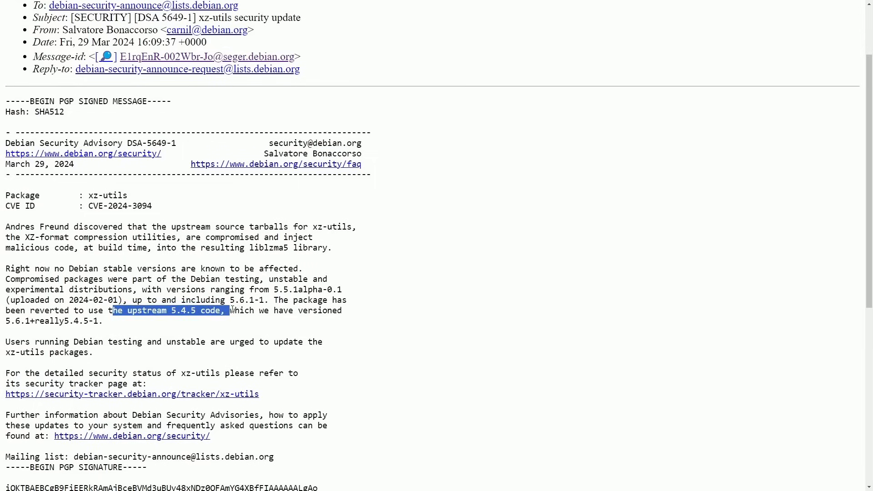
click(207, 338)
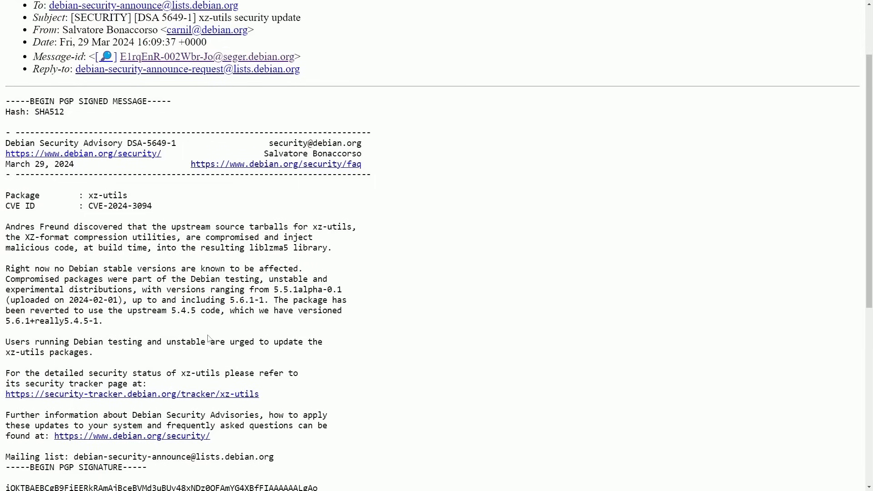
mouse_move(229, 323)
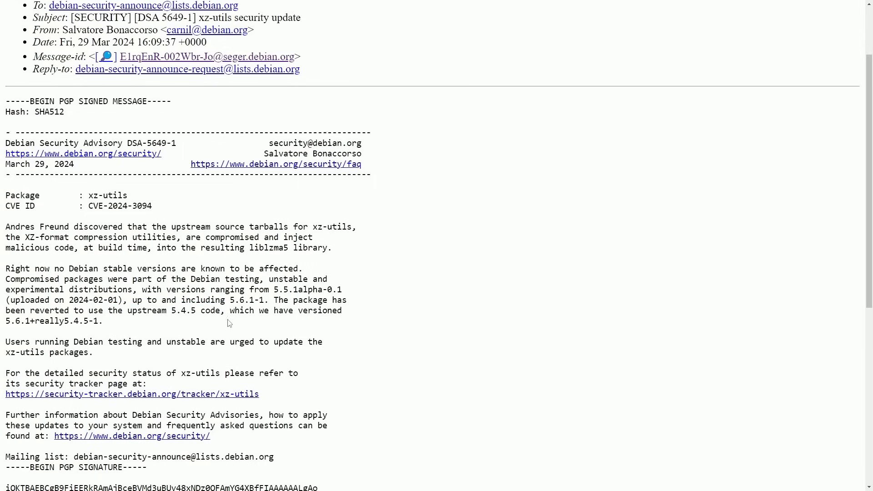
- Continue to the advisory's update advice for xz-utils packages
scroll(down, 3)
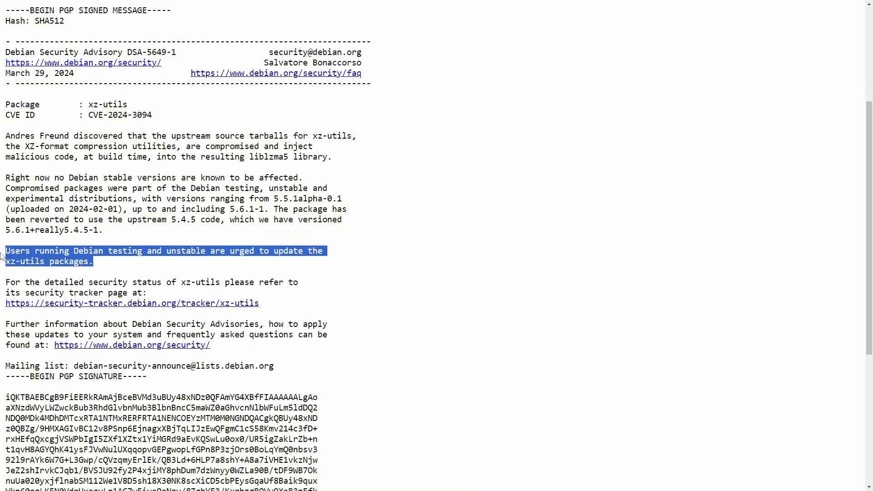
click(340, 263)
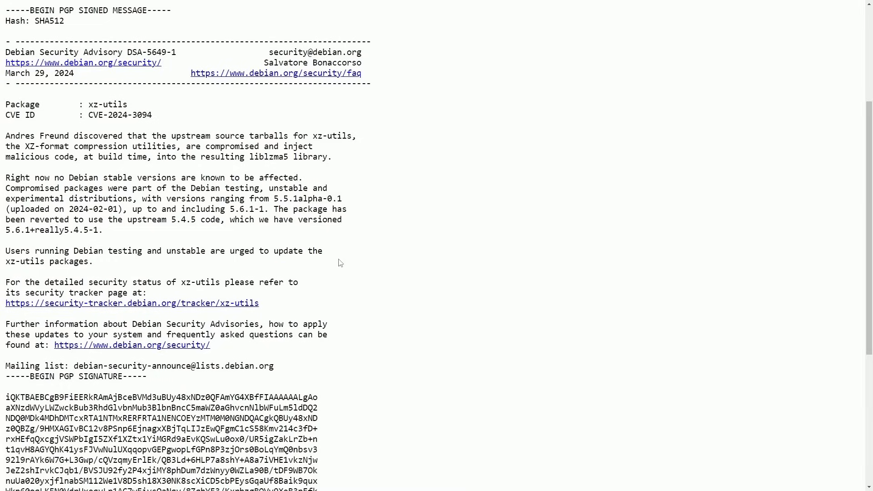
double_click(49, 261)
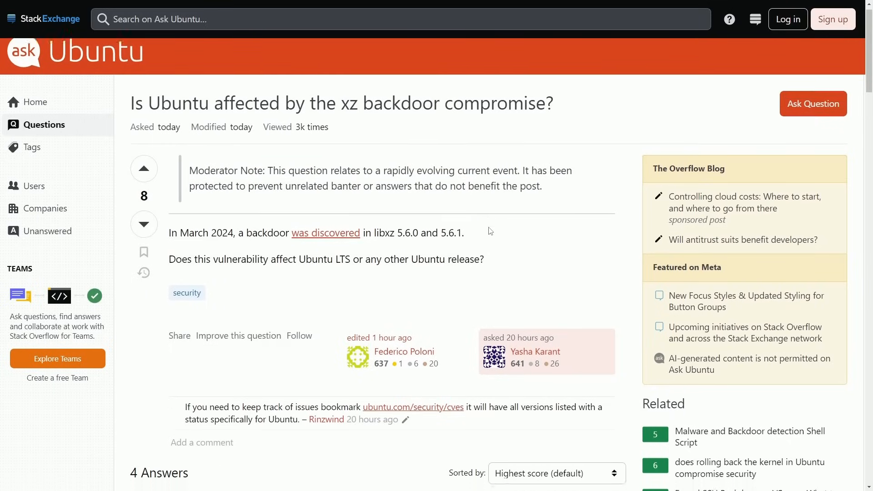
scroll(down, 3)
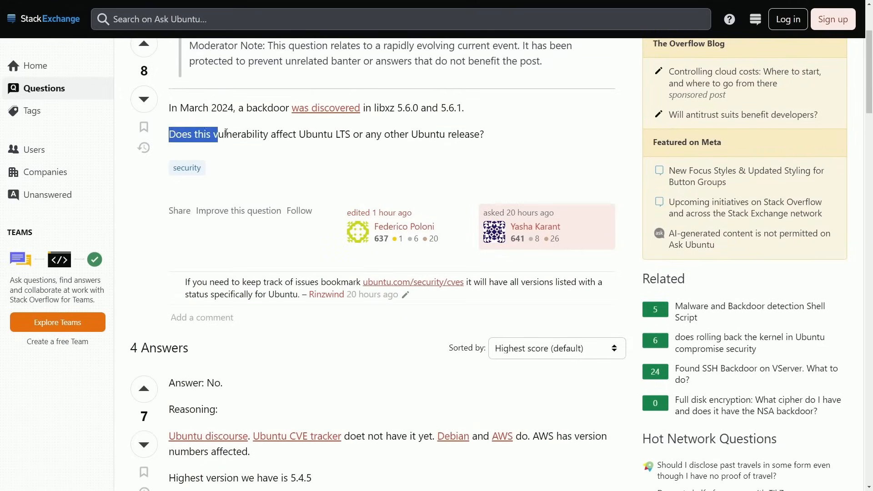
click(384, 169)
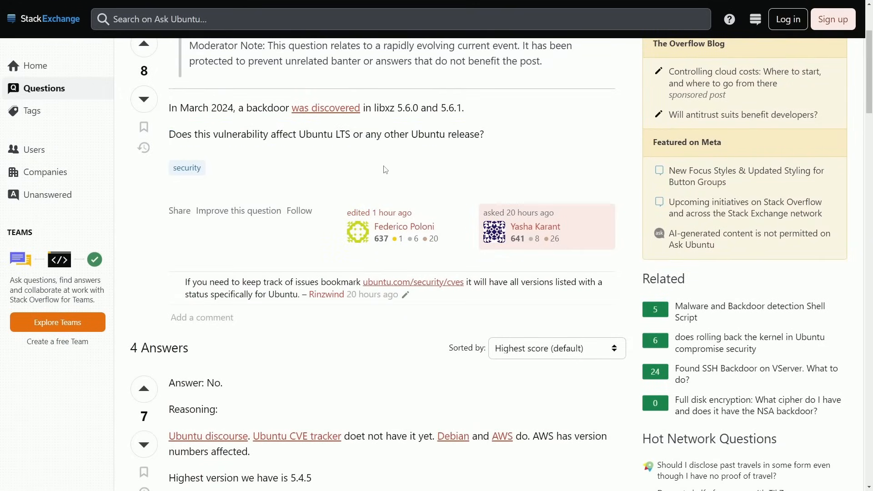
scroll(down, 3)
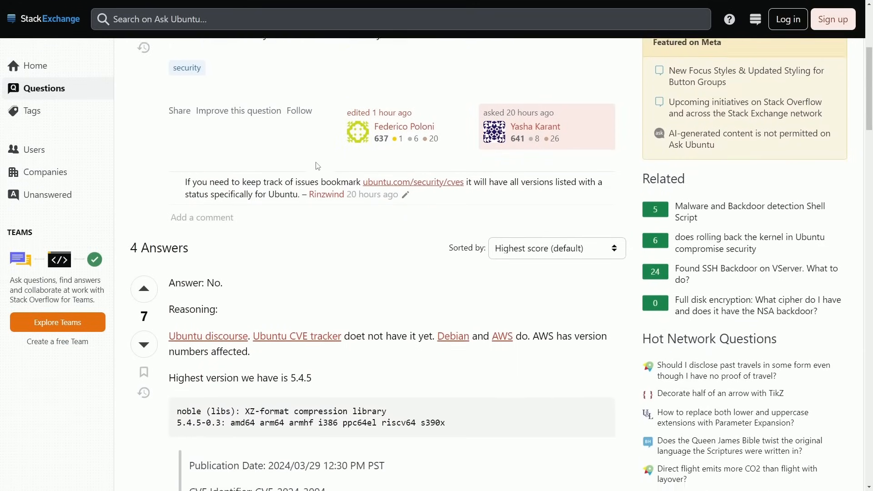
scroll(down, 3)
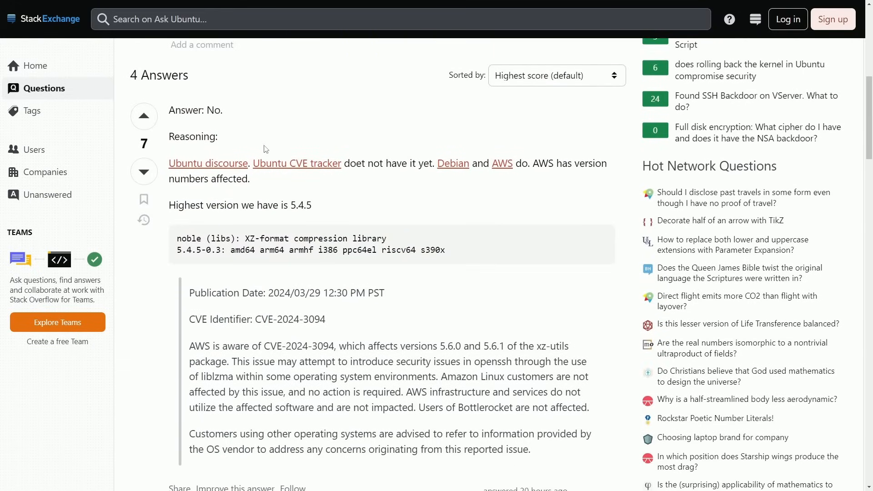
scroll(down, 3)
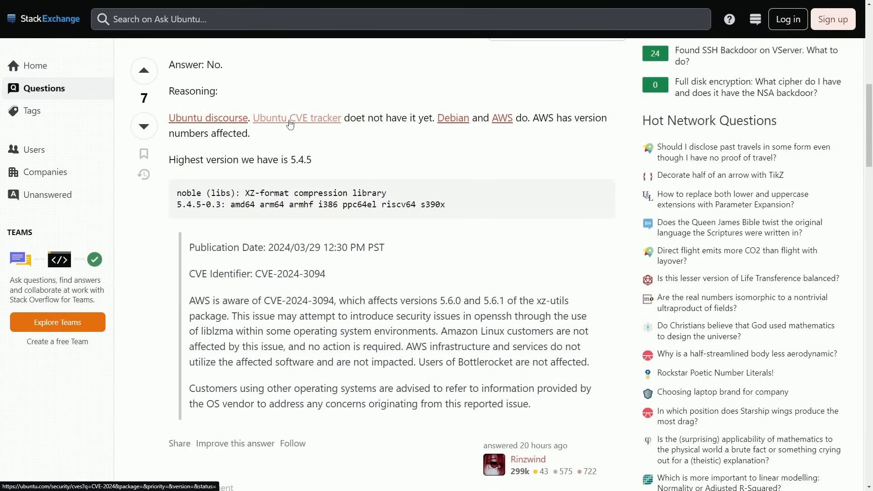
mouse_move(407, 117)
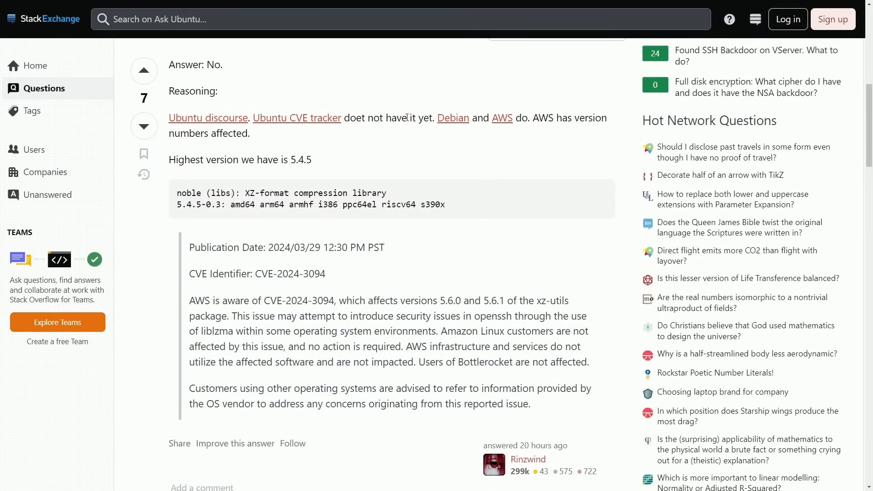
mouse_move(267, 140)
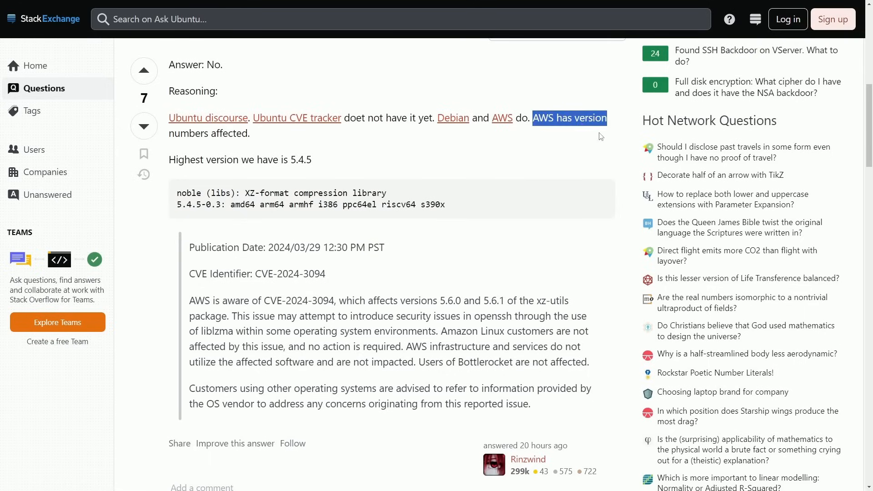
scroll(down, 3)
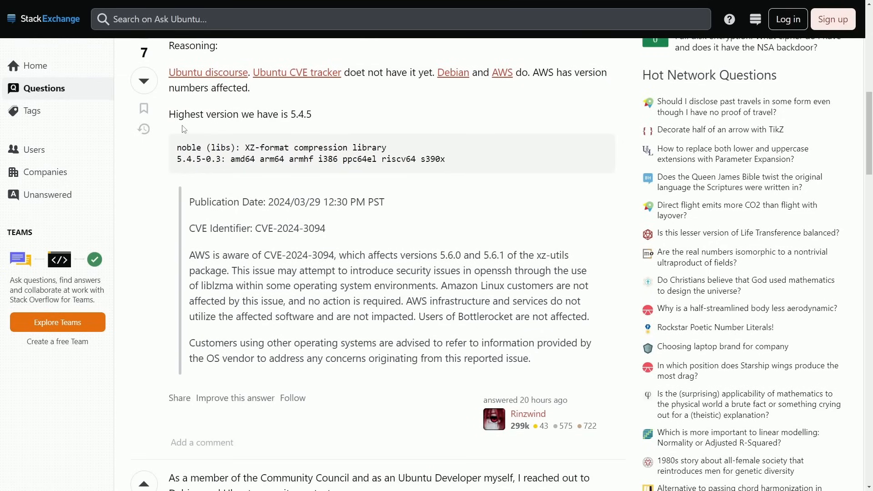
double_click(299, 115)
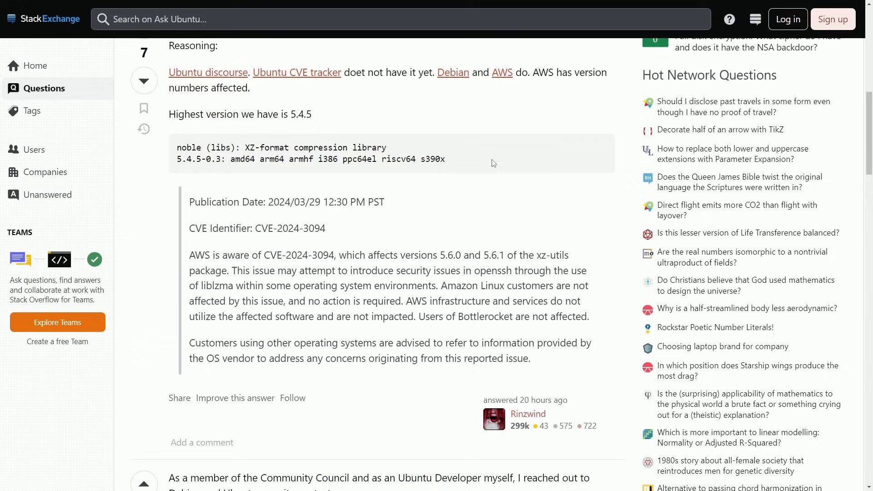
mouse_move(457, 158)
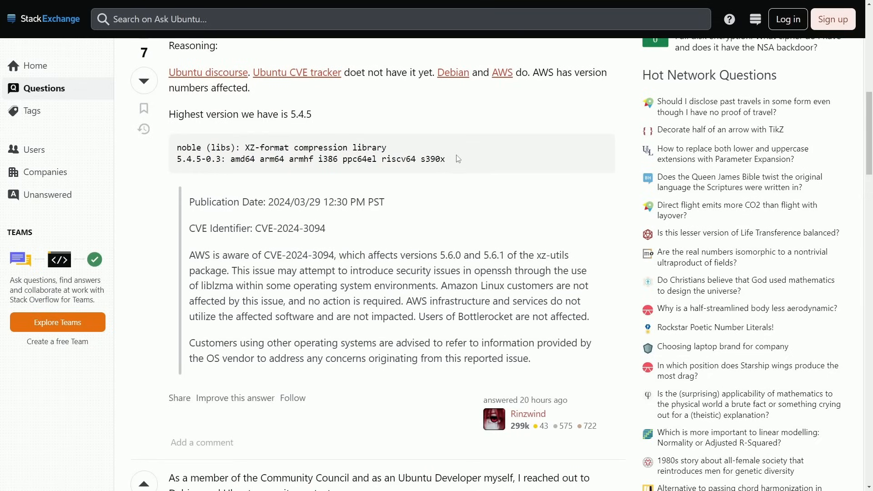
double_click(303, 255)
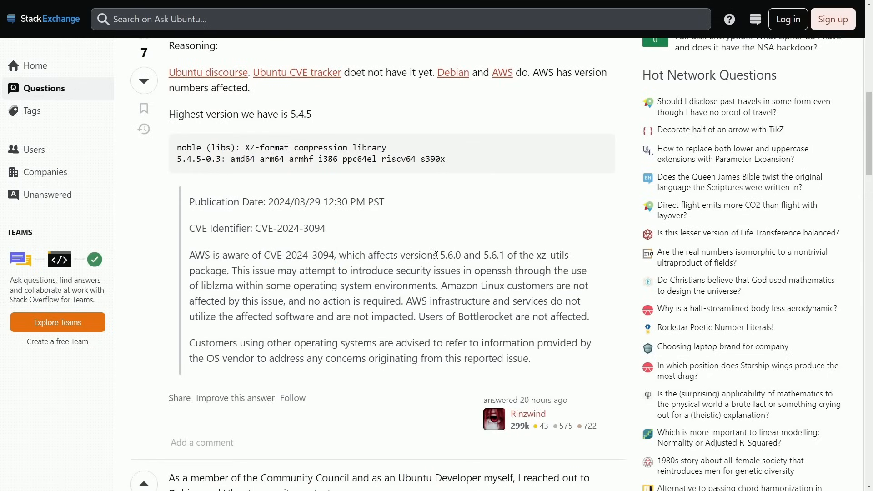
double_click(449, 254)
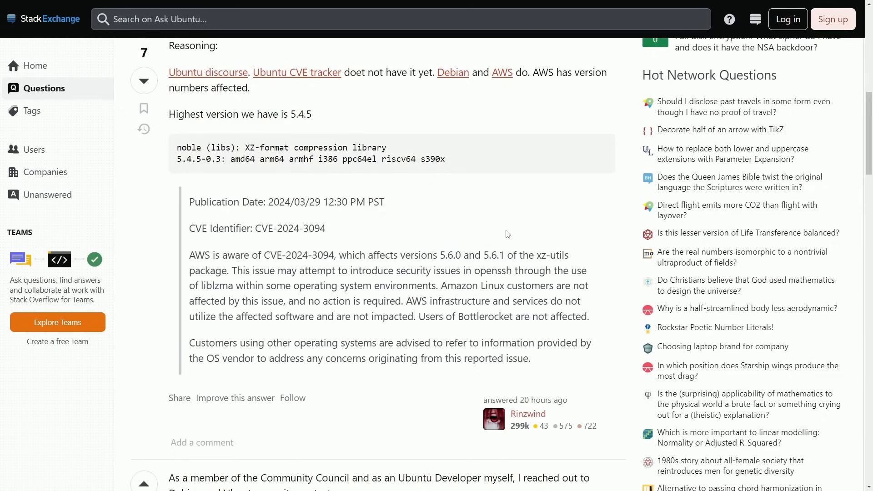
scroll(down, 3)
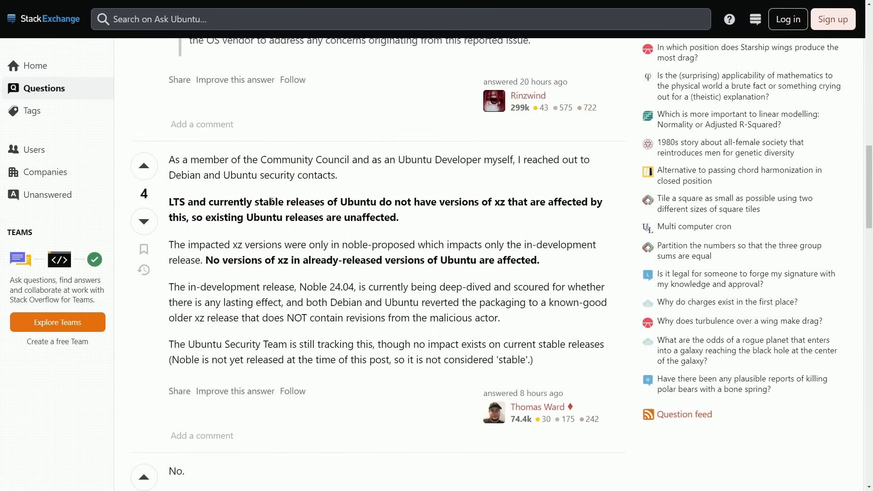
mouse_move(345, 184)
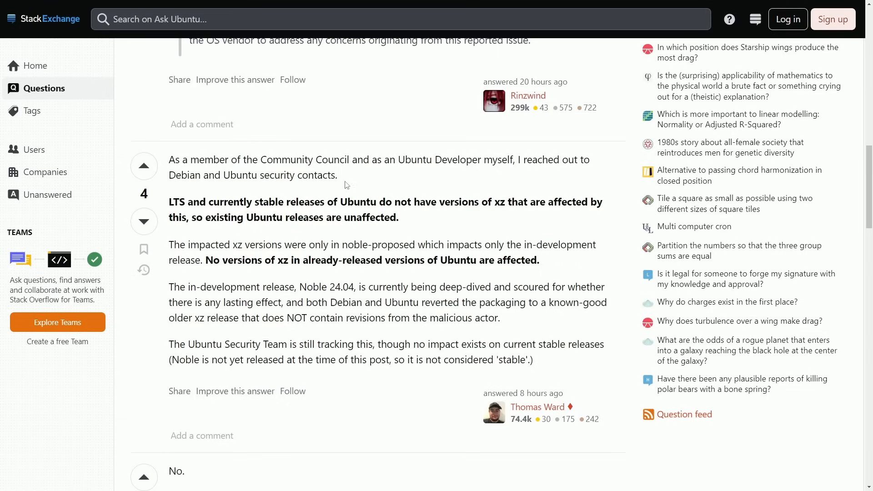
mouse_move(266, 299)
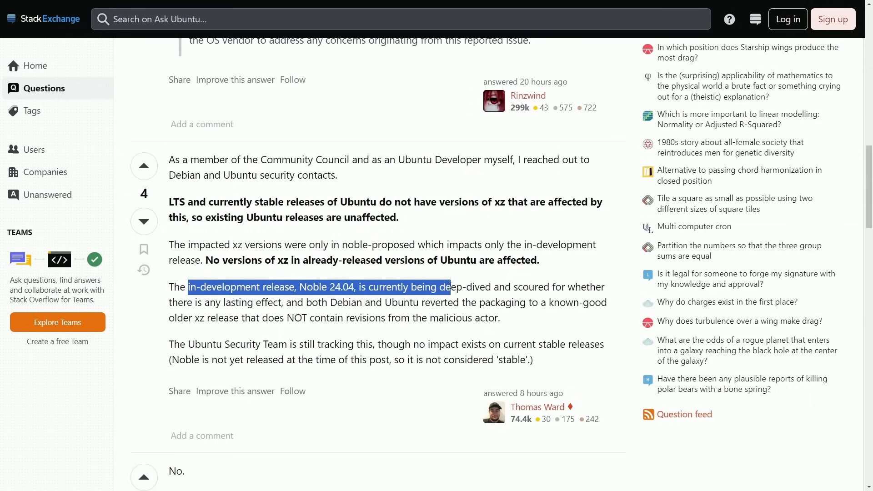
click(363, 334)
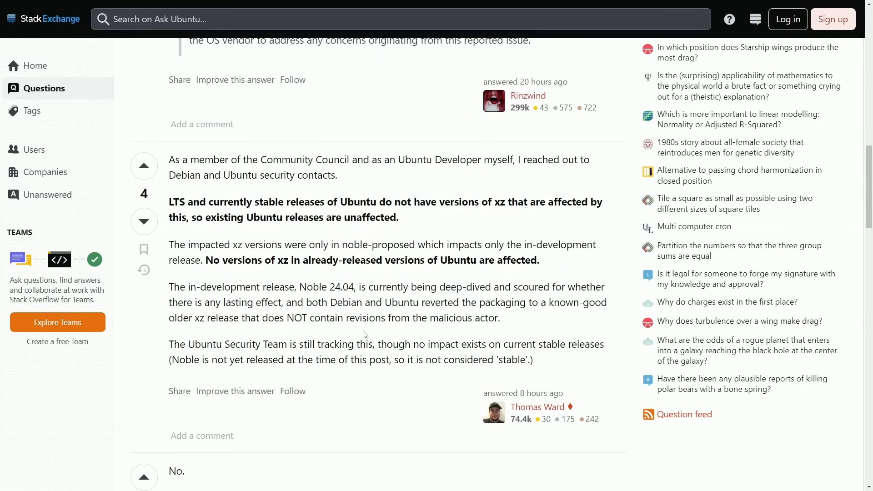
mouse_move(437, 236)
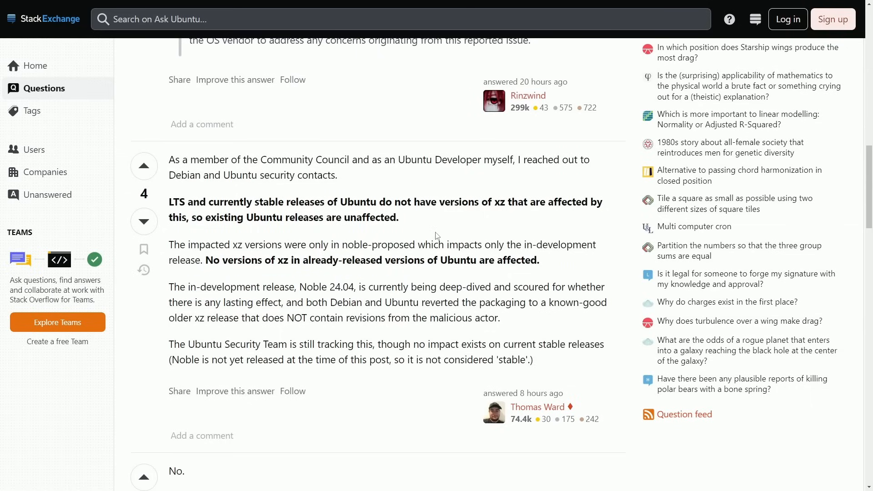
mouse_move(436, 242)
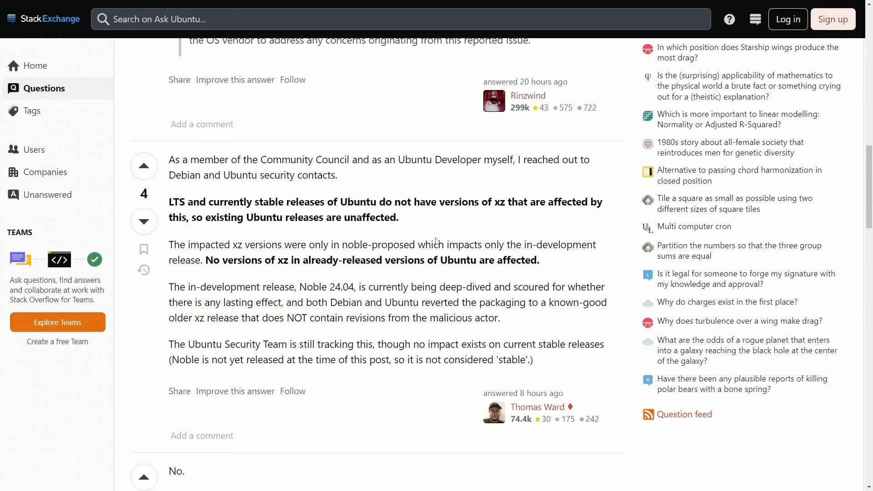
mouse_move(443, 236)
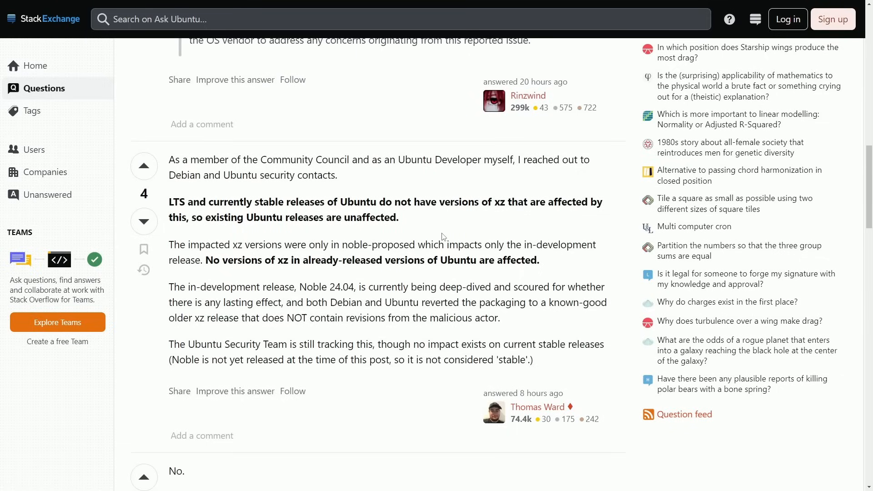
mouse_move(468, 228)
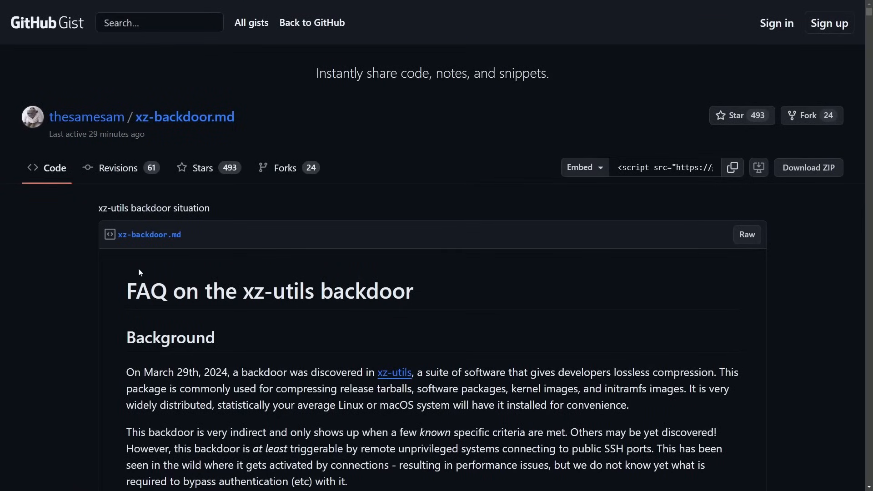
double_click(277, 291)
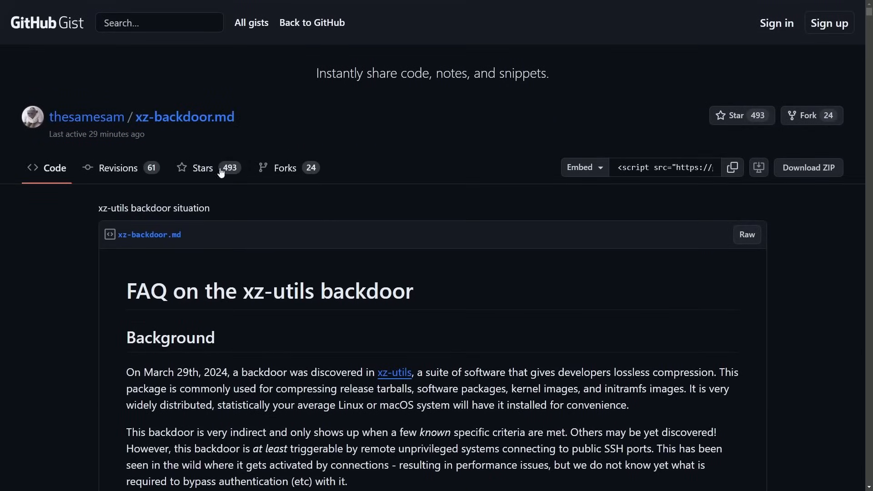
mouse_move(51, 101)
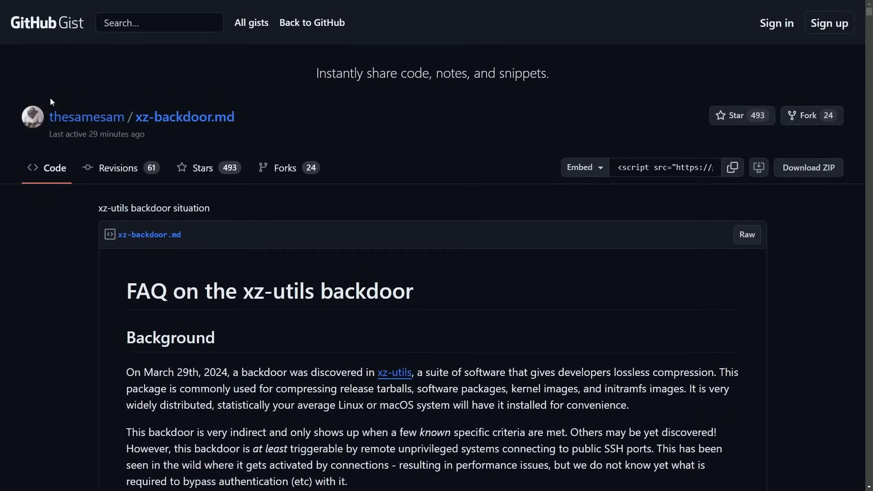
scroll(down, 3)
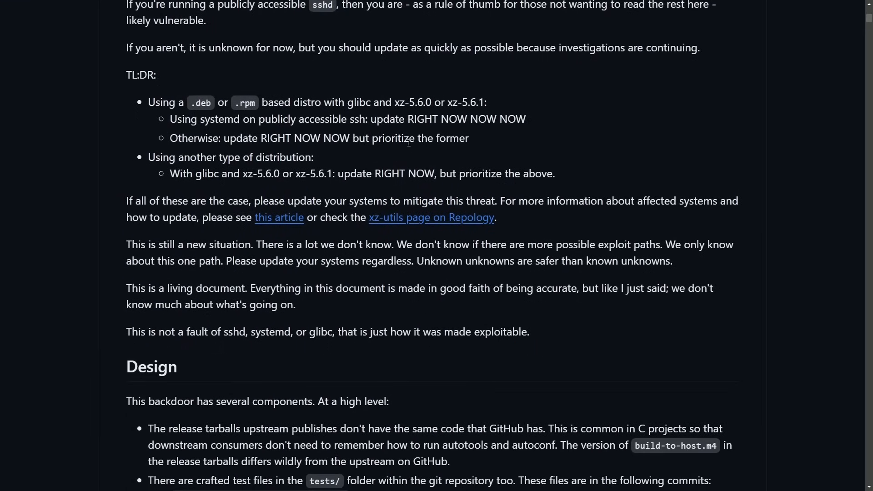
double_click(141, 75)
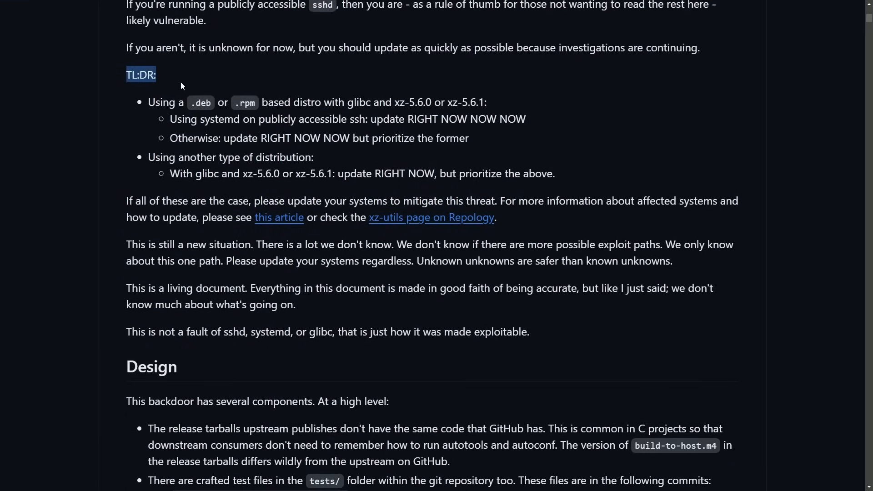
click(421, 149)
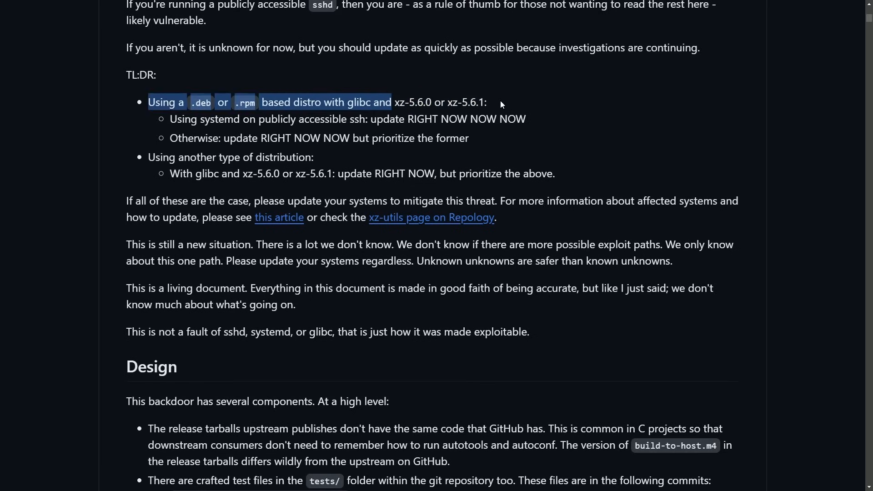
click(174, 130)
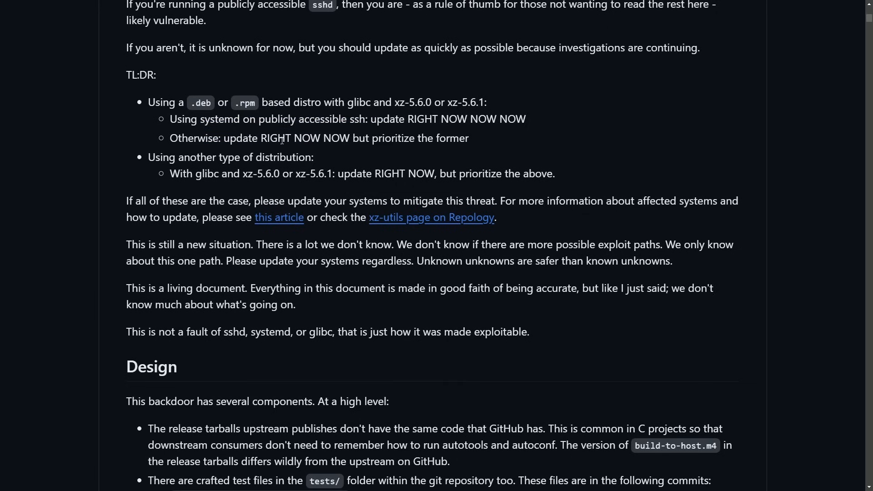
mouse_move(223, 166)
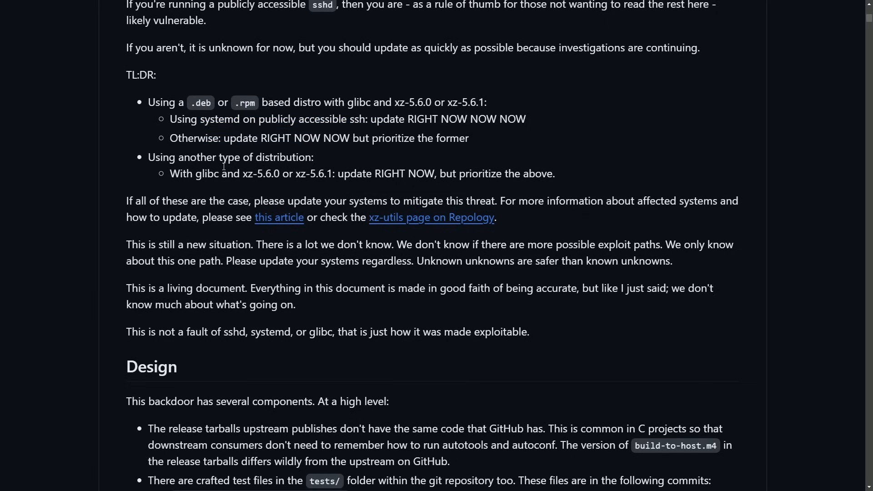
scroll(down, 3)
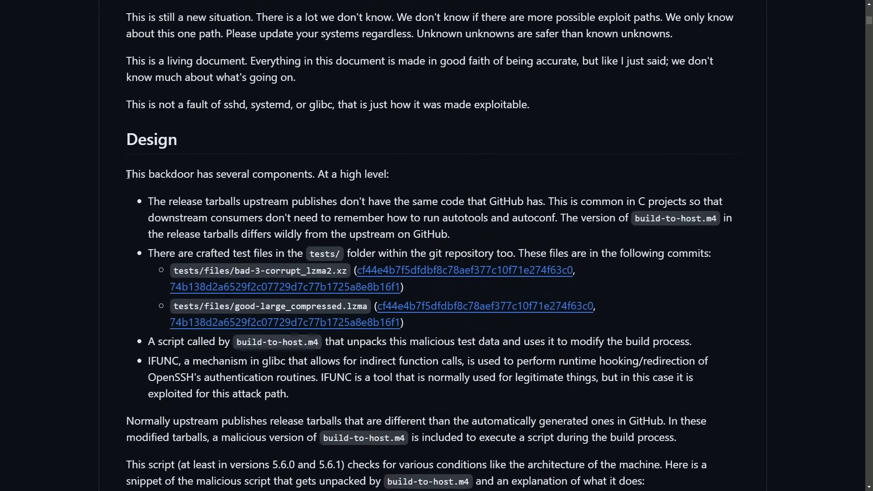
scroll(down, 3)
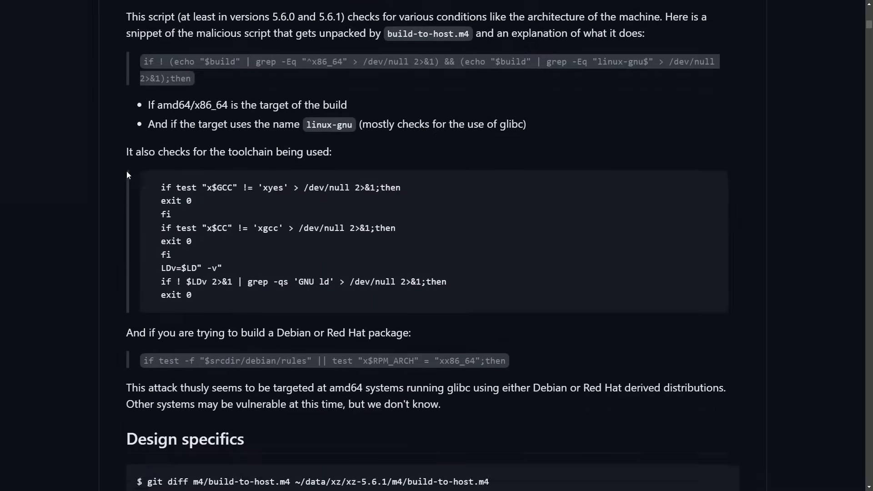
scroll(down, 3)
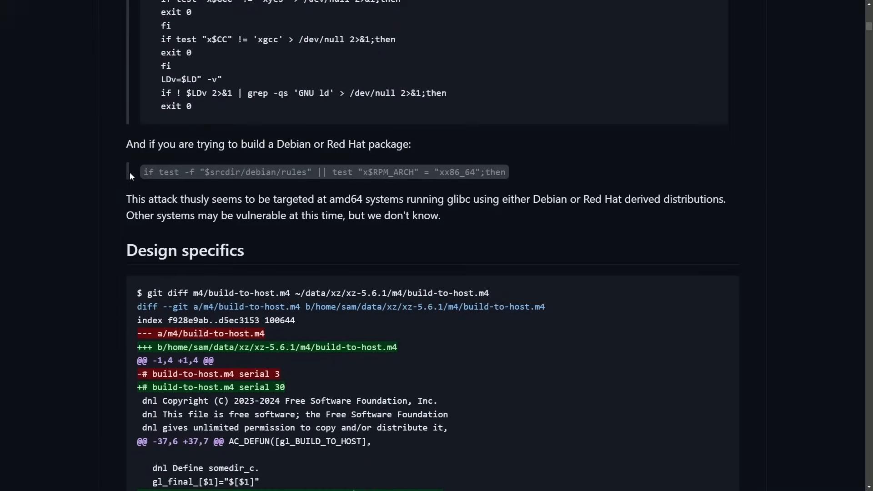
scroll(up, 3)
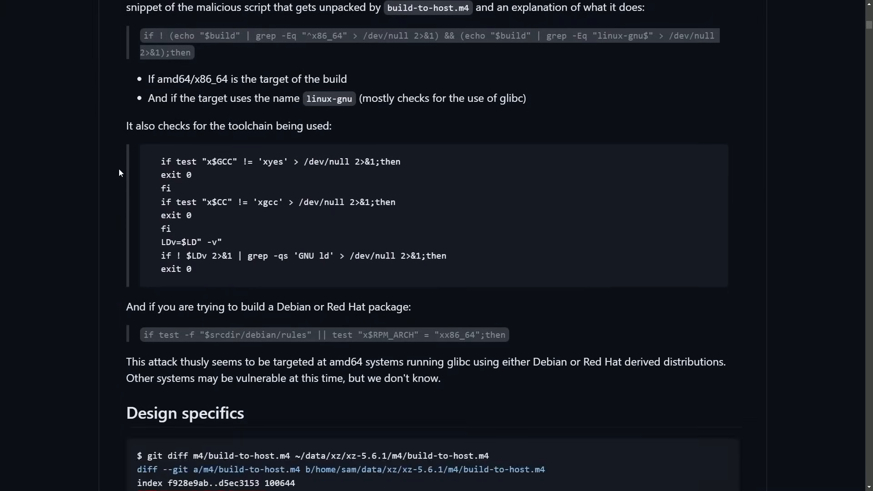
scroll(down, 3)
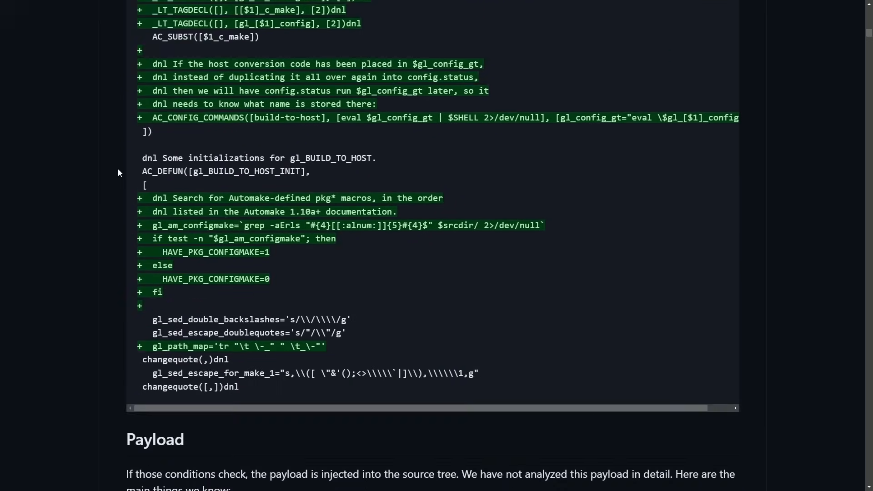
scroll(down, 3)
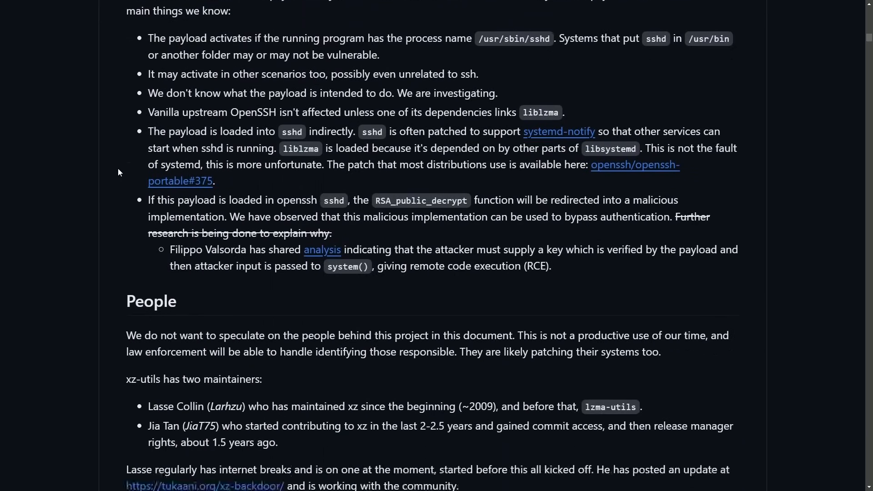
scroll(down, 3)
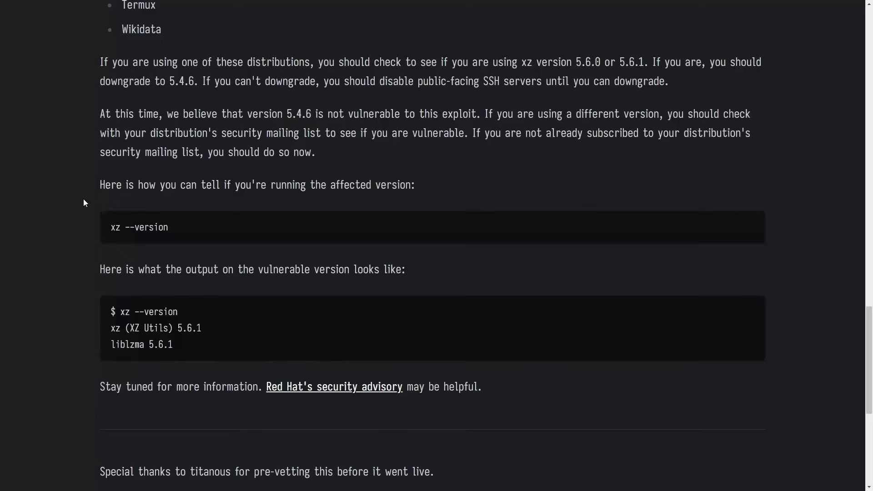
mouse_move(98, 197)
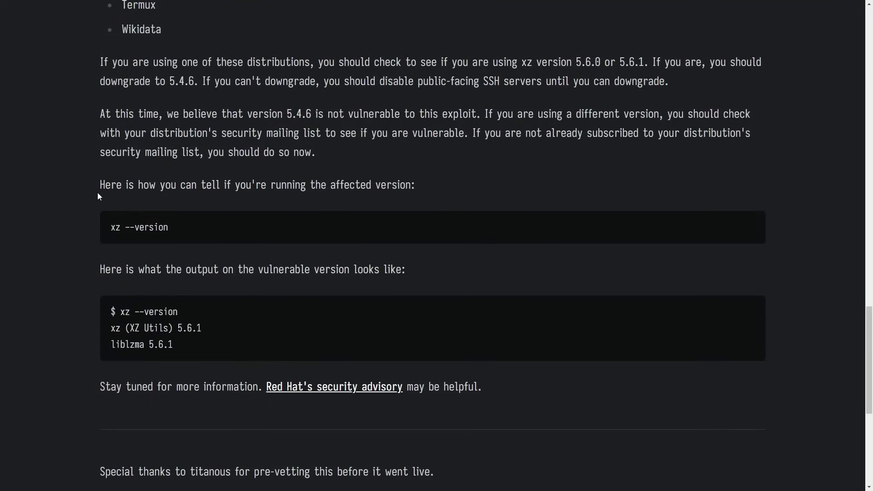
drag(100, 185, 275, 185)
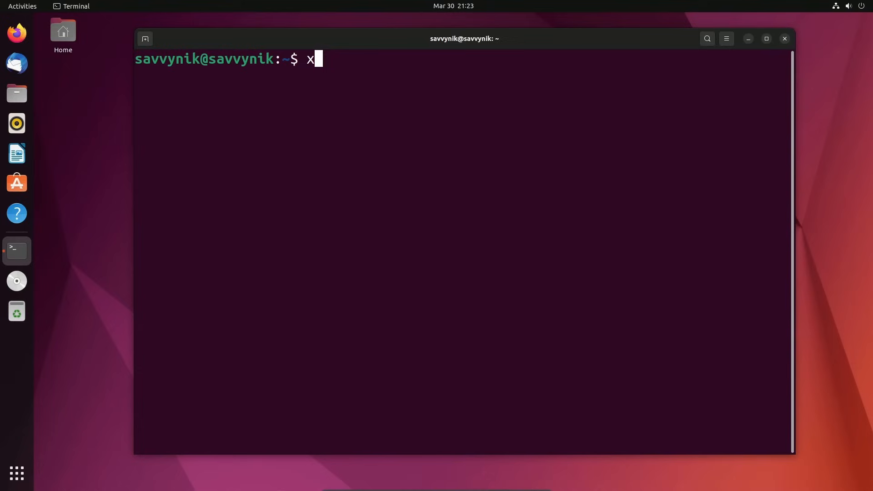
- Run xz --version, which reports xz and liblzma 5.2.5, outside the affected 5.6.0–5.6.1 range
text(z --version)
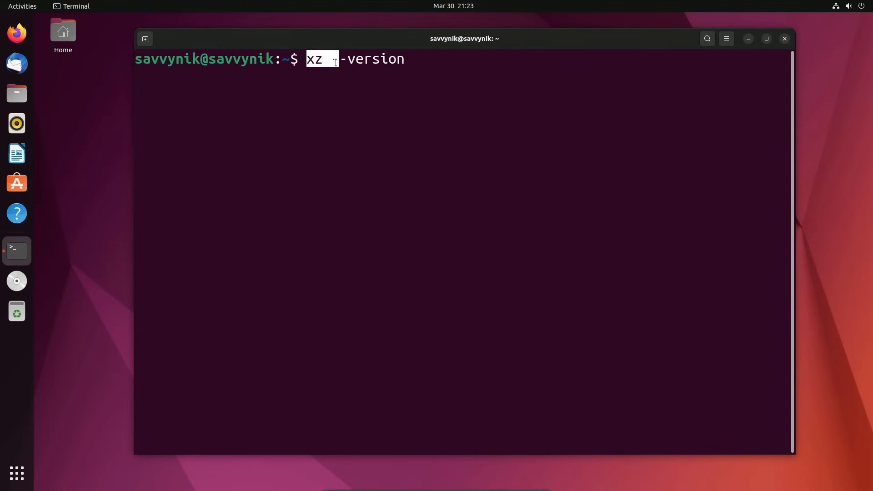
key(Return)
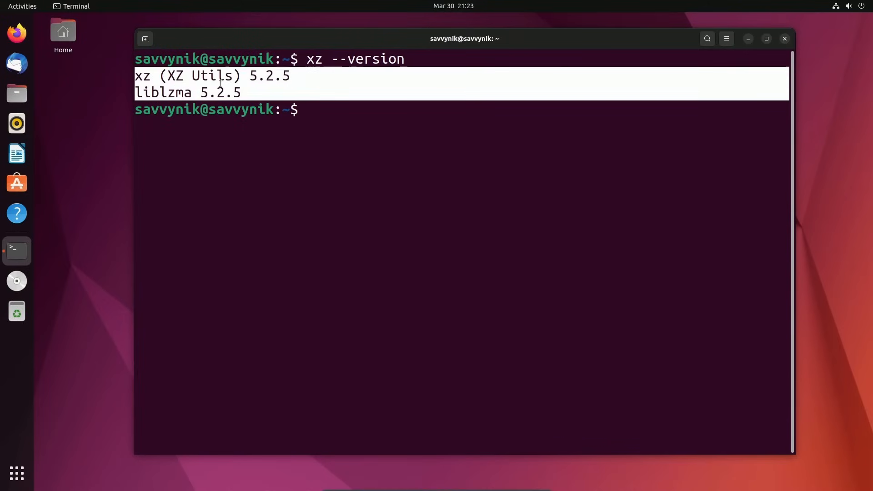
double_click(143, 75)
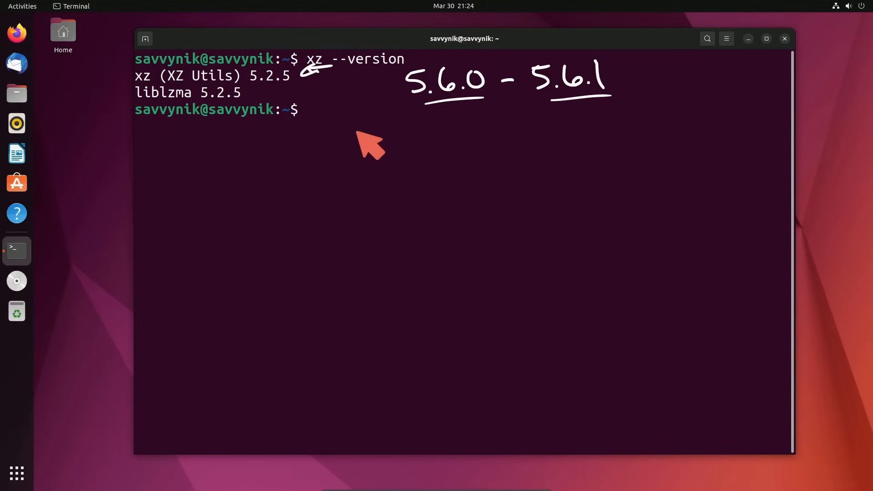
mouse_move(491, 162)
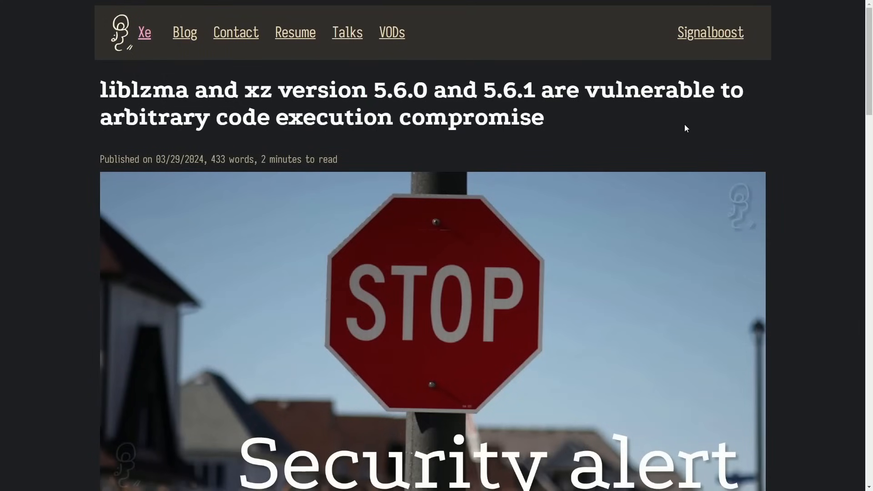
mouse_move(88, 101)
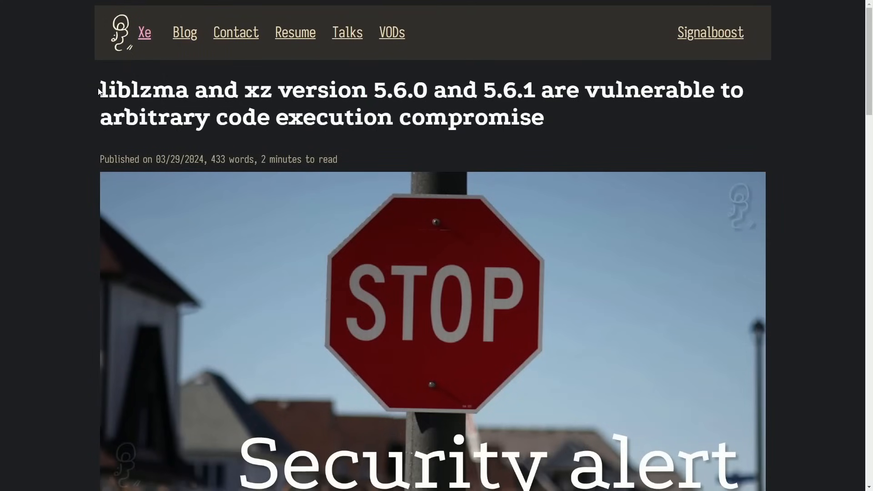
scroll(down, 3)
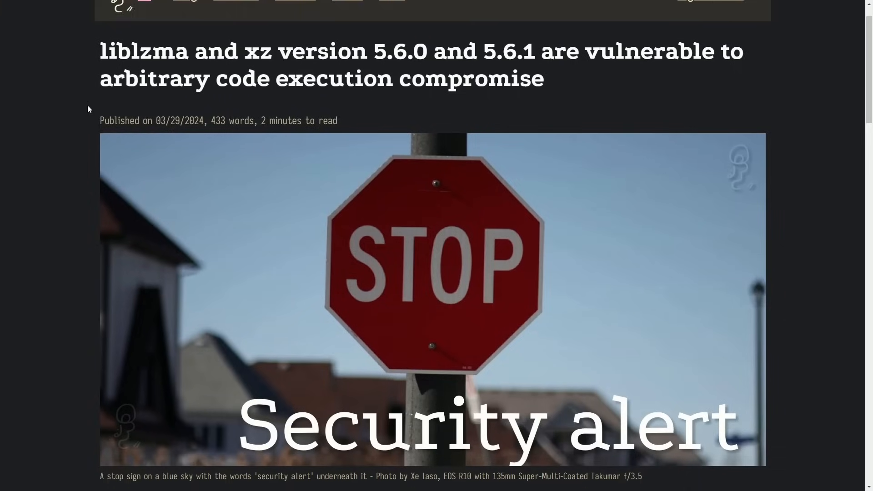
scroll(up, 3)
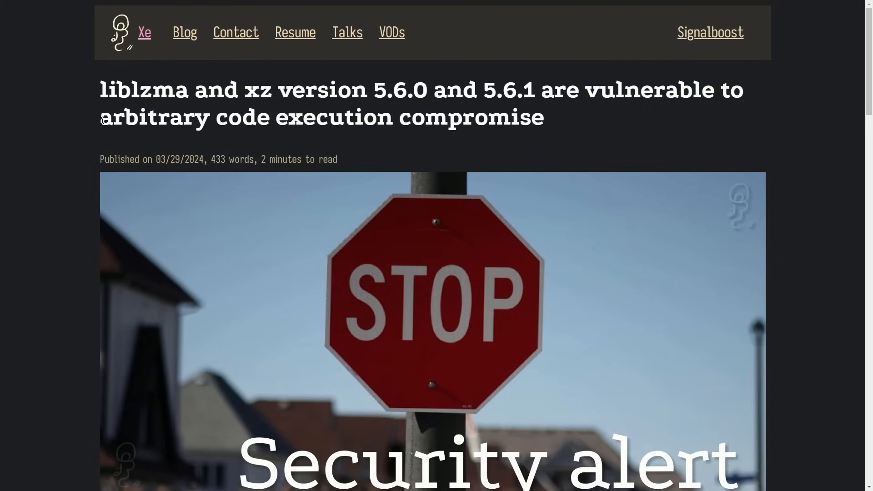
double_click(111, 117)
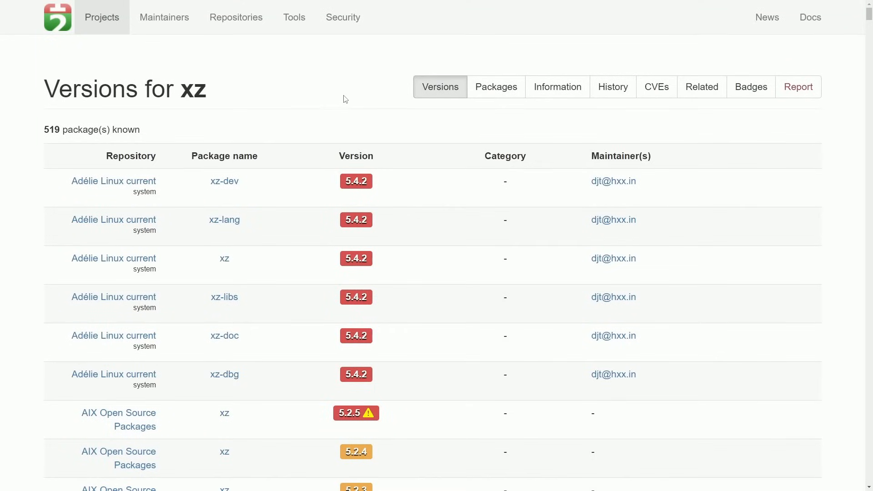
mouse_move(305, 104)
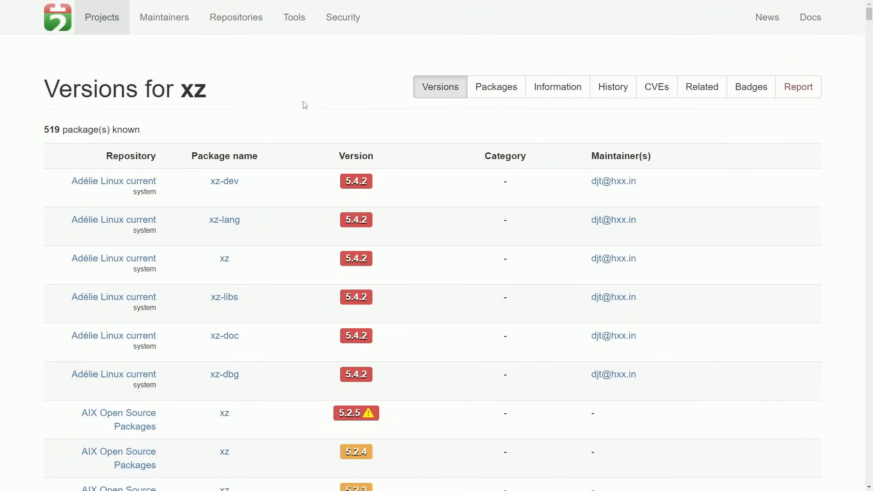
mouse_move(304, 95)
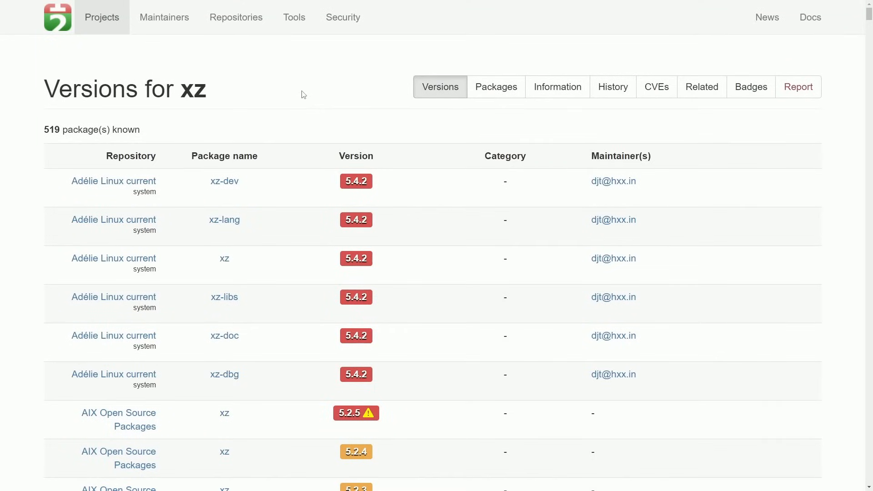
mouse_move(280, 76)
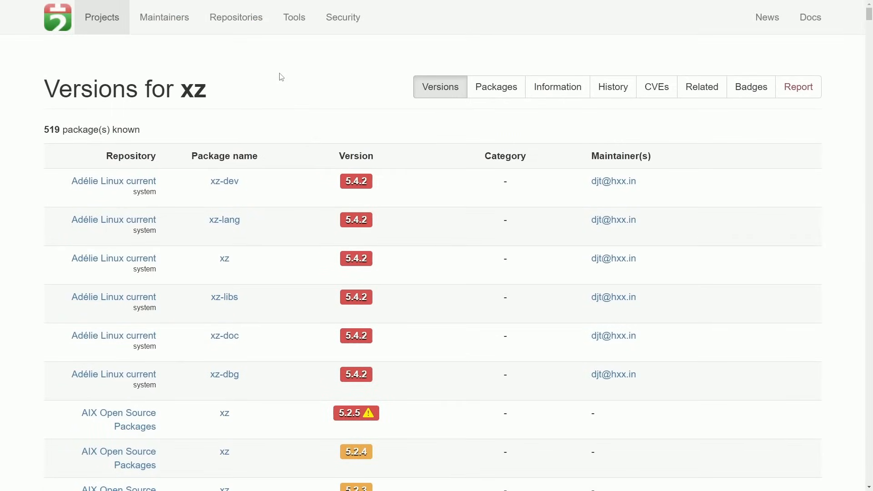
scroll(down, 3)
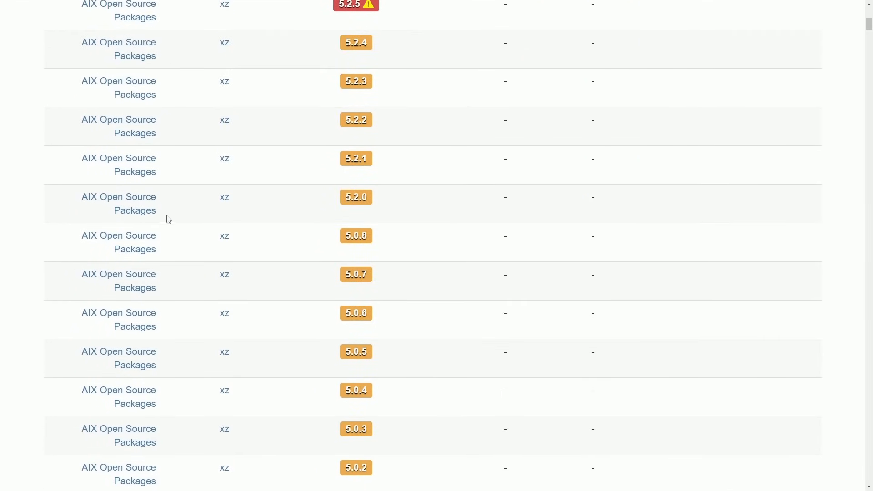
scroll(up, 3)
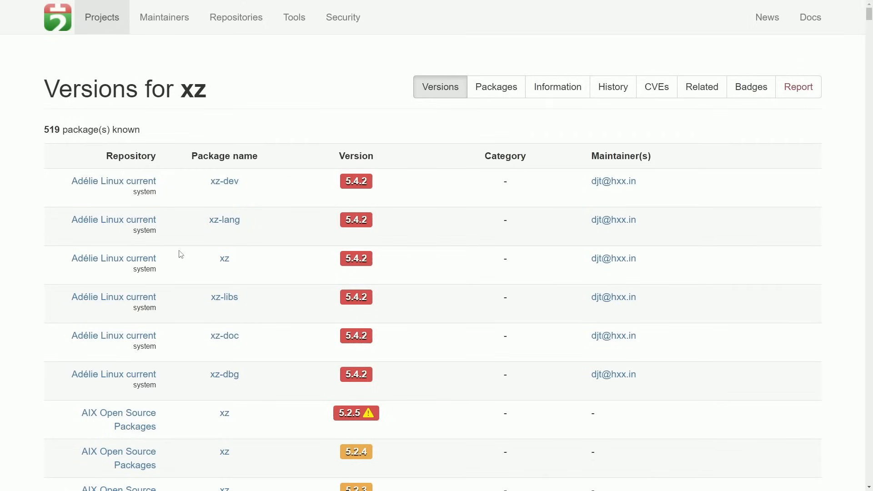
scroll(down, 3)
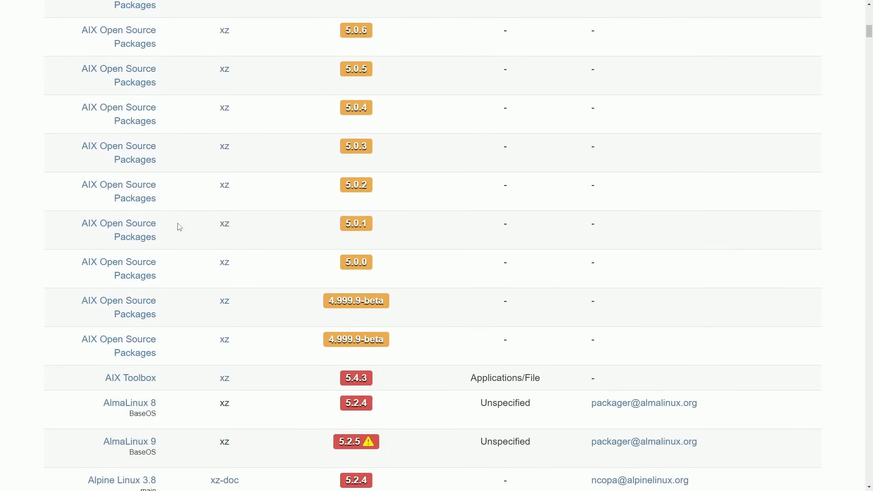
scroll(up, 3)
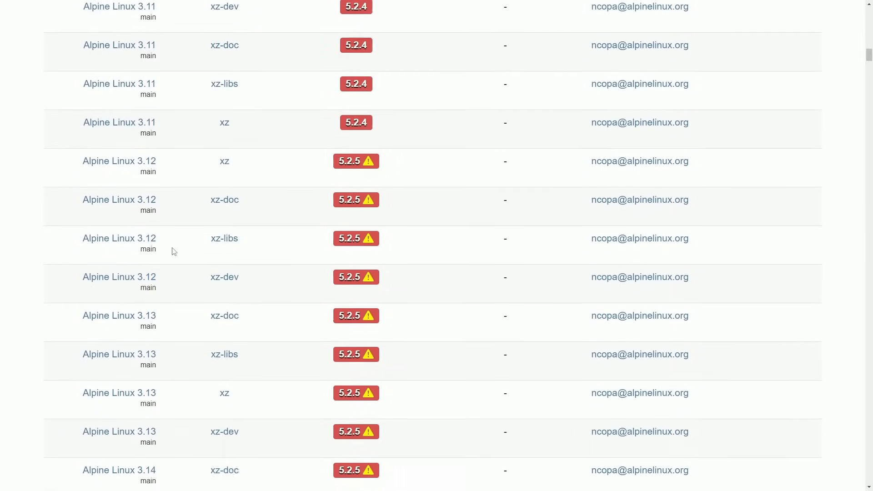
scroll(down, 3)
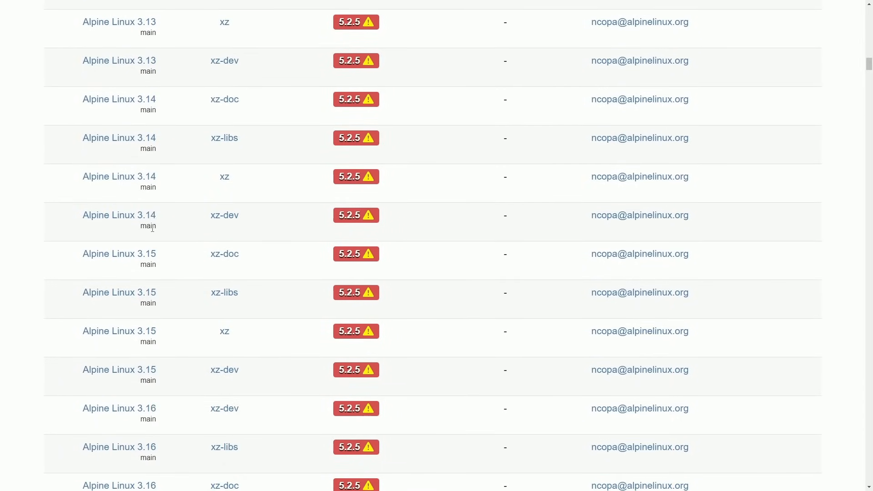
scroll(down, 3)
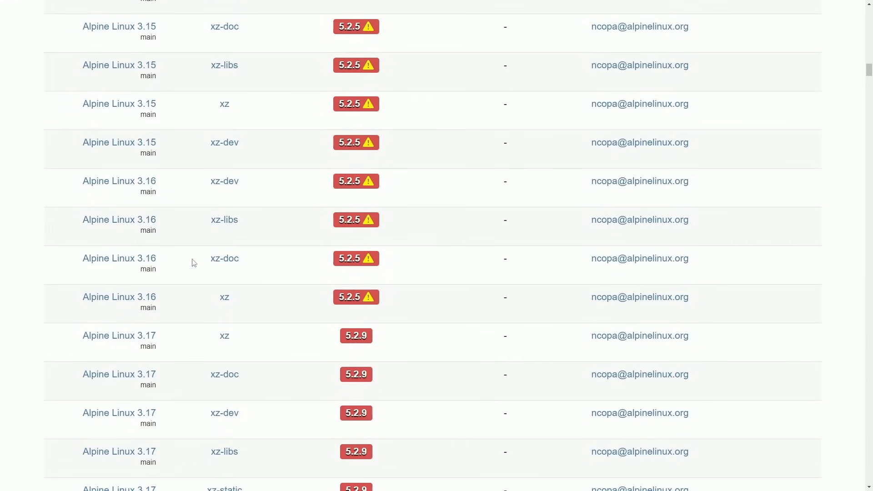
mouse_move(219, 180)
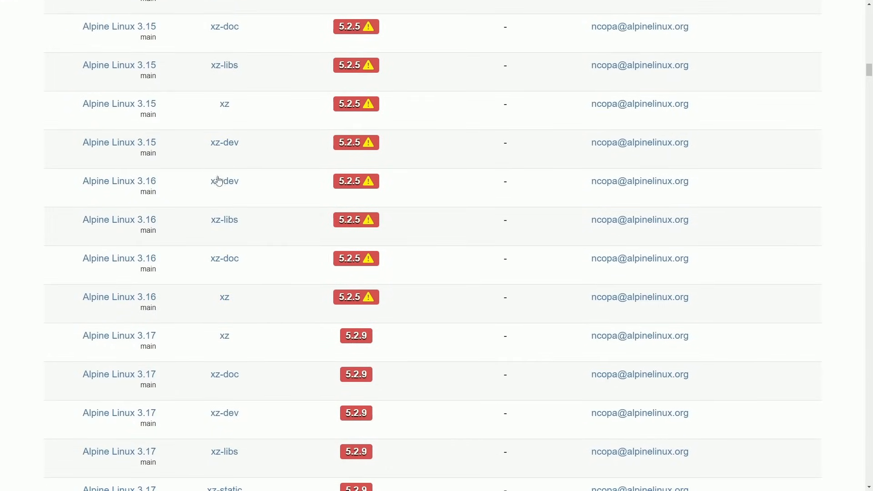
mouse_move(236, 199)
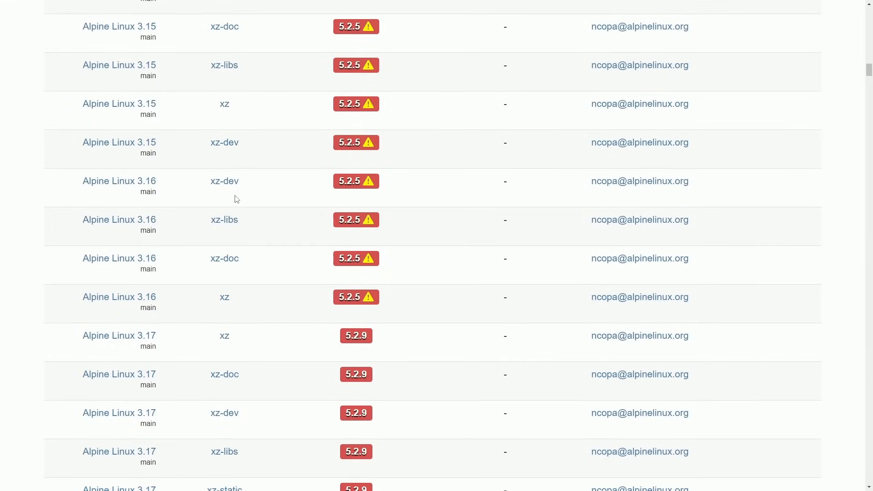
scroll(down, 3)
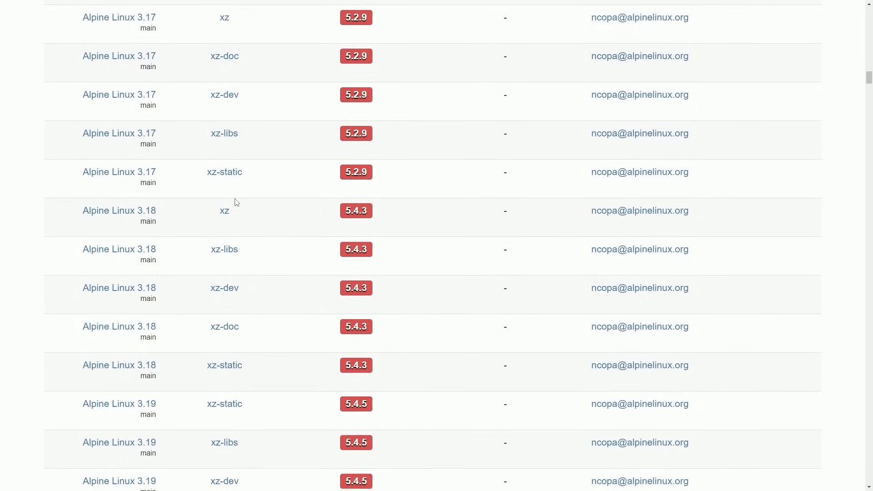
scroll(down, 3)
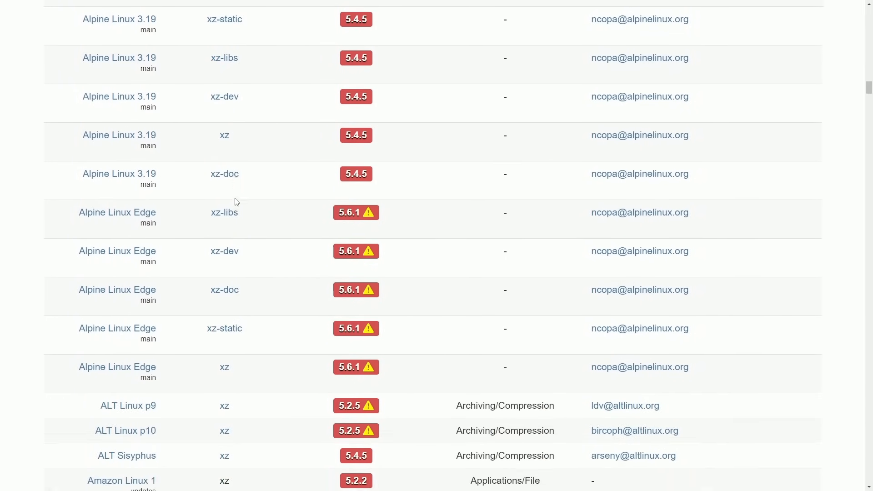
scroll(down, 3)
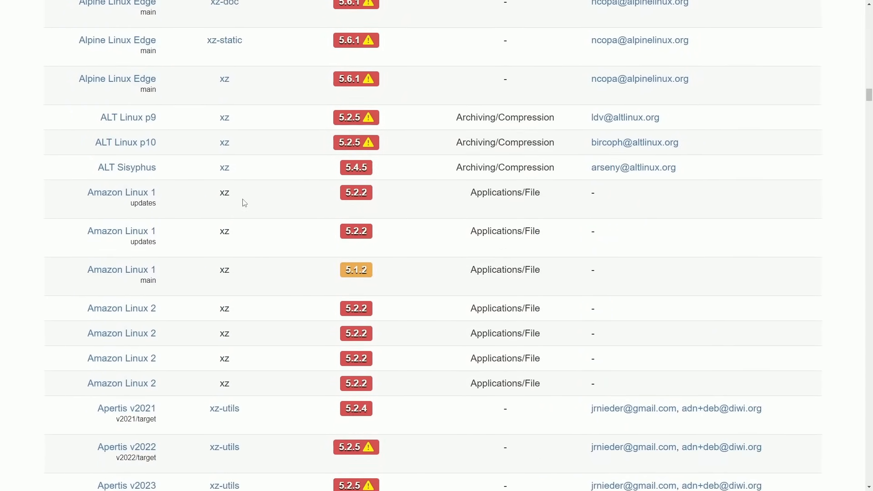
scroll(up, 3)
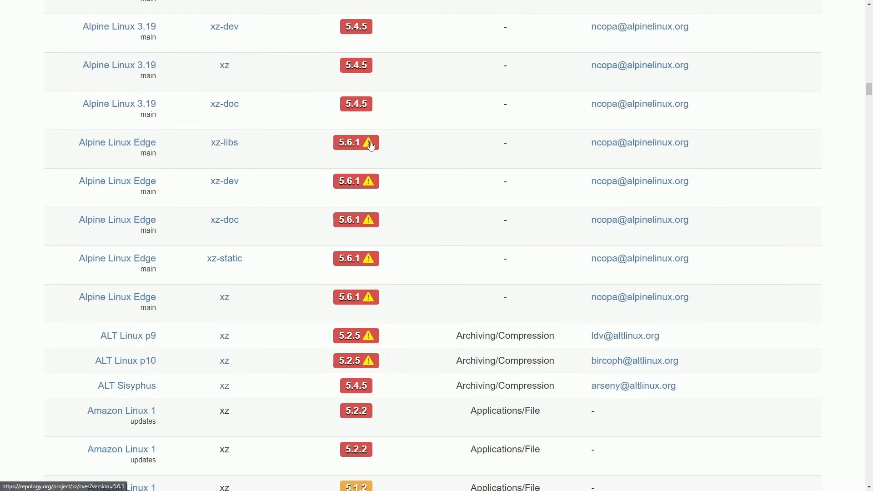
scroll(down, 3)
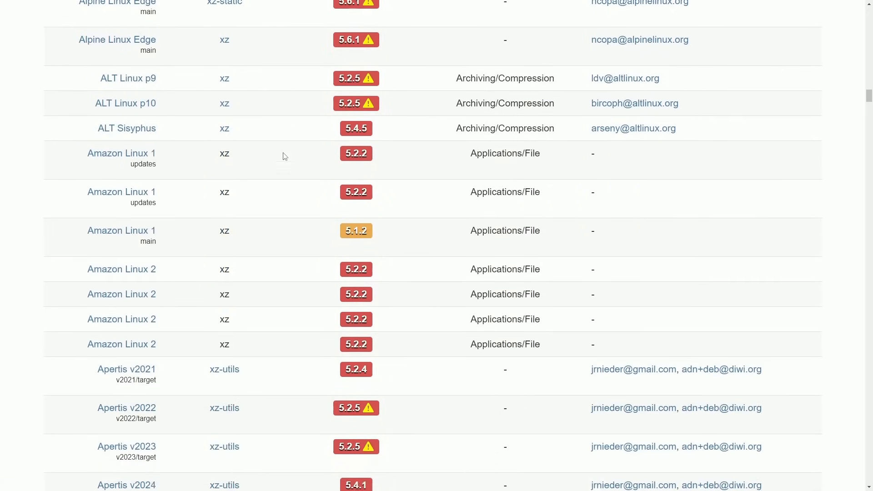
scroll(down, 3)
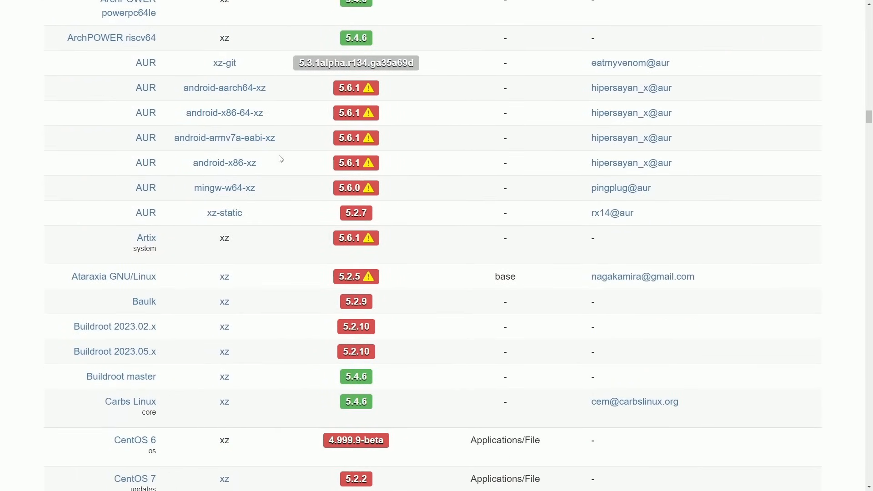
mouse_move(58, 93)
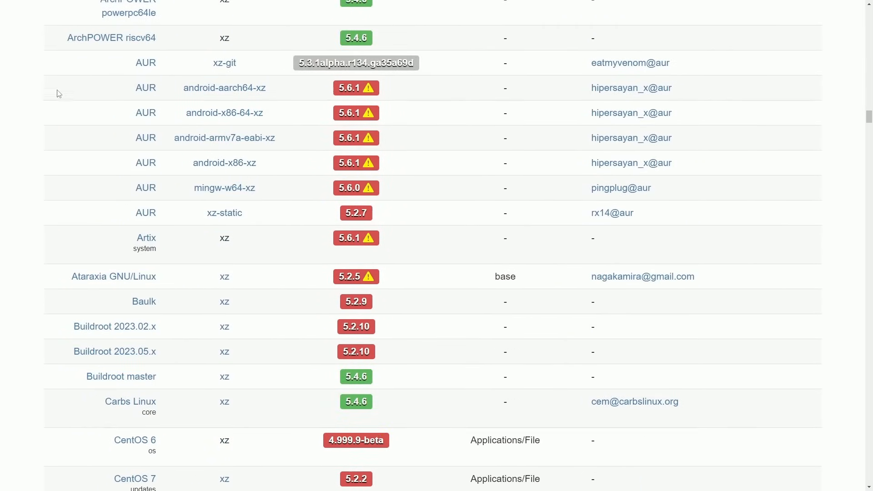
scroll(up, 3)
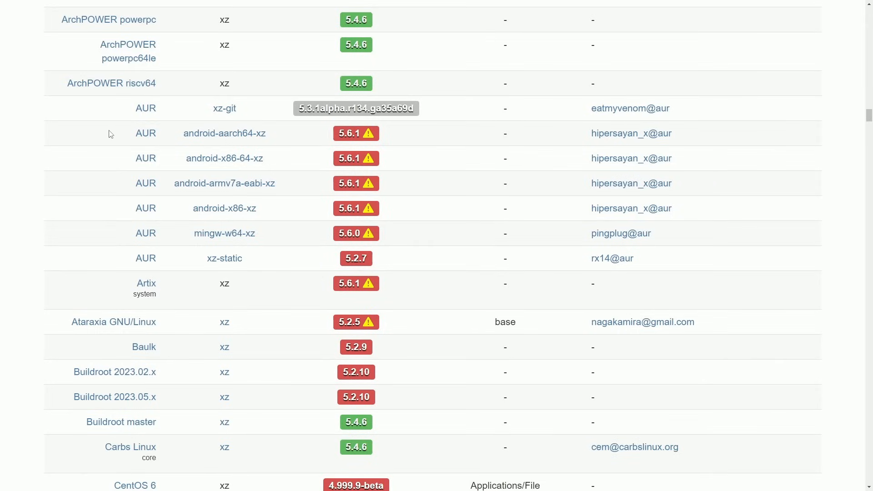
mouse_move(44, 194)
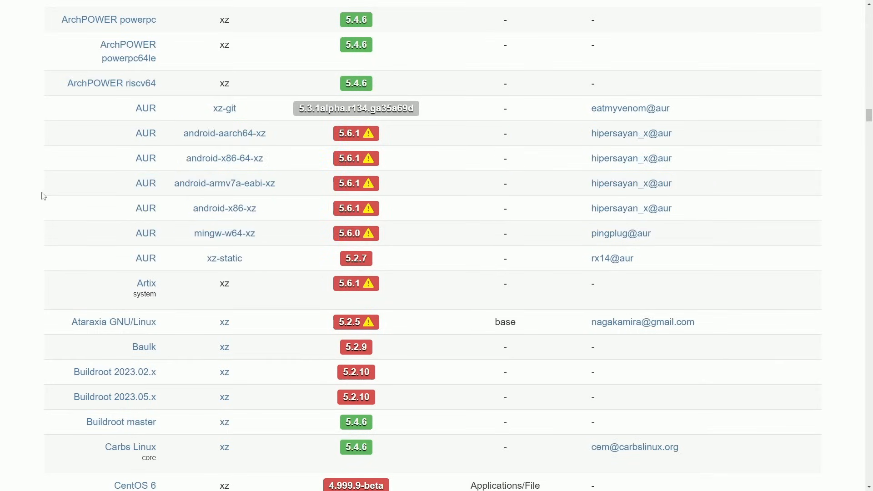
mouse_move(328, 226)
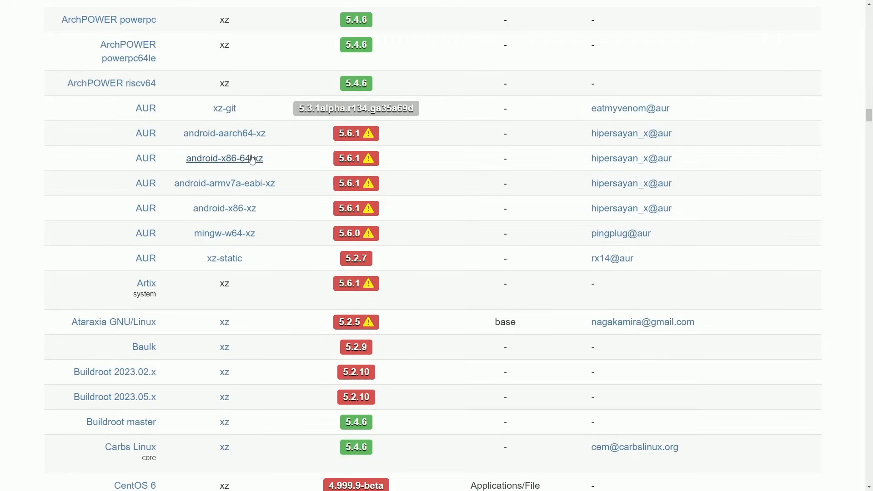
mouse_move(349, 195)
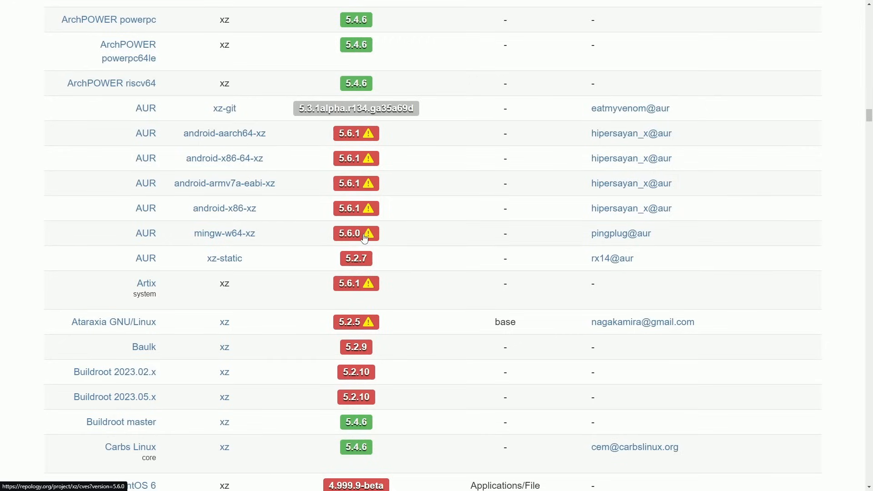
mouse_move(306, 237)
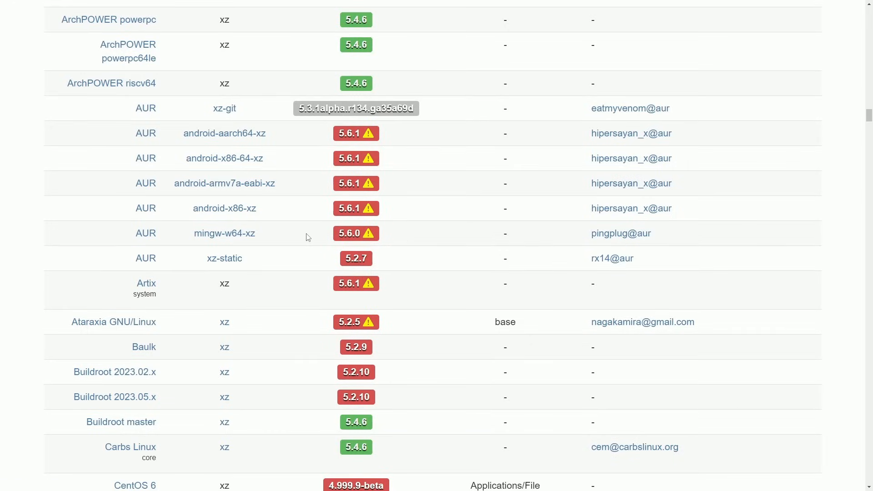
scroll(down, 3)
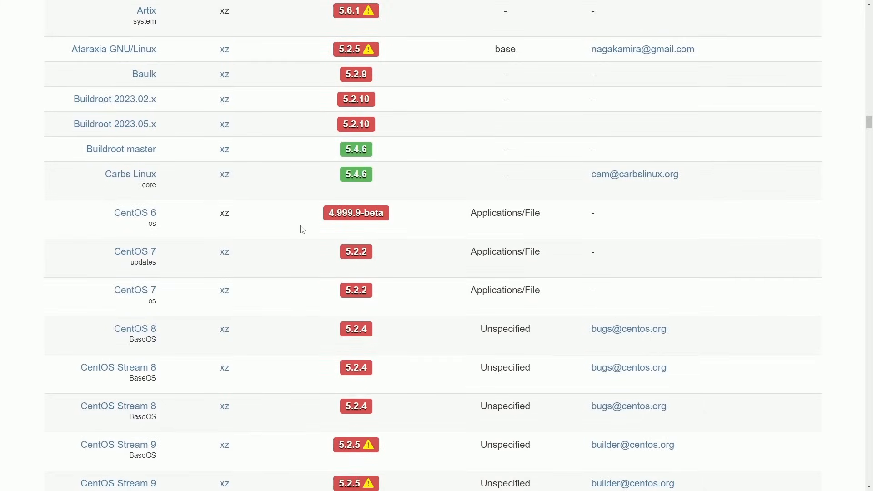
scroll(down, 3)
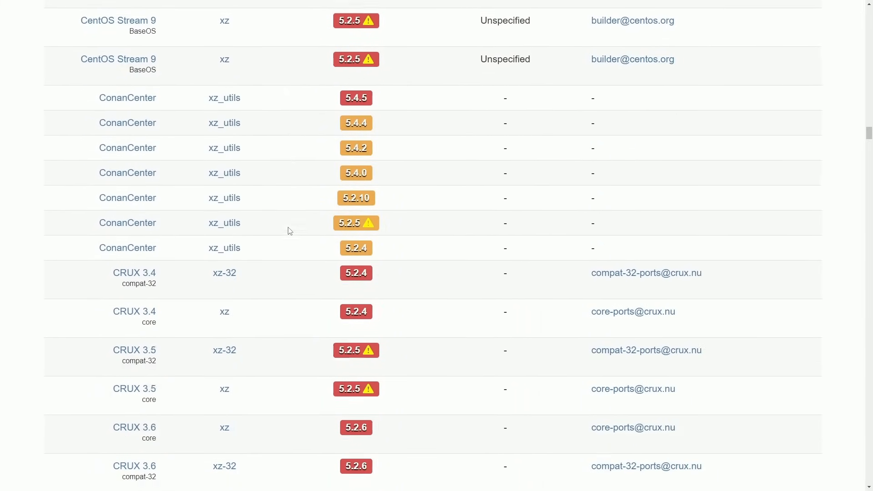
scroll(down, 3)
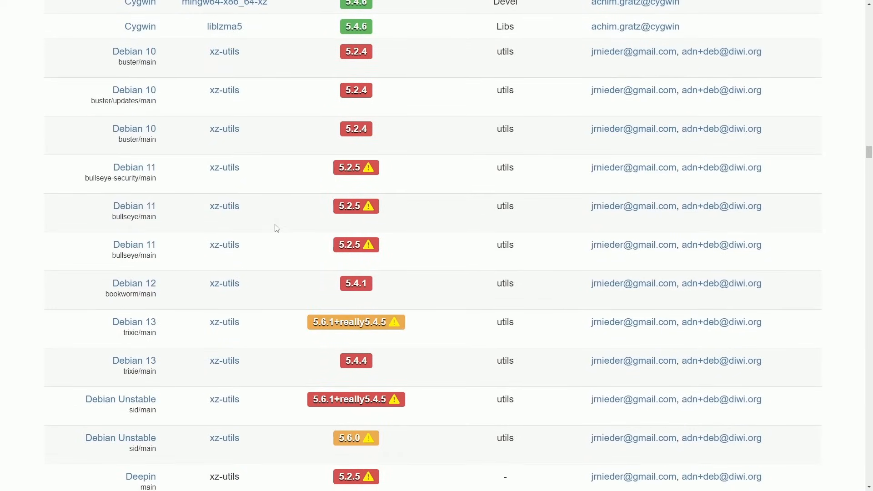
mouse_move(65, 63)
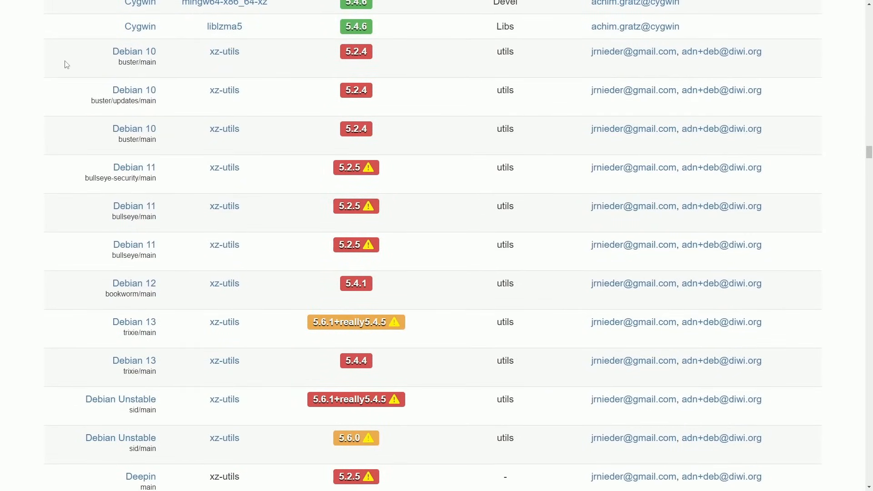
scroll(down, 3)
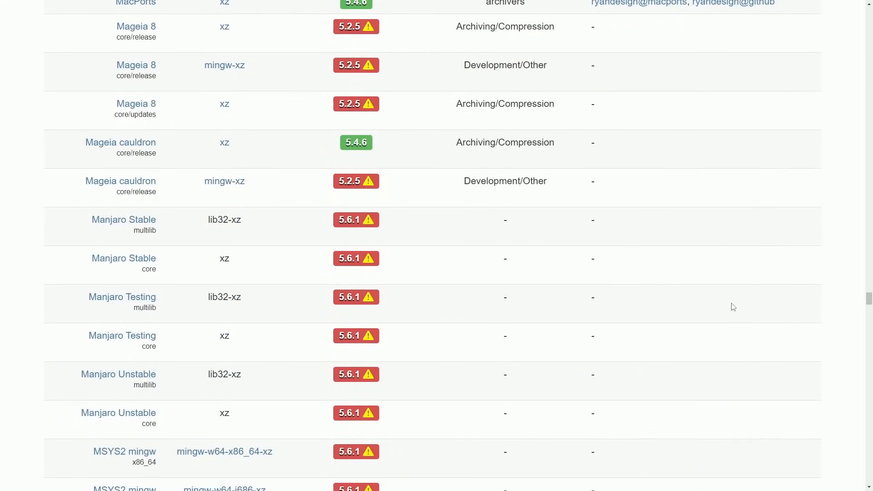
scroll(down, 3)
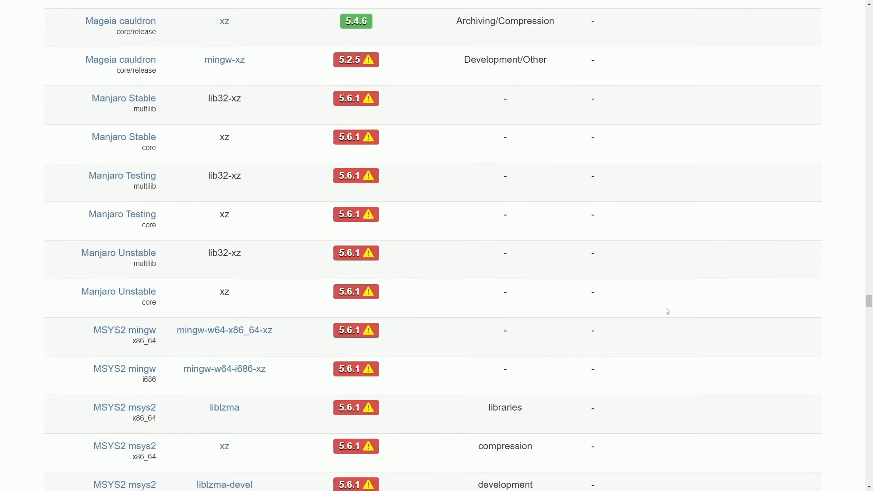
scroll(up, 3)
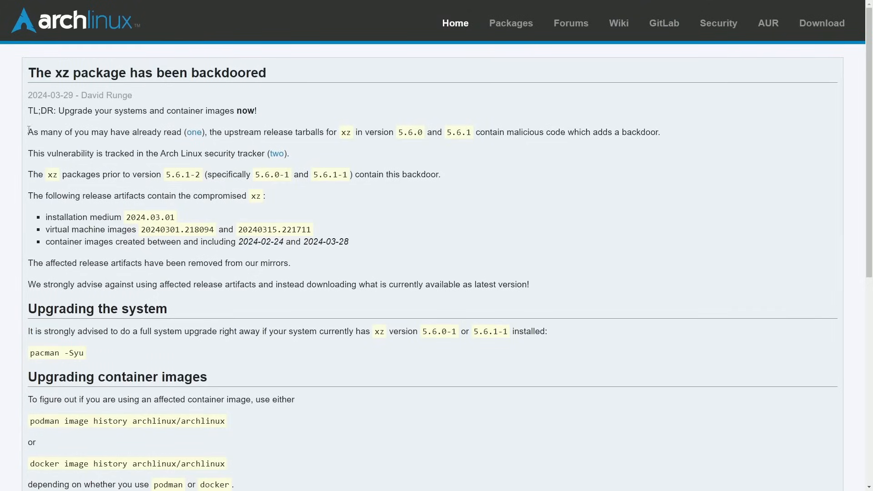
mouse_move(227, 122)
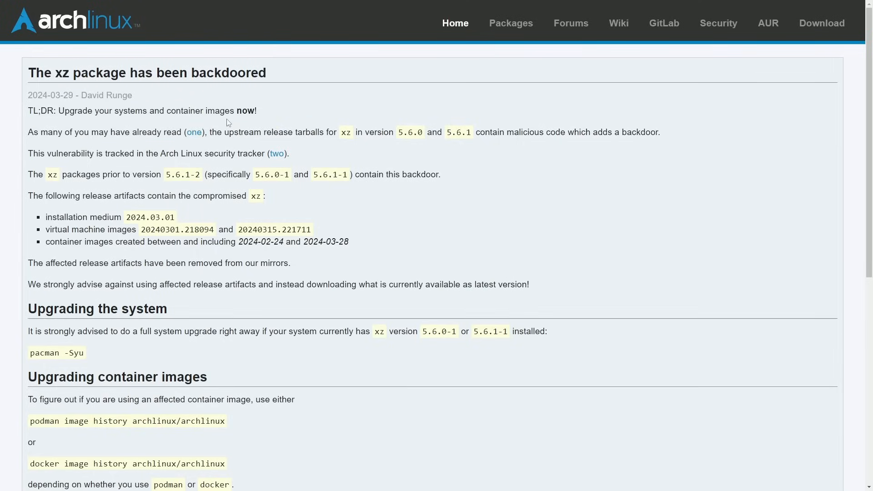
- Read the Arch advisory's affected packages and mark the starting year of affected container images
scroll(down, 3)
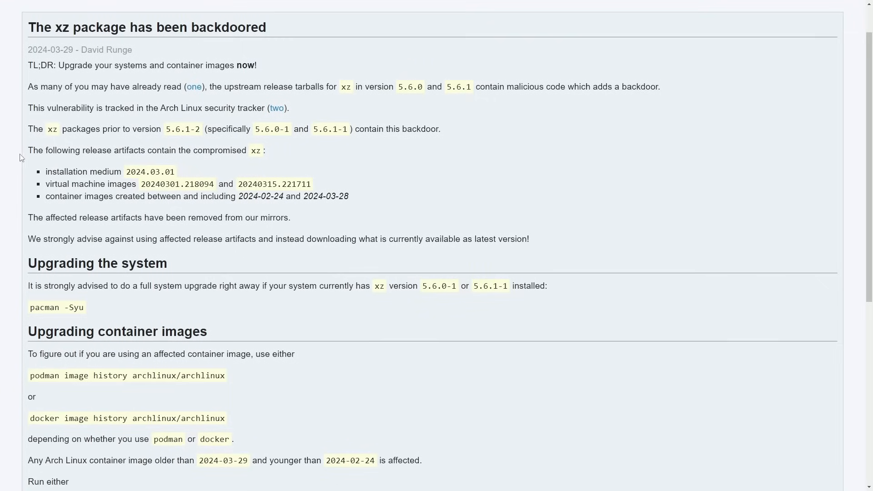
drag(45, 172, 174, 172)
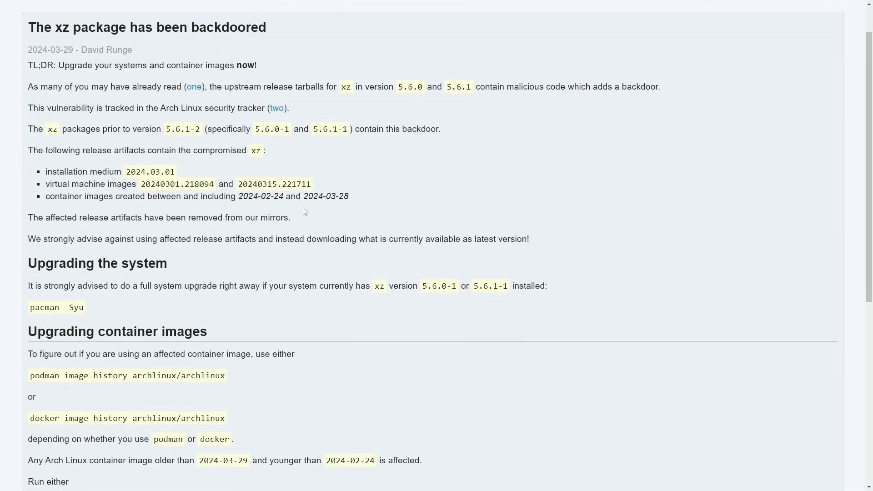
double_click(261, 196)
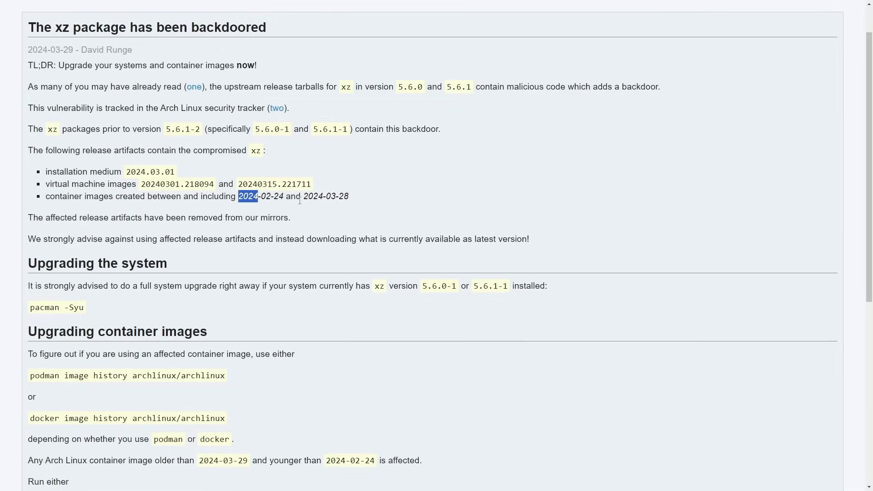
click(323, 196)
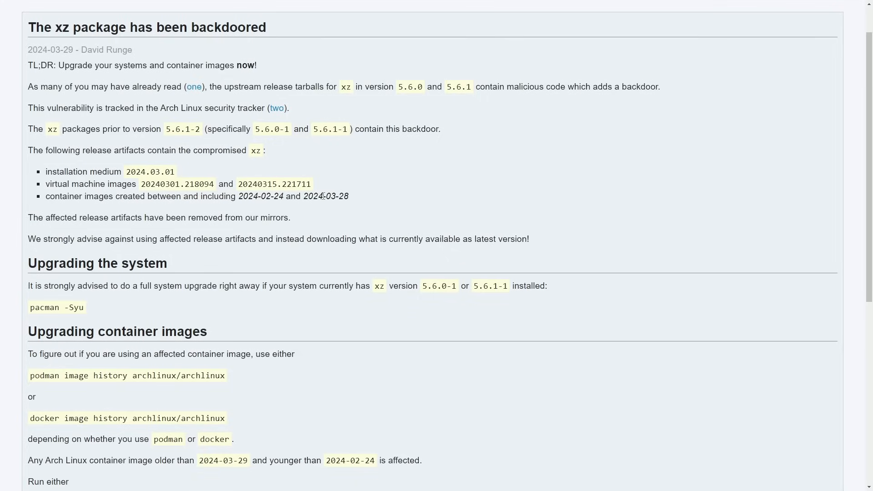
- Continue through the upgrade instructions to the advisory's sshd section
scroll(down, 3)
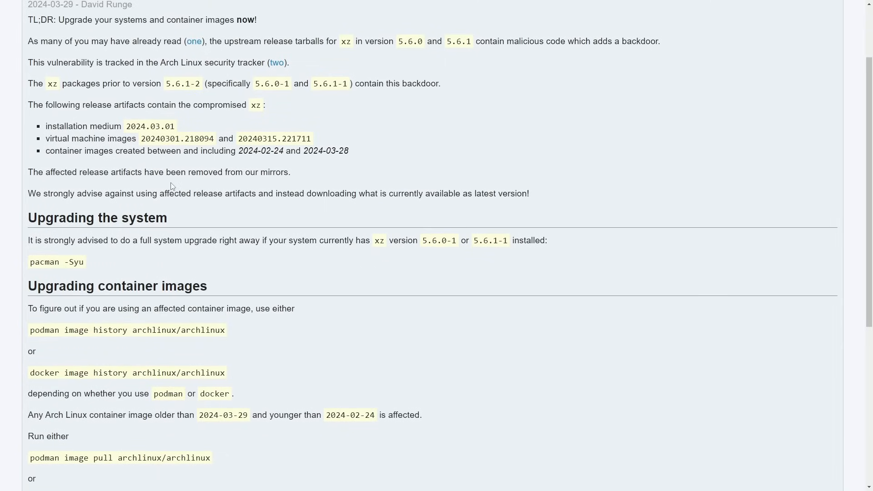
scroll(down, 3)
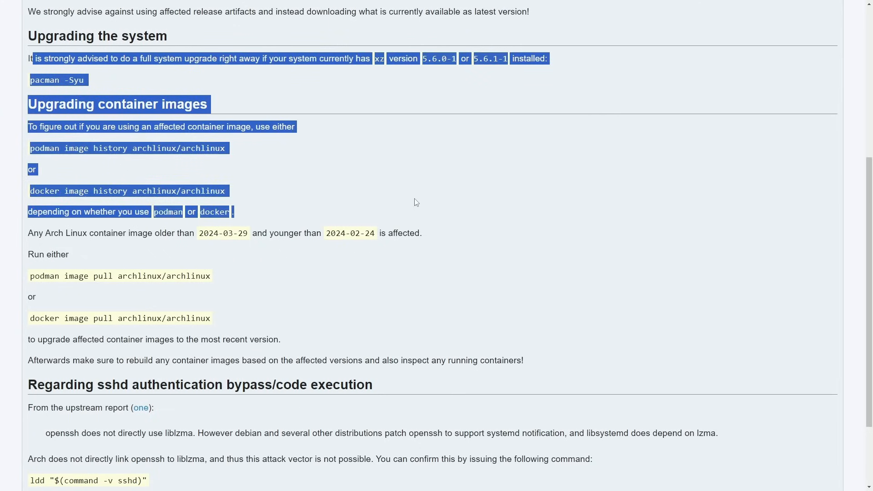
click(424, 246)
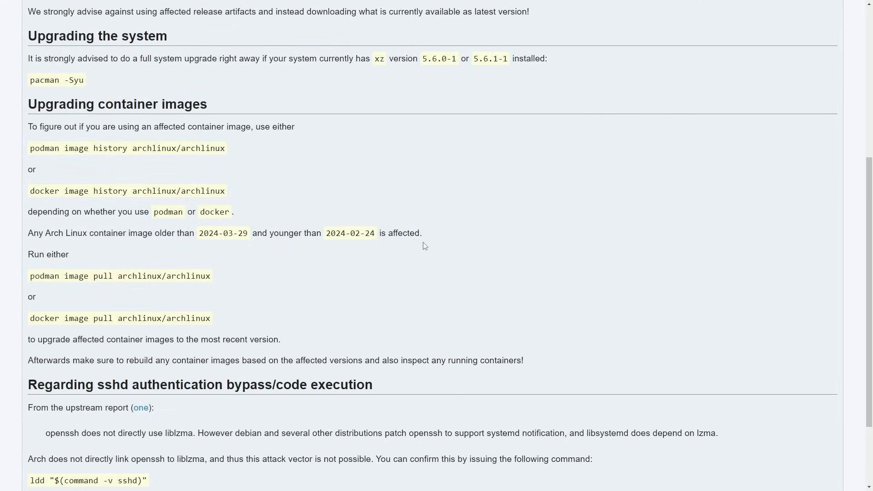
scroll(down, 3)
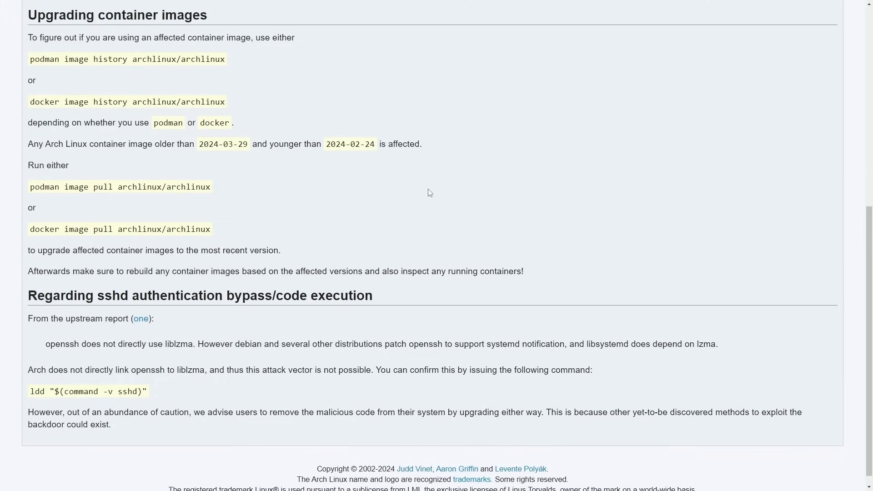
scroll(up, 3)
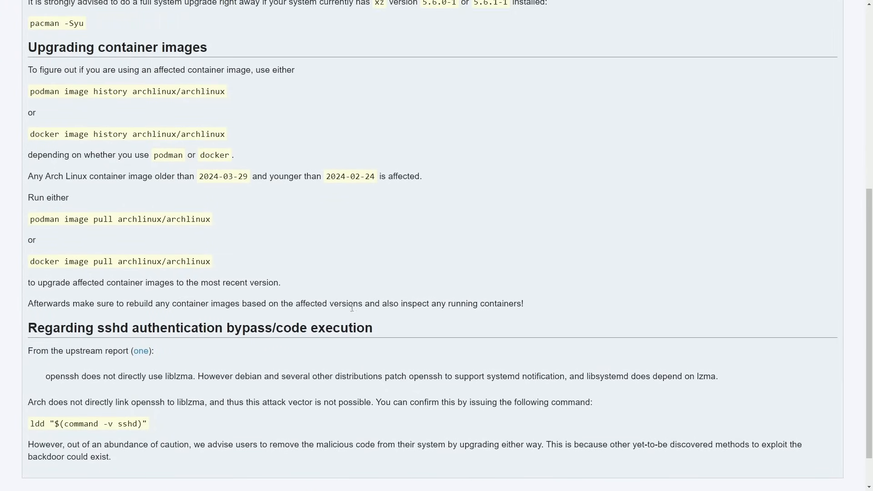
scroll(down, 3)
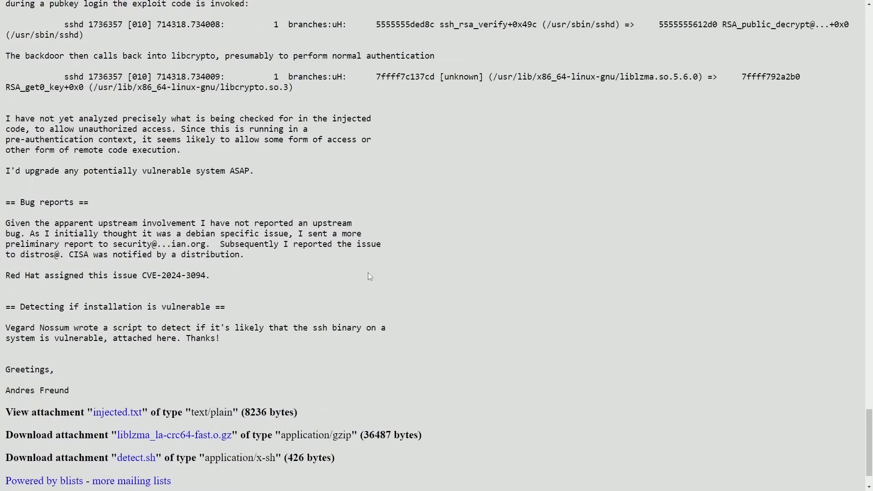
scroll(up, 3)
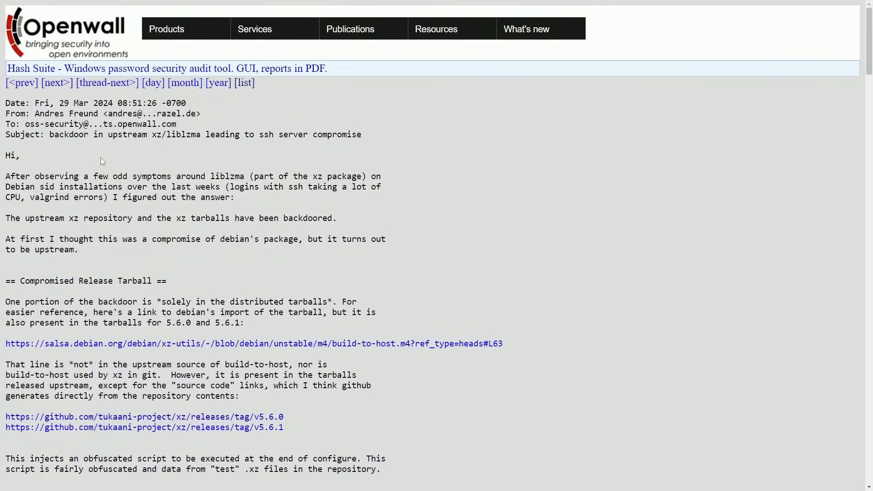
mouse_move(476, 181)
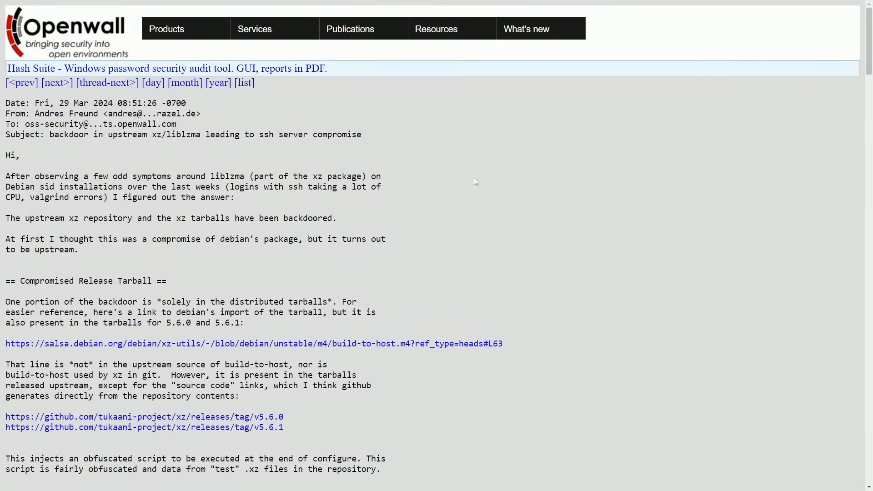
scroll(down, 3)
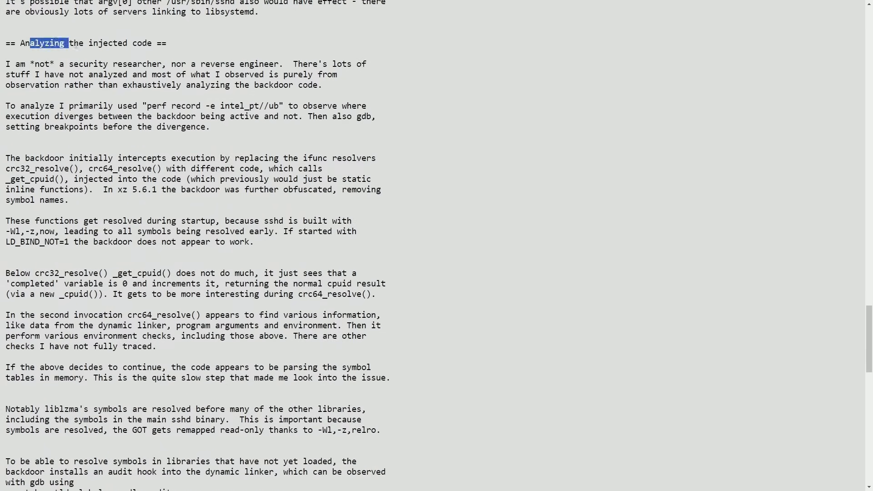
click(6, 64)
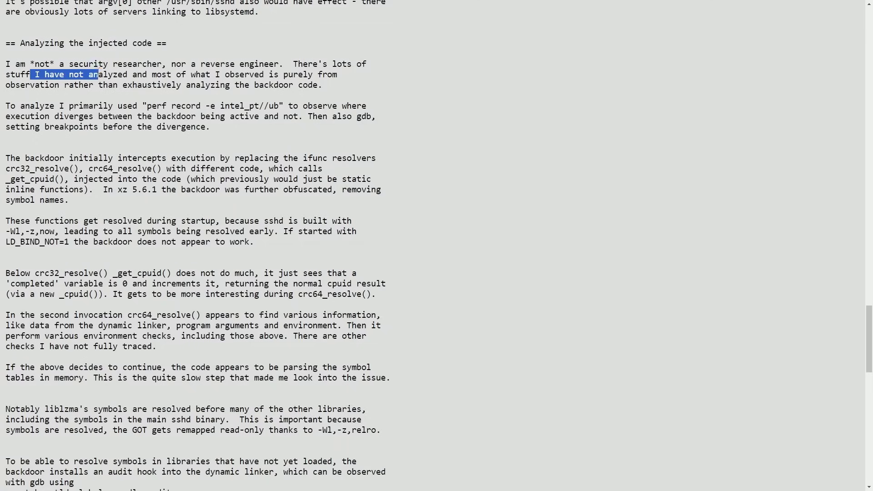
drag(97, 74, 287, 73)
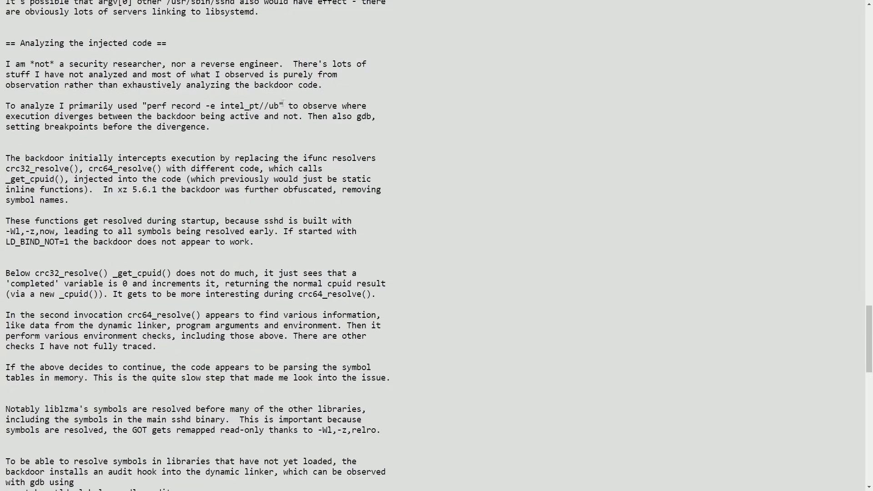
scroll(down, 3)
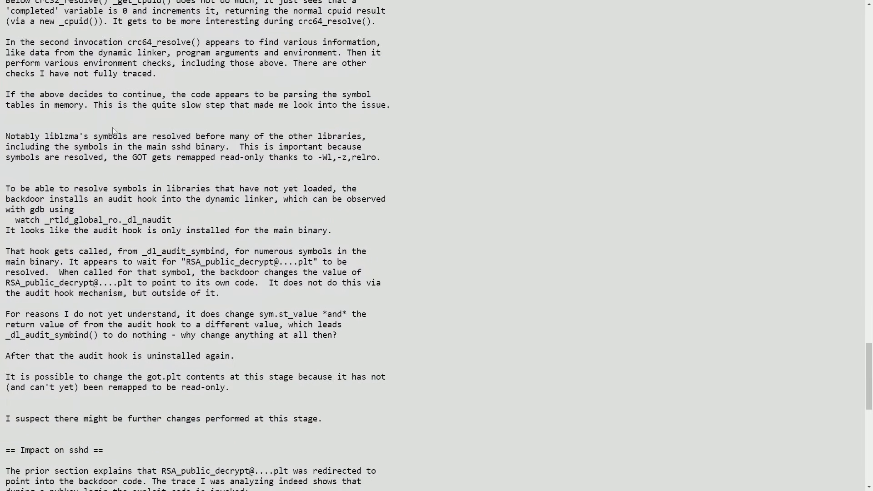
scroll(down, 3)
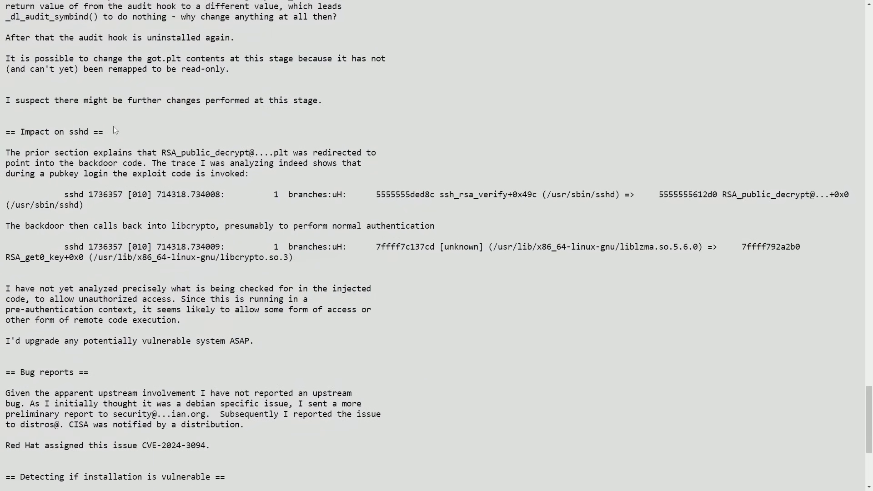
scroll(down, 3)
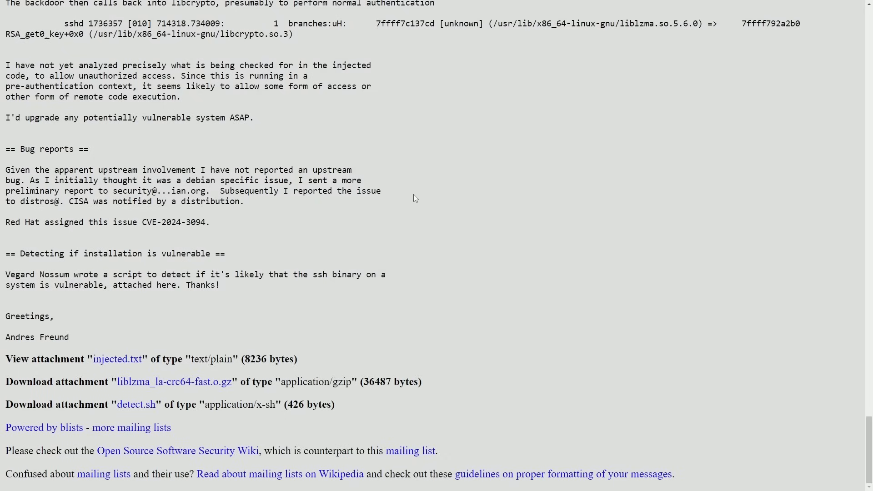
scroll(up, 3)
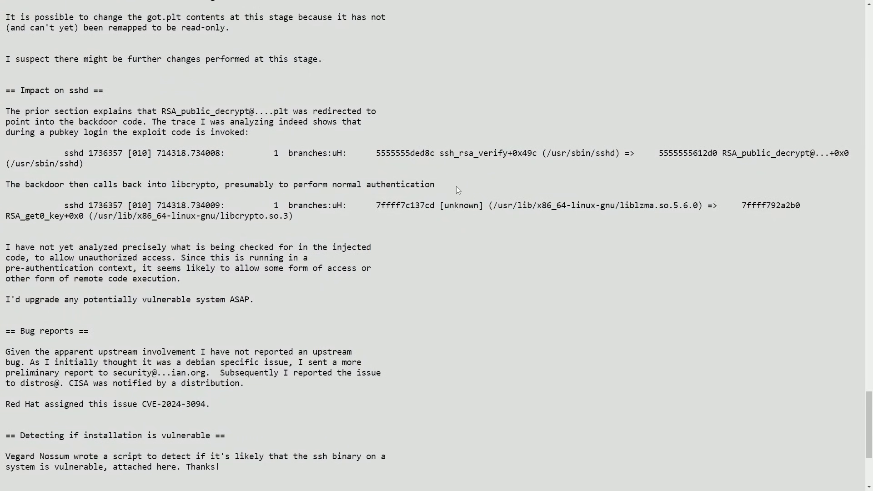
mouse_move(435, 339)
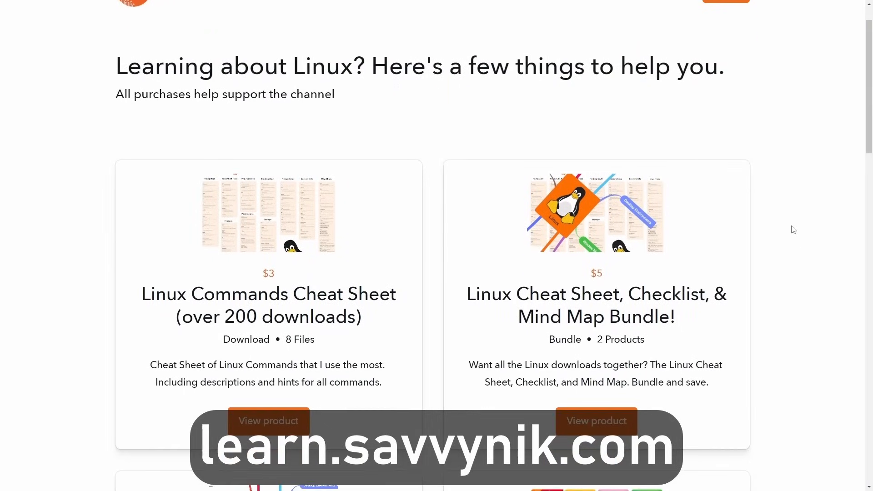
- Scroll past the Linux cheat sheet and flash card product cards to the newsletter signup
scroll(down, 3)
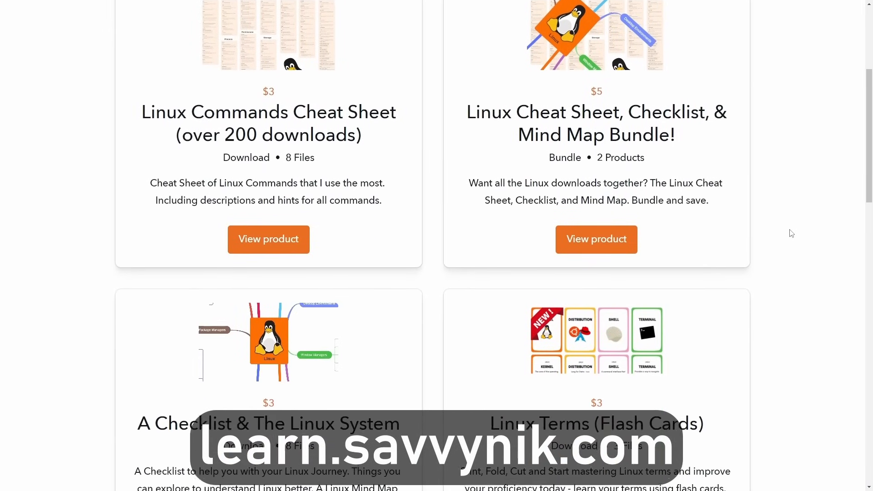
scroll(down, 3)
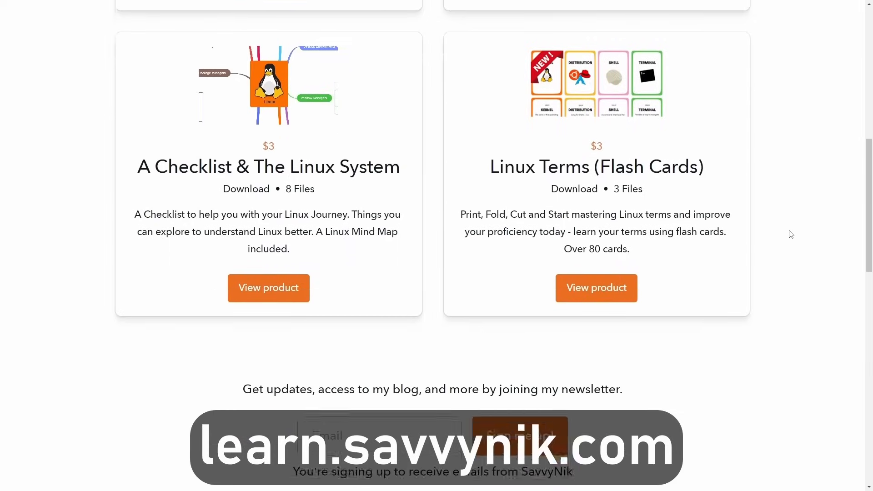
scroll(down, 3)
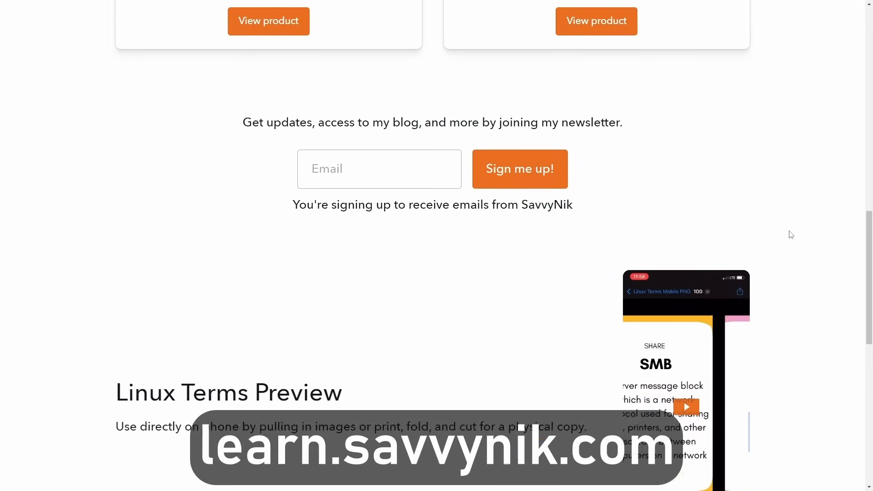